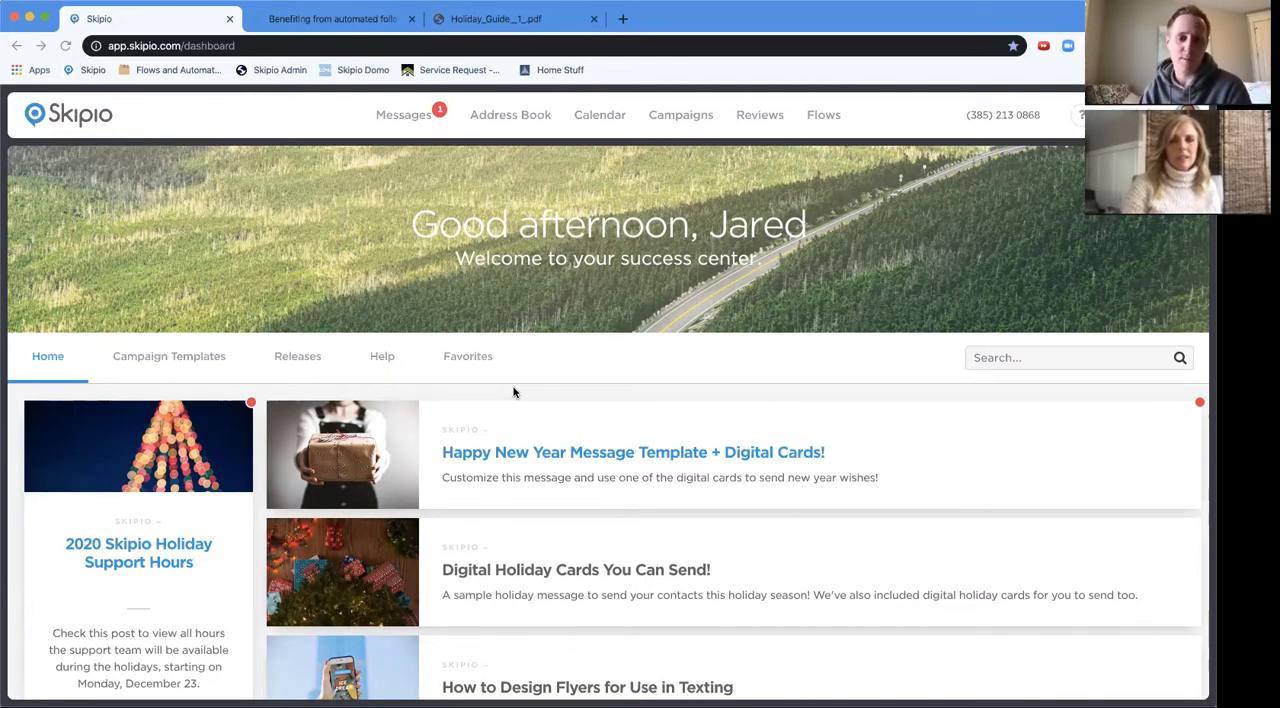
{"action": "mouse_move", "coordinate": [420, 348]}
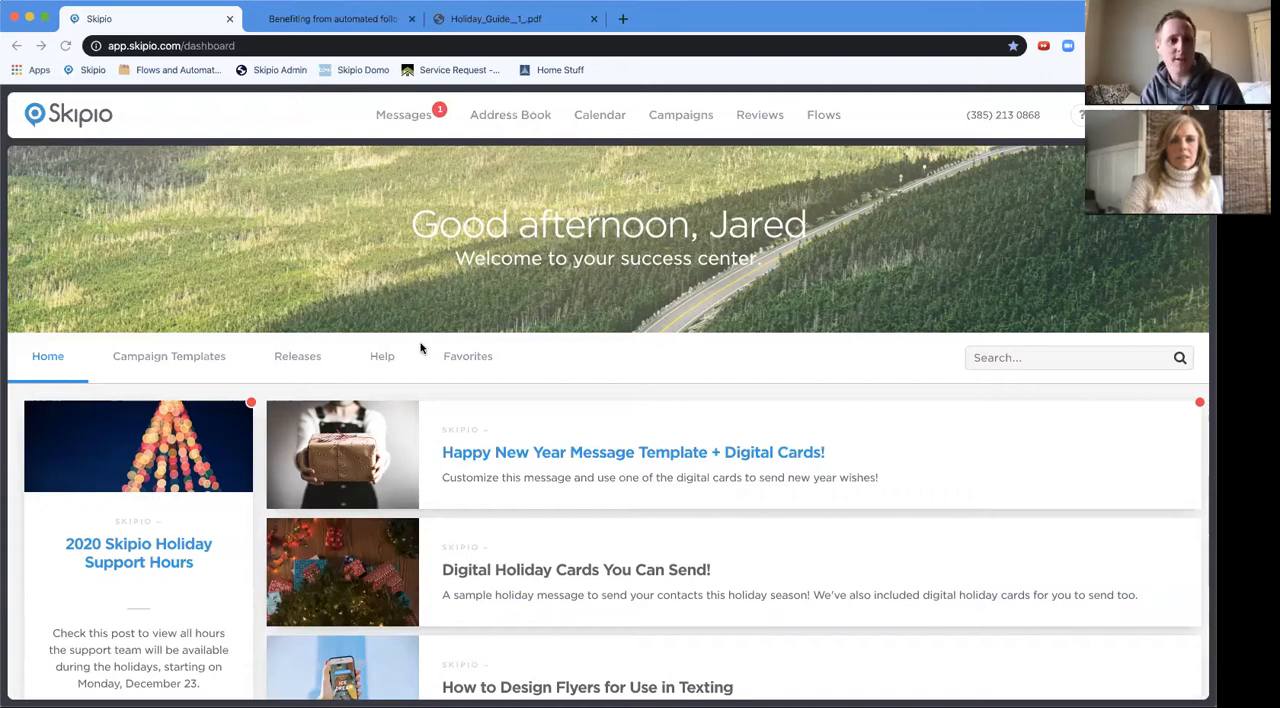
{"action": "mouse_move", "coordinate": [408, 284]}
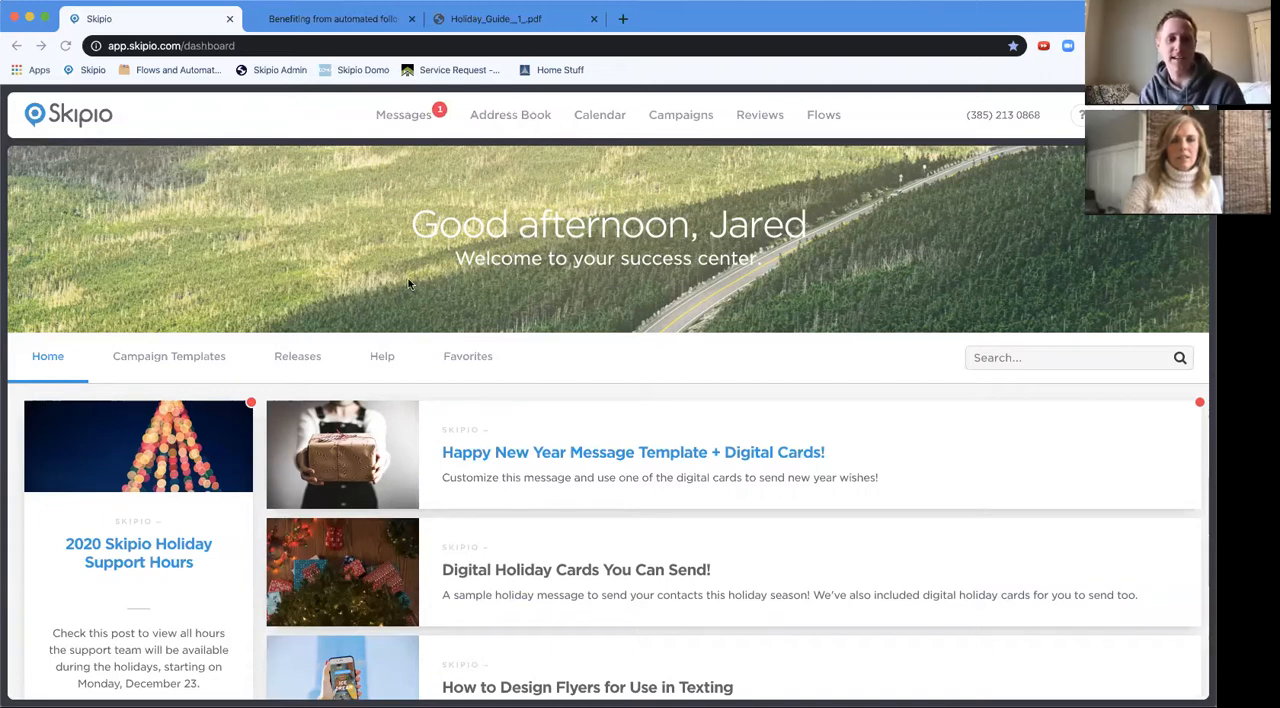
Search the dashboard for 'promotion', recovering from a server error page via Messages.
{"action": "left_click", "coordinate": [1070, 357]}
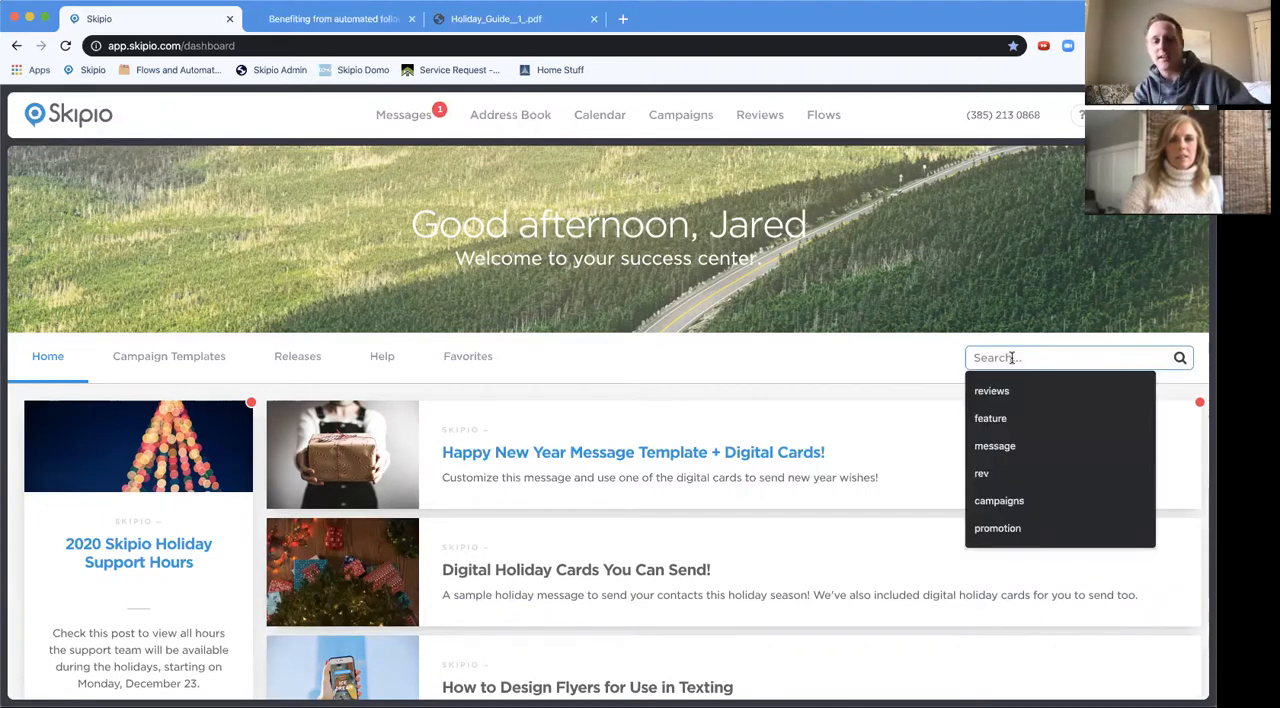
{"action": "type", "text": "p"}
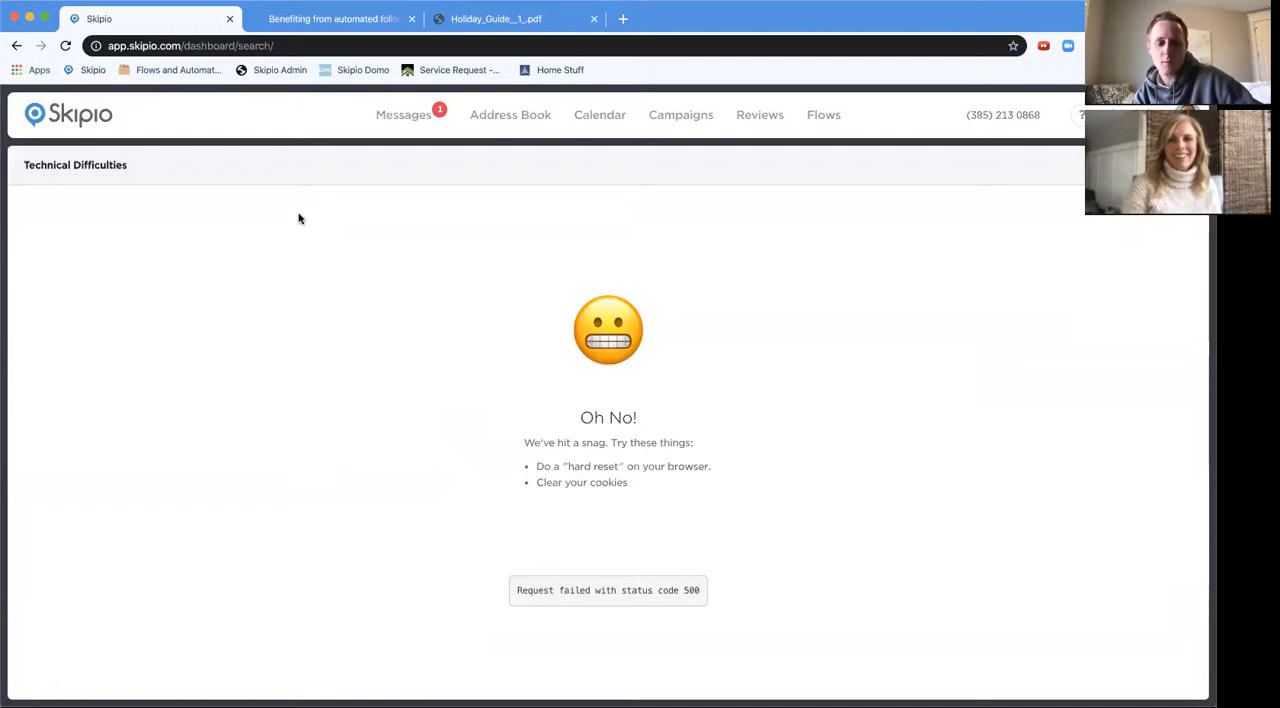
{"action": "left_click", "coordinate": [65, 46]}
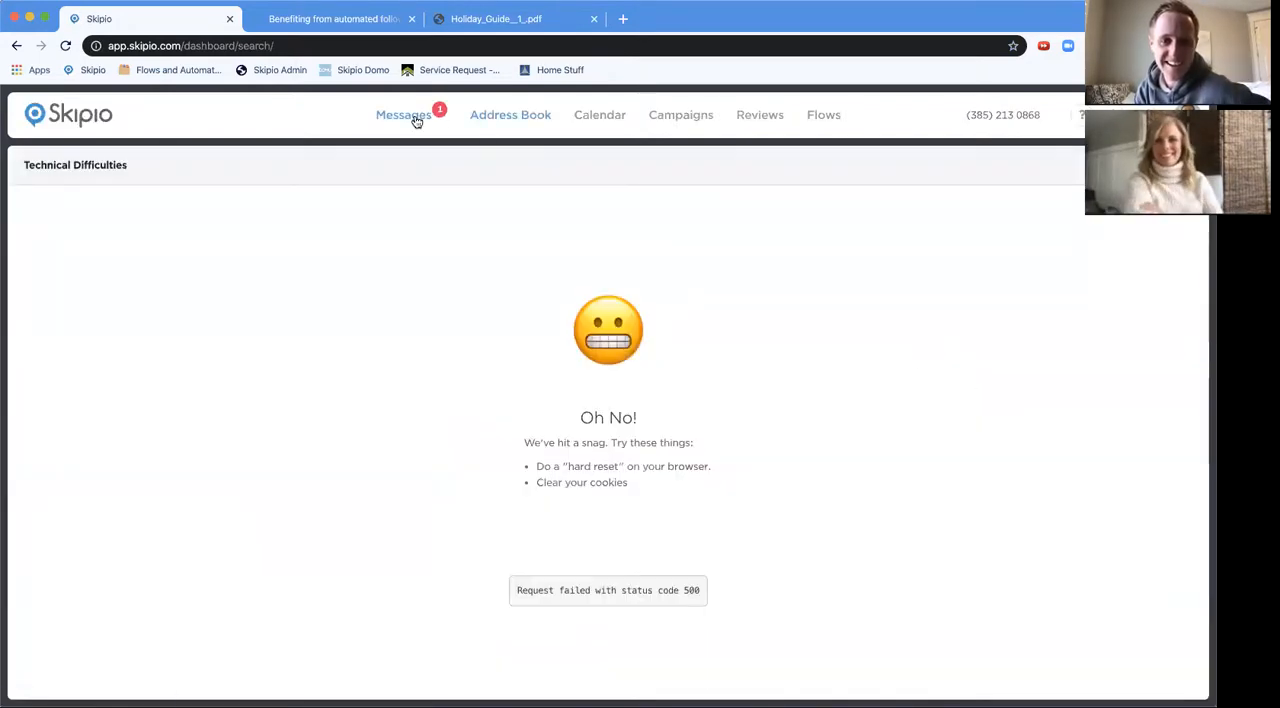
{"action": "left_click", "coordinate": [403, 114]}
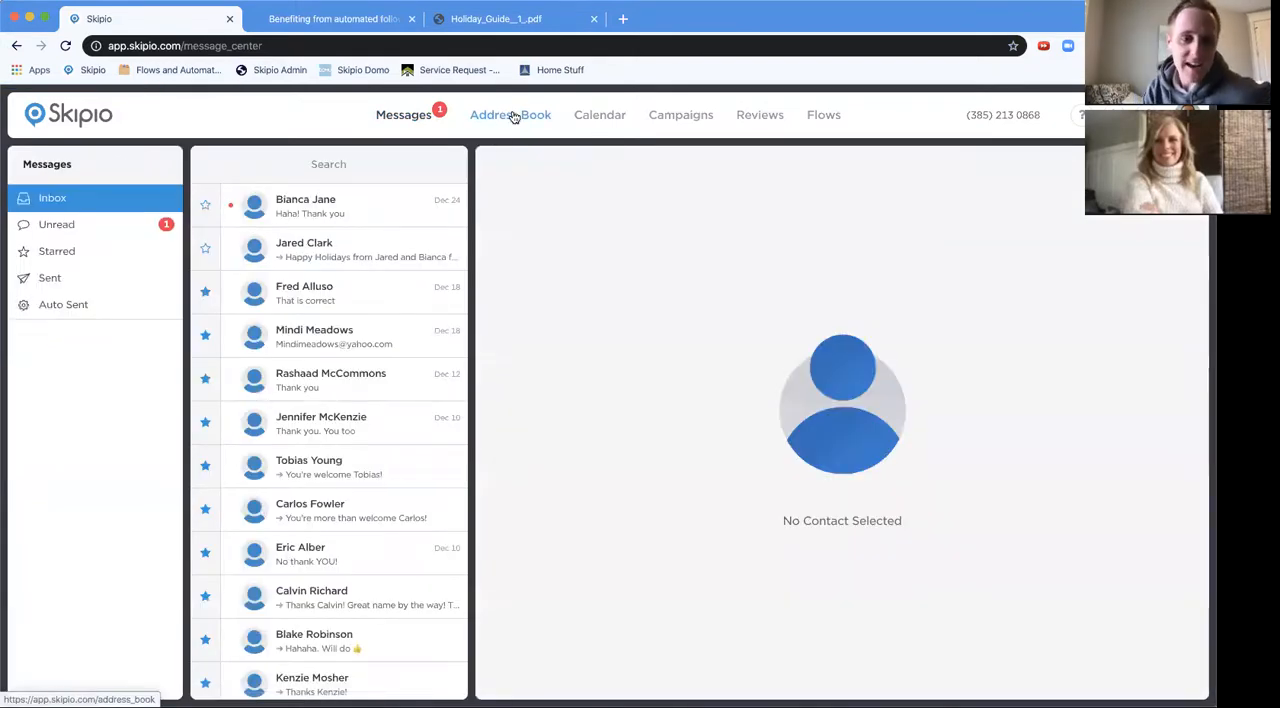
{"action": "left_click", "coordinate": [68, 114]}
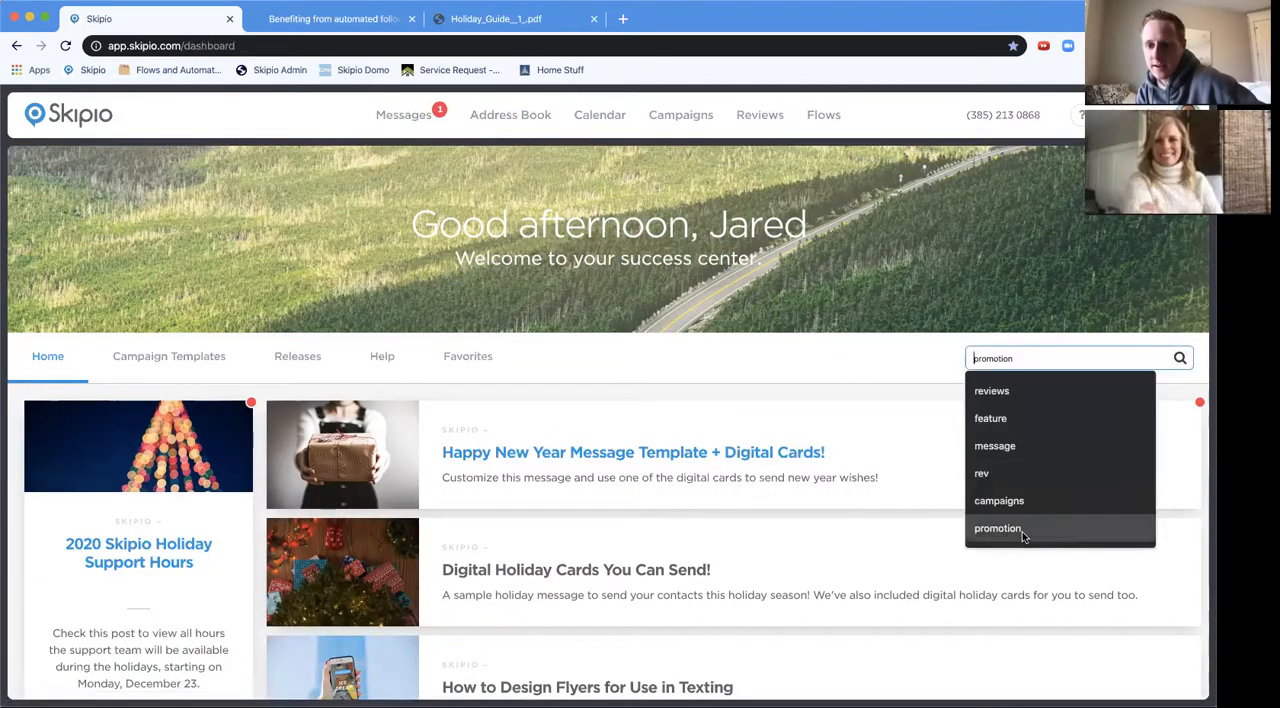
Run the 'promotion' article search, scroll the results, and glance at the Holiday_Guide PDF.
{"action": "left_click", "coordinate": [997, 528]}
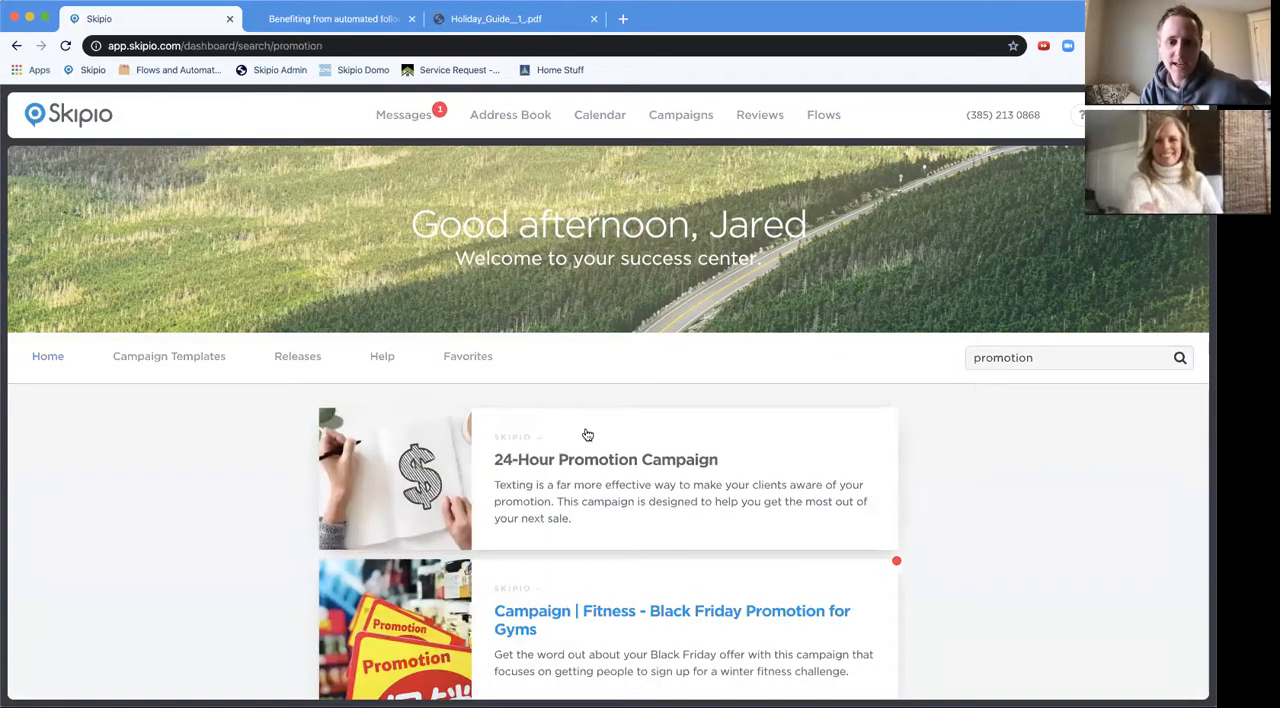
{"action": "scroll", "scroll_direction": "down", "scroll_amount": 3}
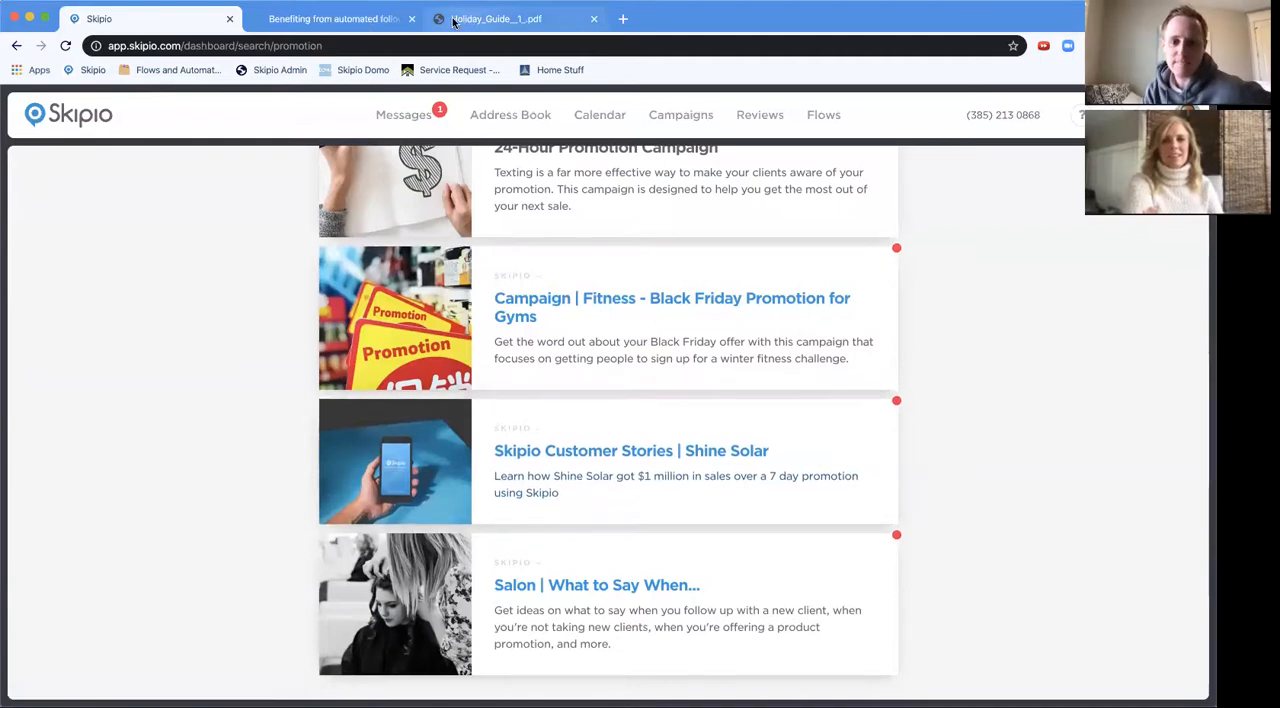
{"action": "left_click", "coordinate": [490, 18]}
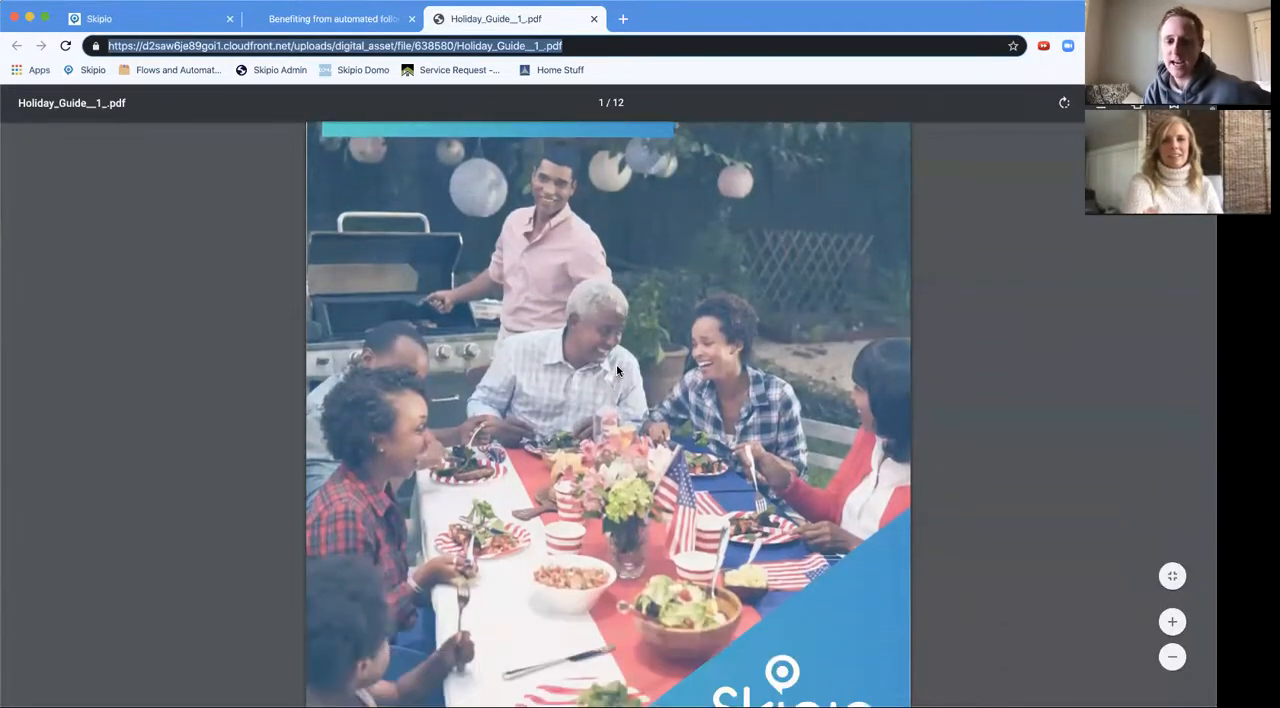
{"action": "scroll", "scroll_direction": "down", "scroll_amount": 3}
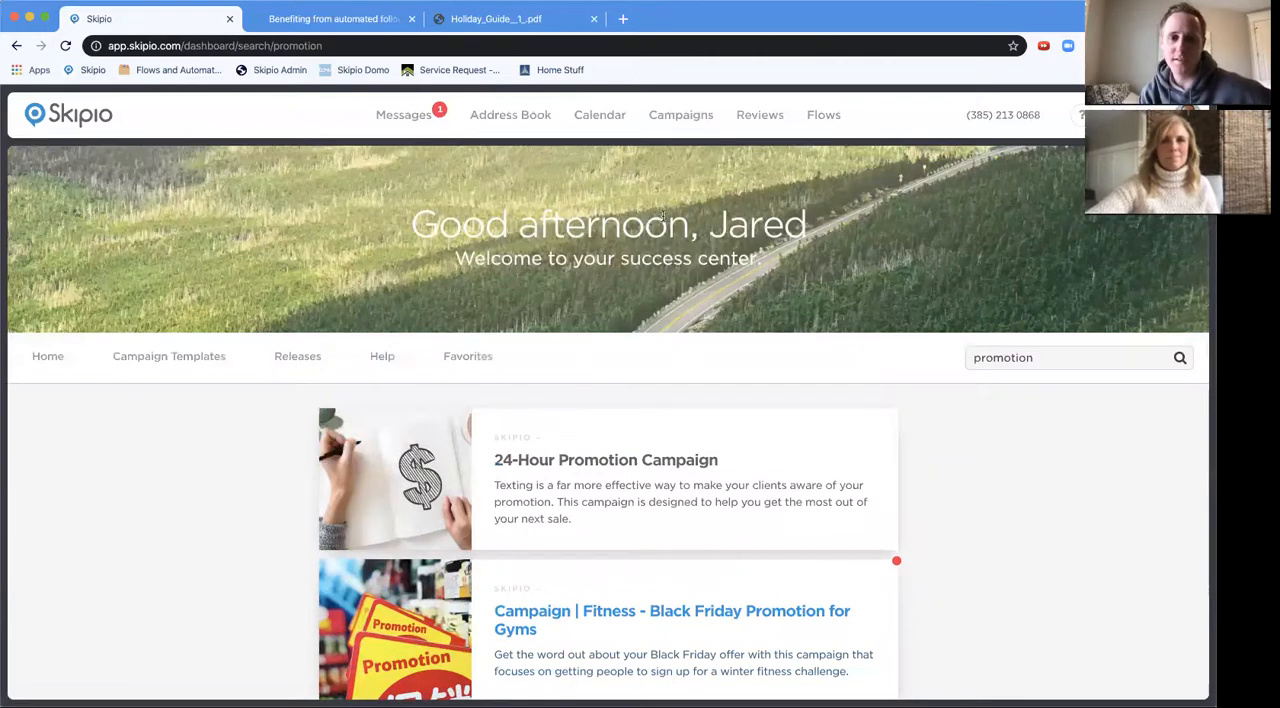
Delete the Holiday Promotion - Referrals drip campaign from the Campaigns section.
{"action": "left_click", "coordinate": [680, 114]}
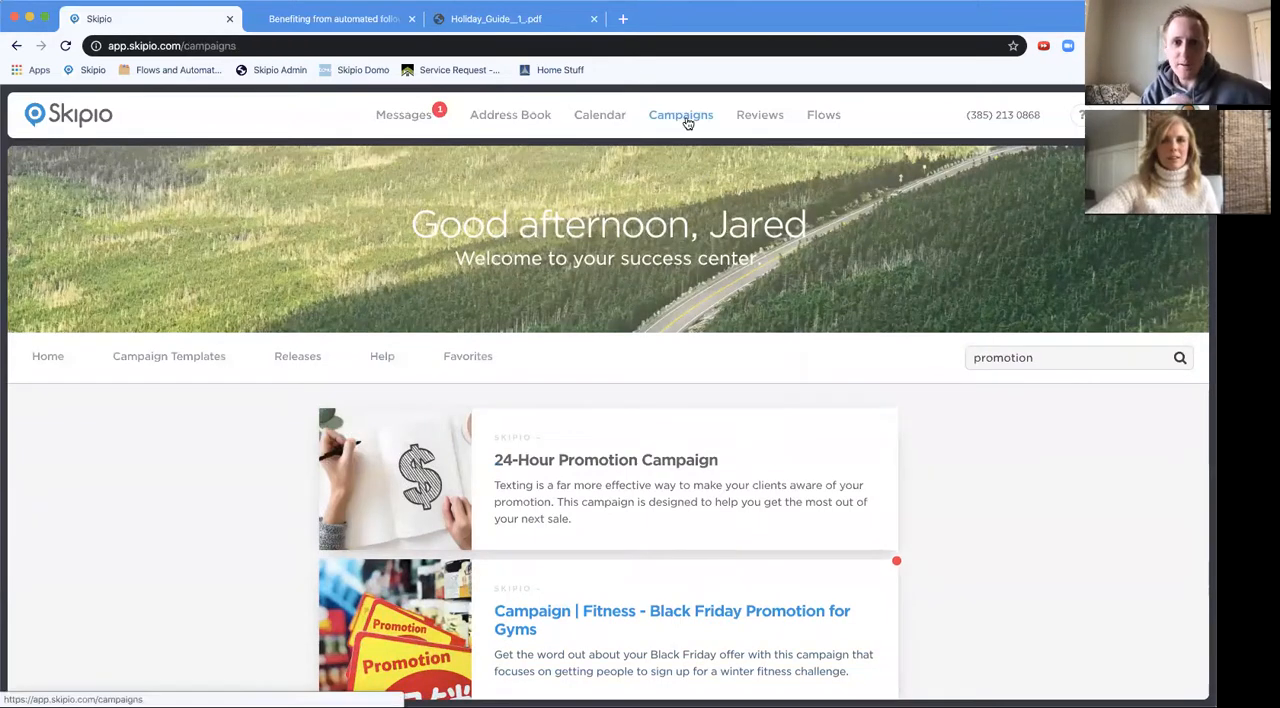
{"action": "left_click", "coordinate": [681, 114]}
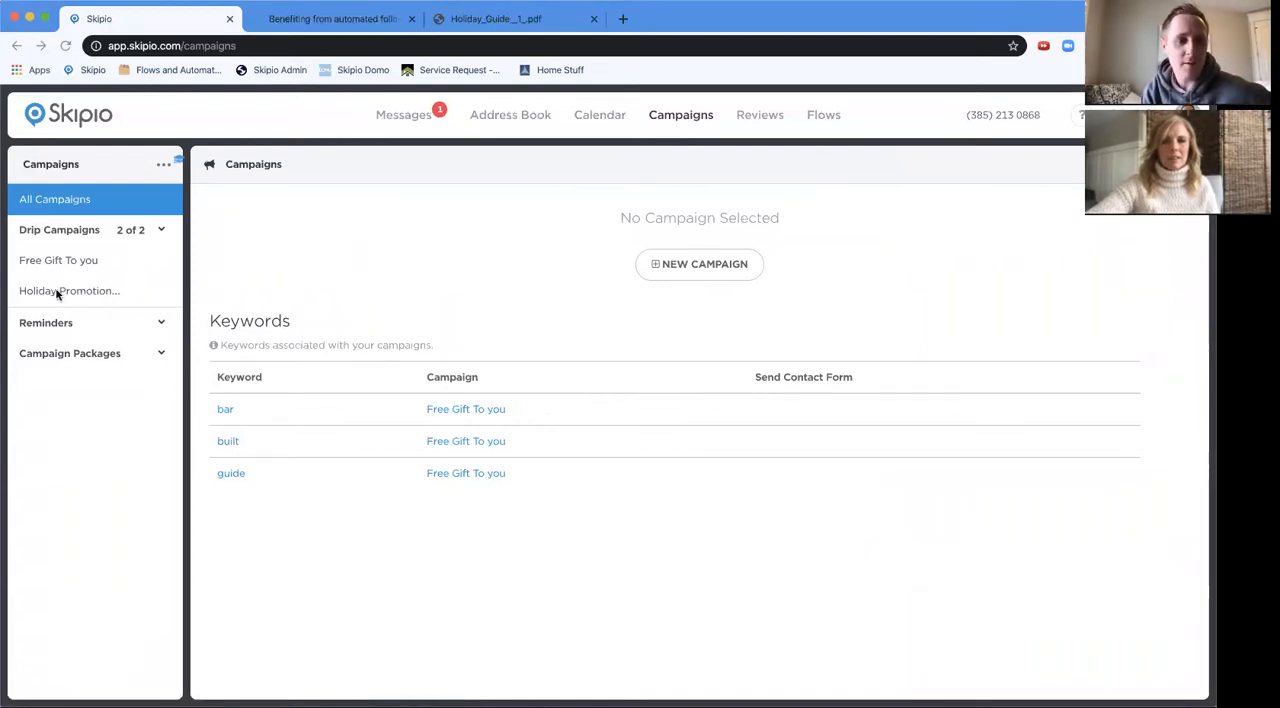
{"action": "left_click", "coordinate": [69, 290]}
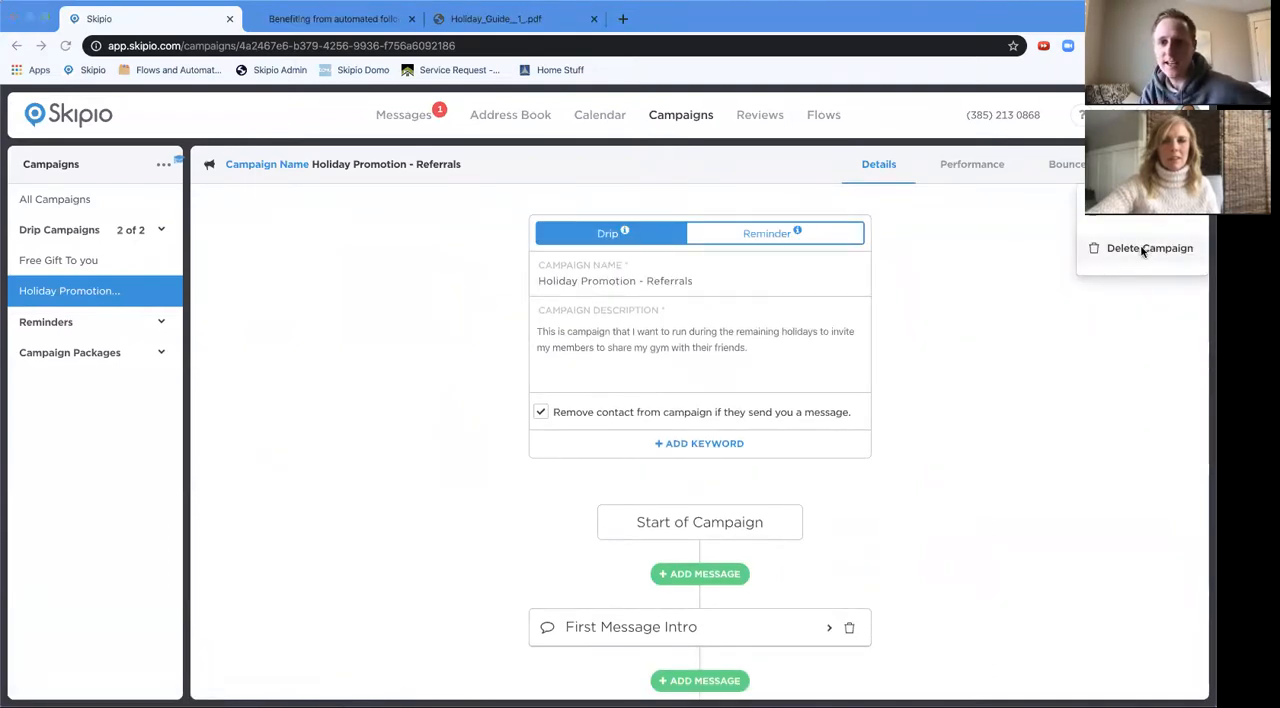
{"action": "left_click", "coordinate": [759, 114]}
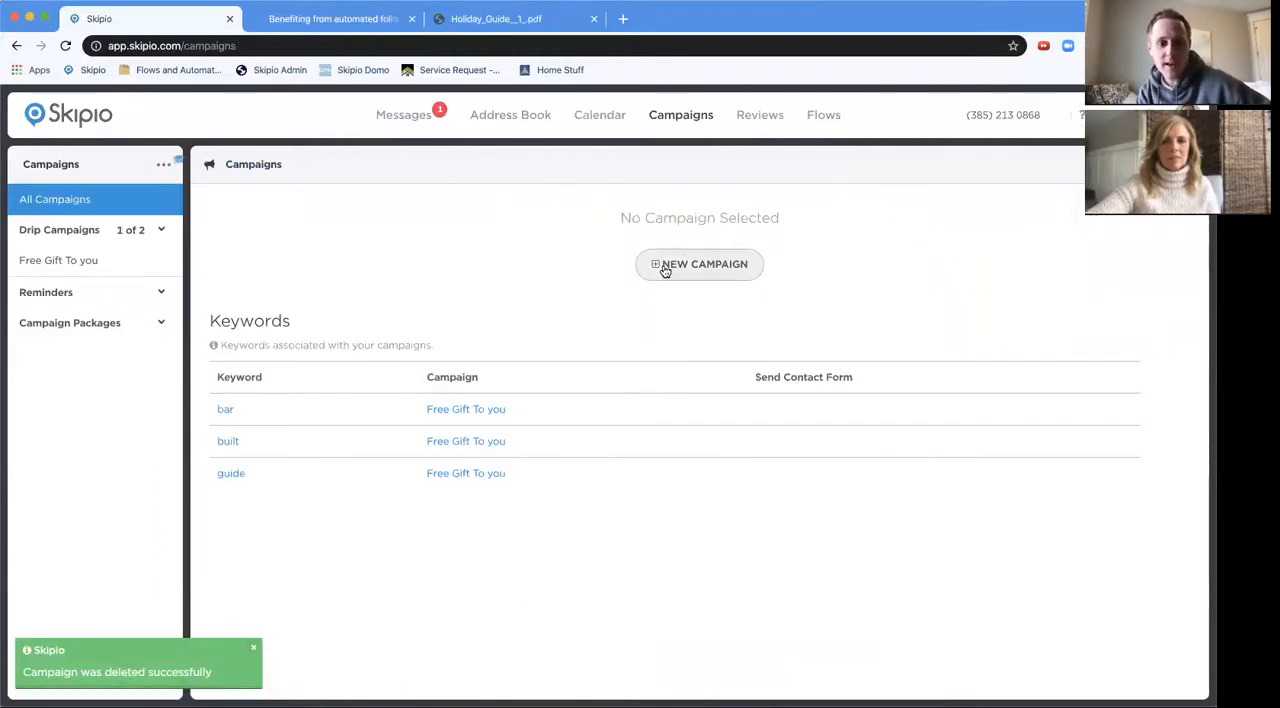
Create a campaign named 'New Years Promtion' with a new-years campaign description.
{"action": "left_click", "coordinate": [699, 264]}
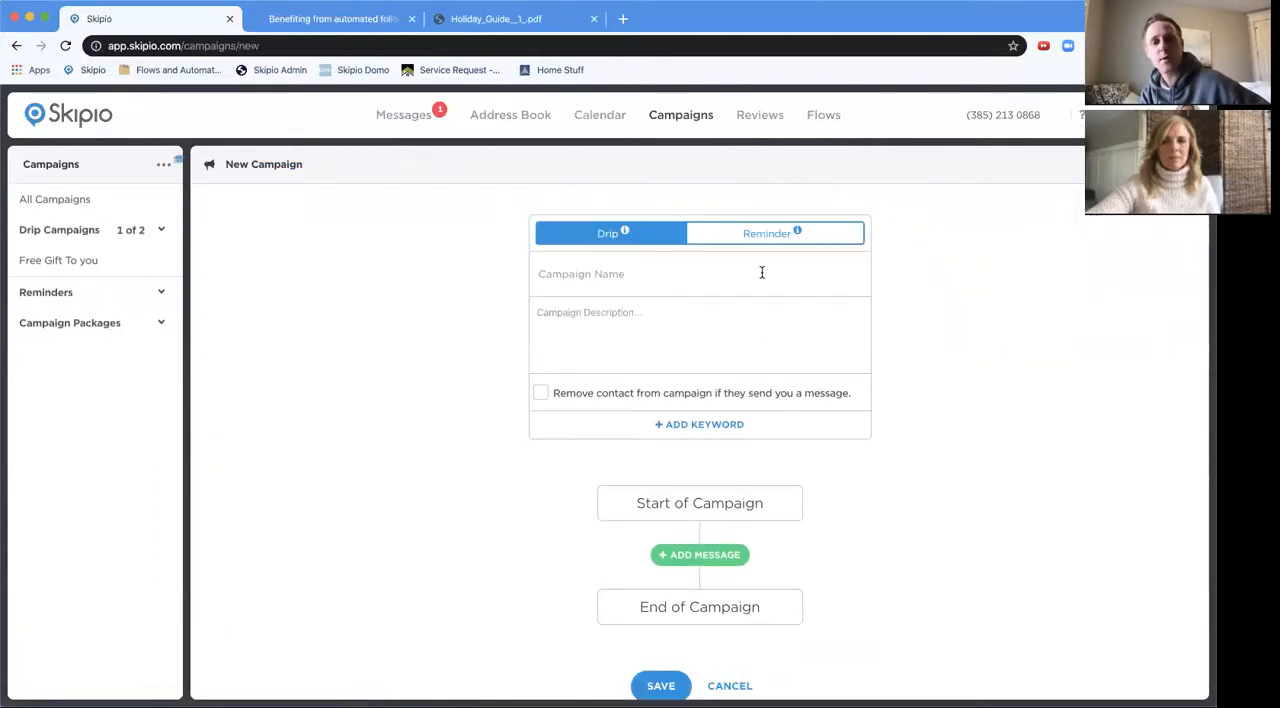
{"action": "type", "text": "New Years Promtion"}
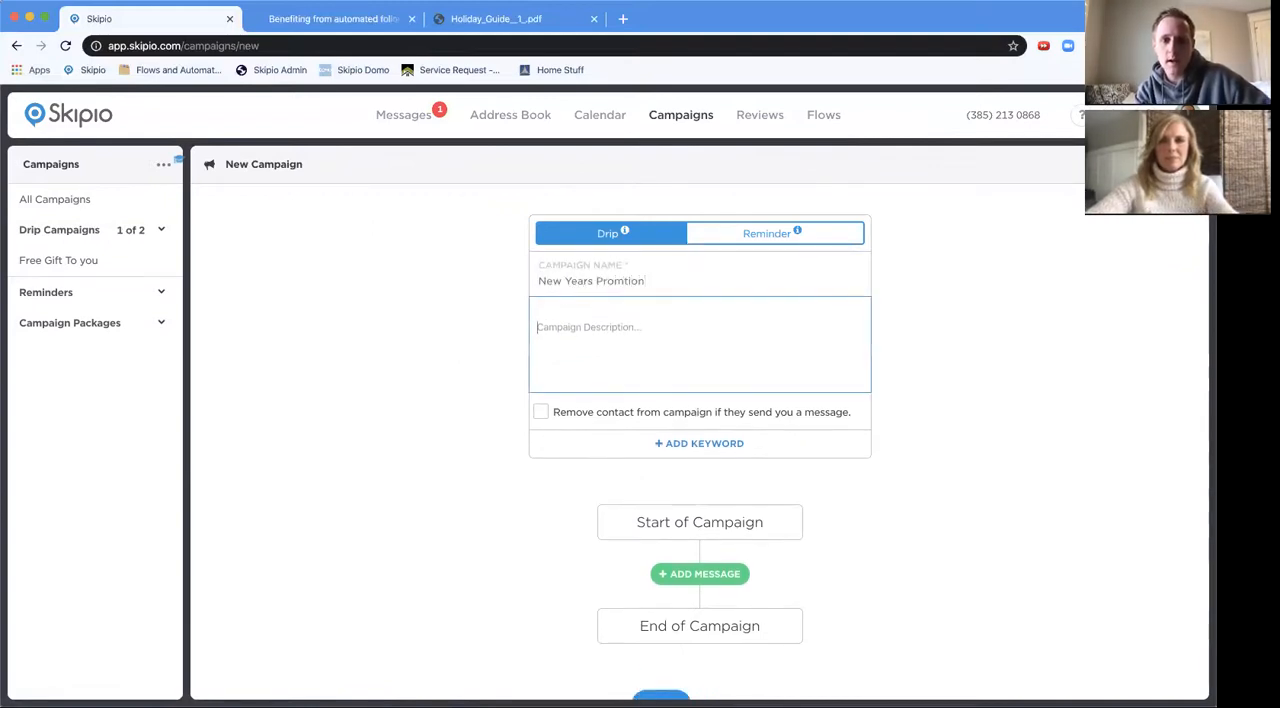
{"action": "type", "text": "This is a"}
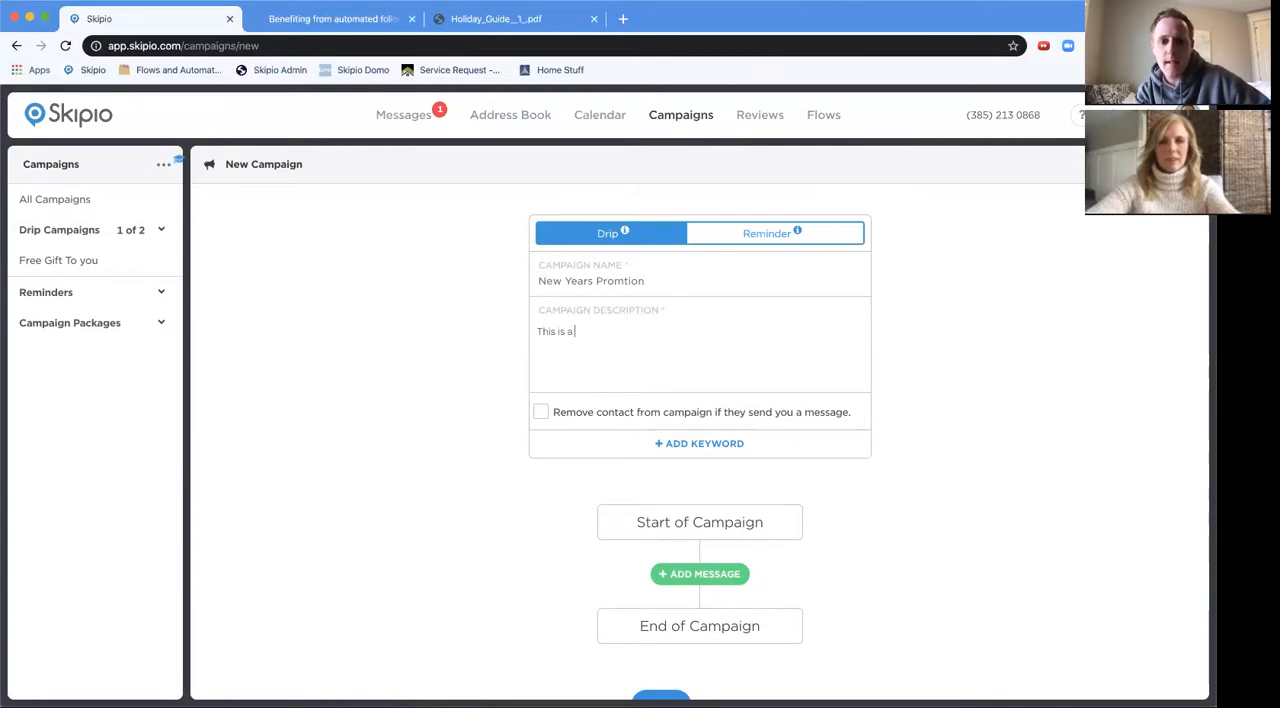
{"action": "type", "text": "campat"}
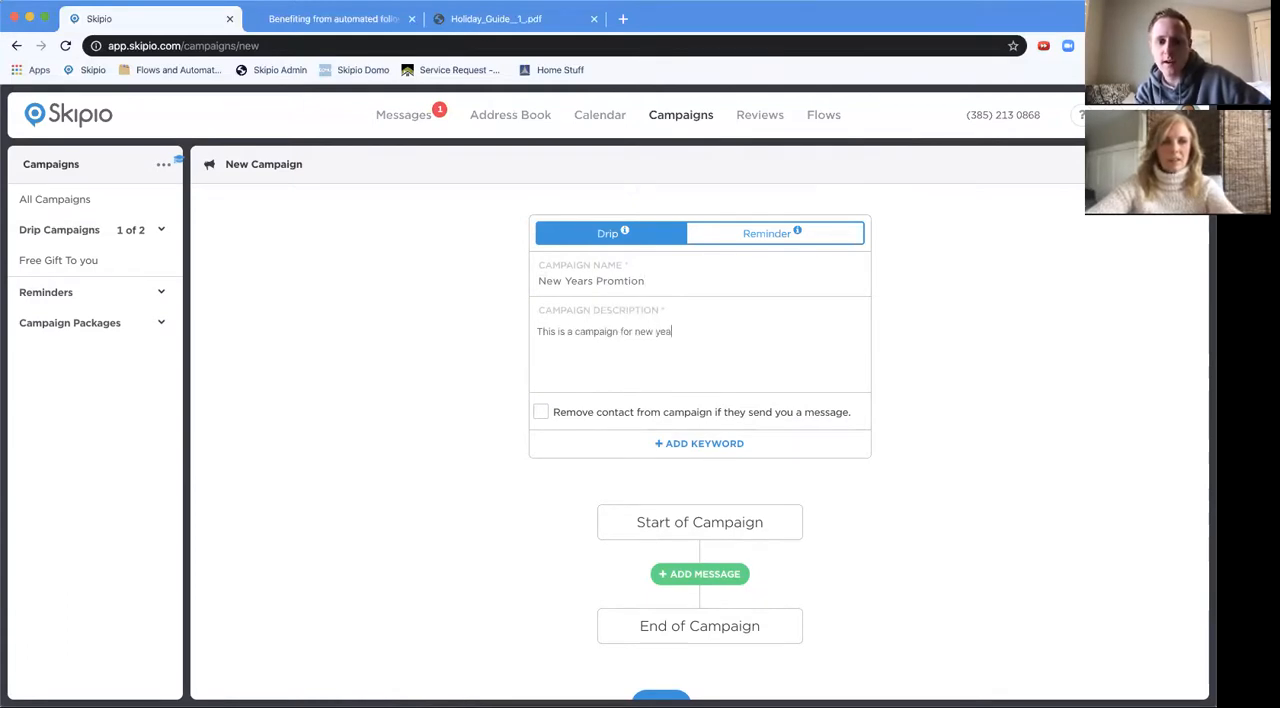
{"action": "type", "text": "rs!"}
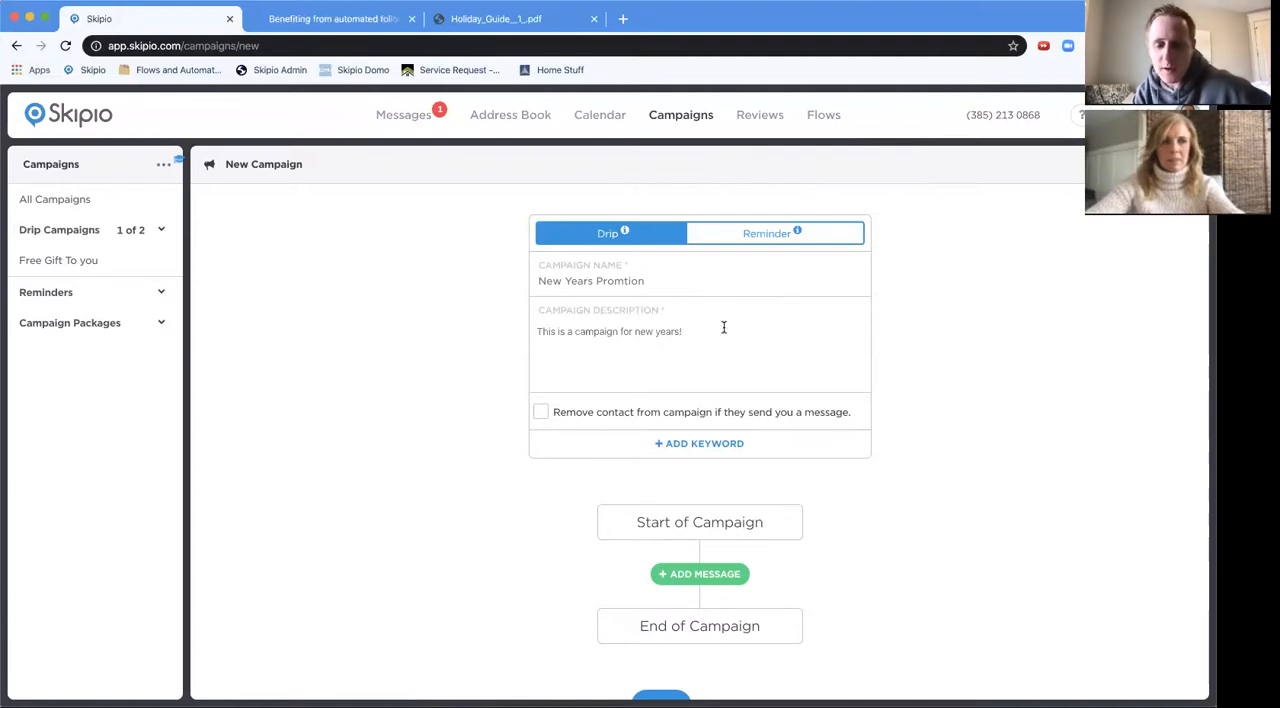
{"action": "scroll", "scroll_direction": "down", "scroll_amount": 3}
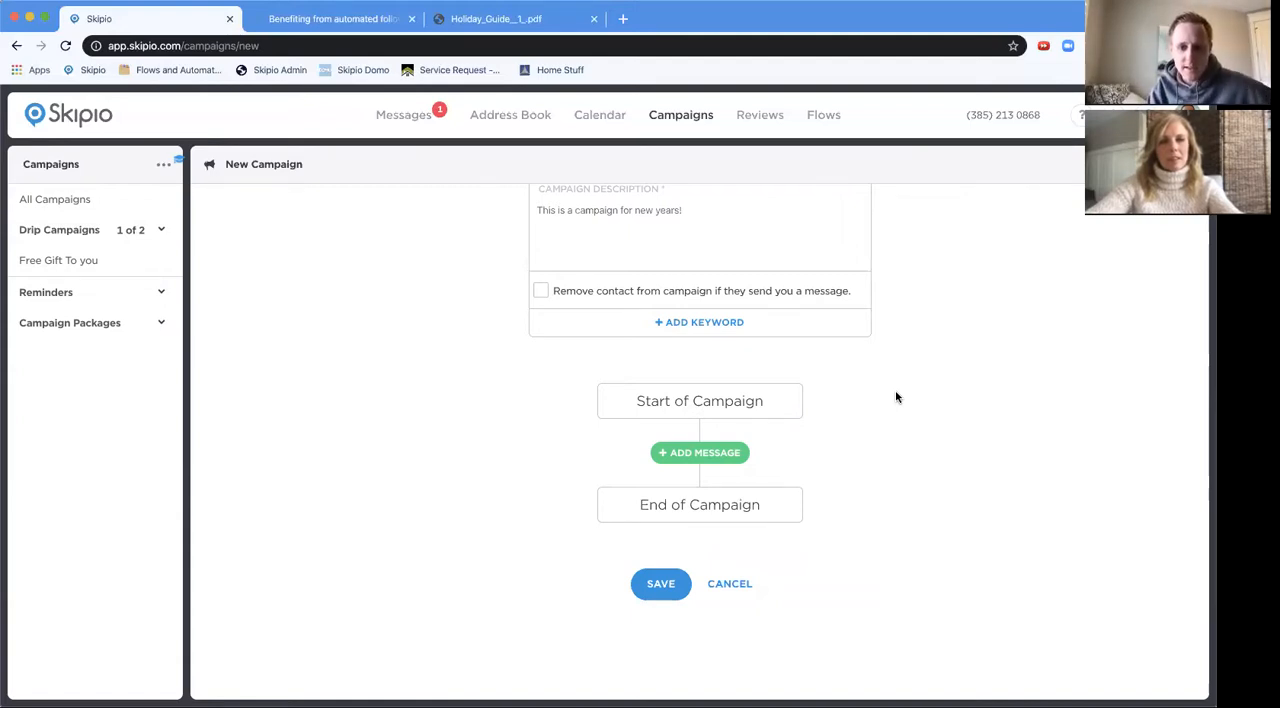
{"action": "mouse_move", "coordinate": [699, 453]}
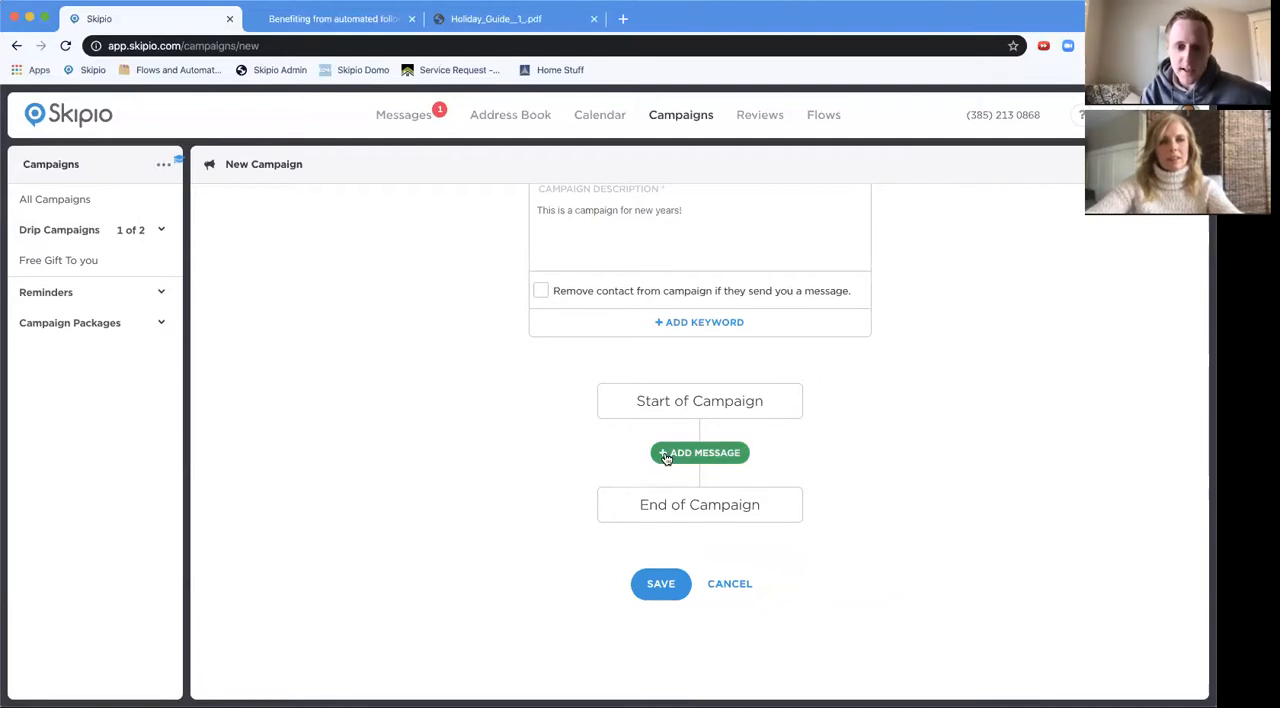
Add a first text message step waiting 1 day, ready to be named.
{"action": "left_click", "coordinate": [699, 452]}
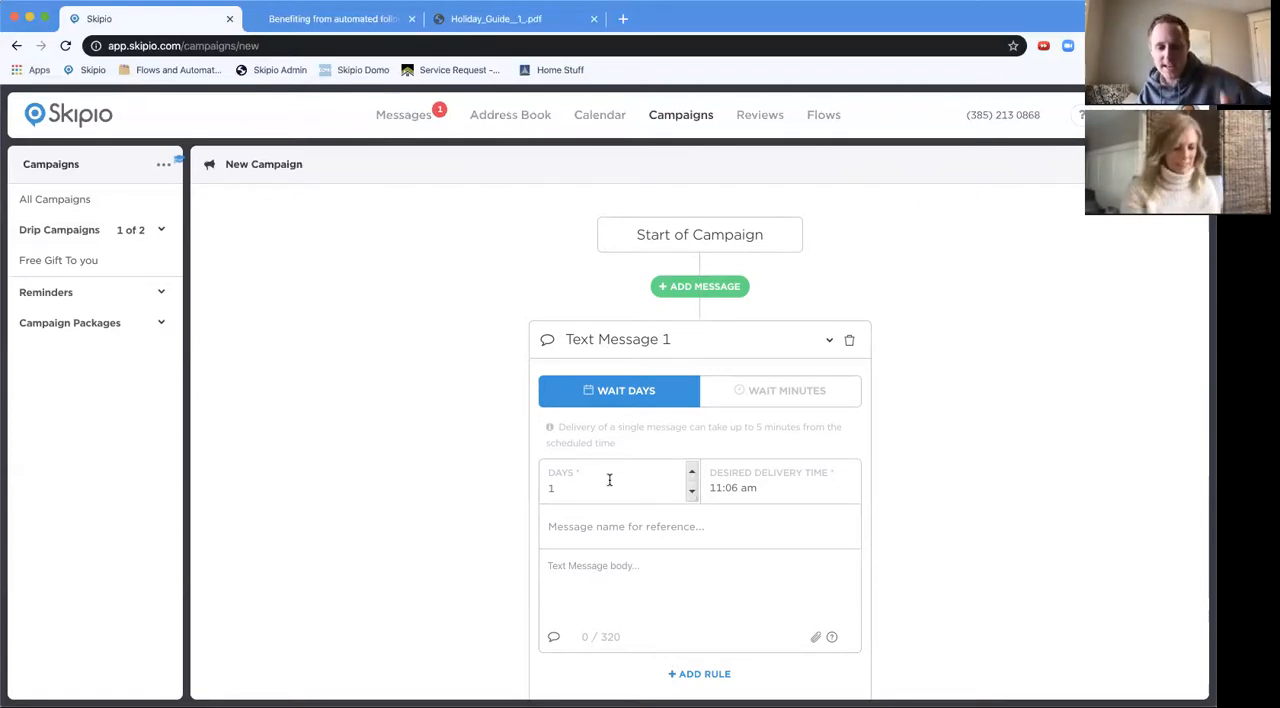
{"action": "left_click", "coordinate": [610, 487]}
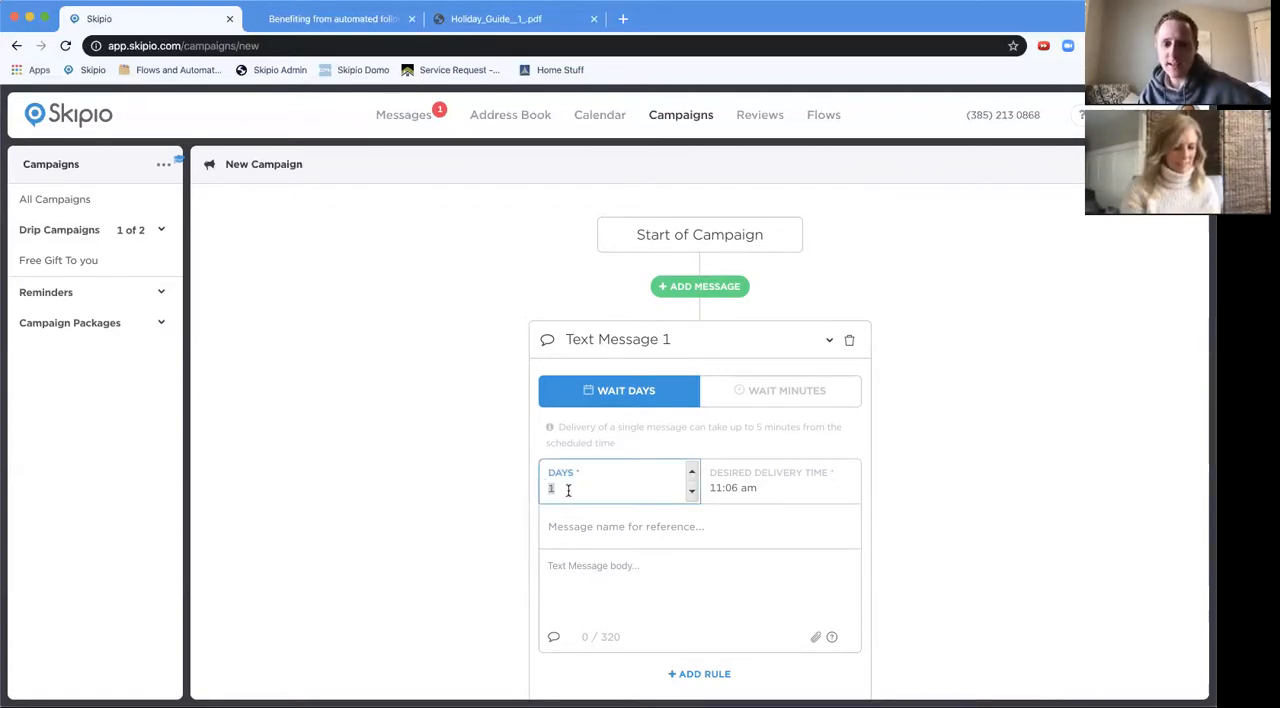
{"action": "left_click", "coordinate": [770, 487]}
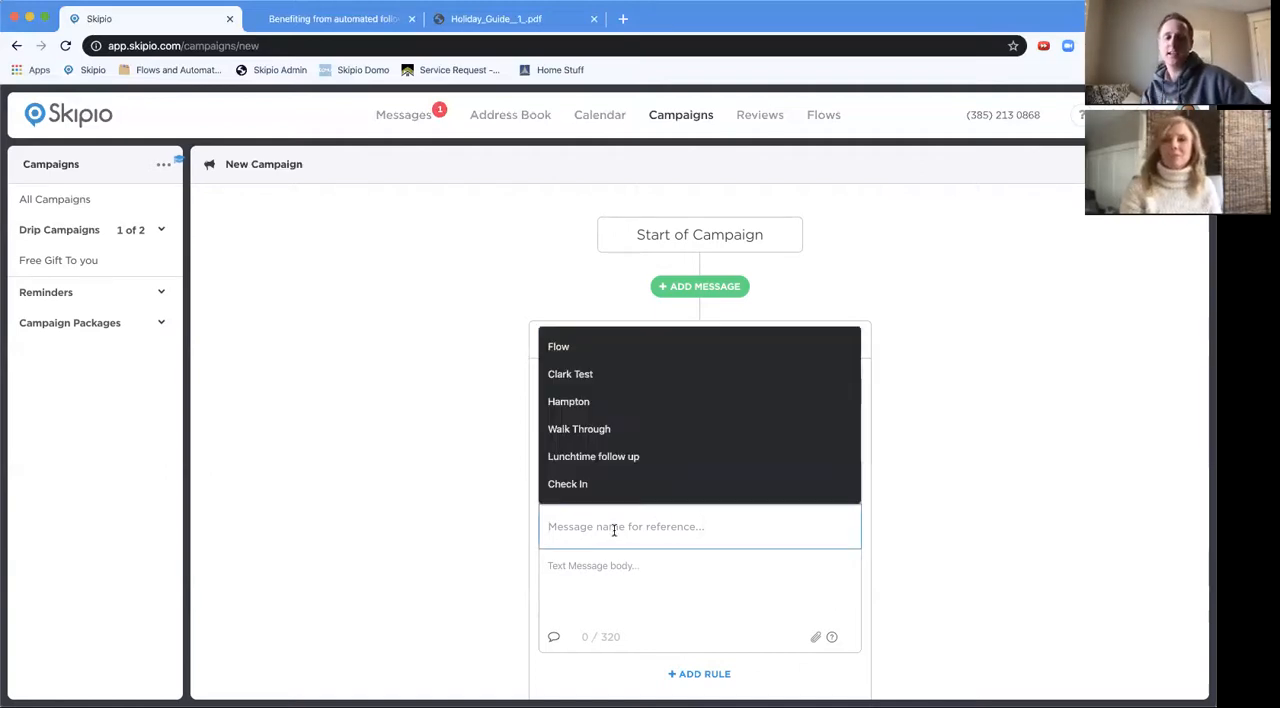
Name it 'First Message with Promotion' and greet the contact by first name with Happy New Year.
{"action": "type", "text": "First Message with Promotion"}
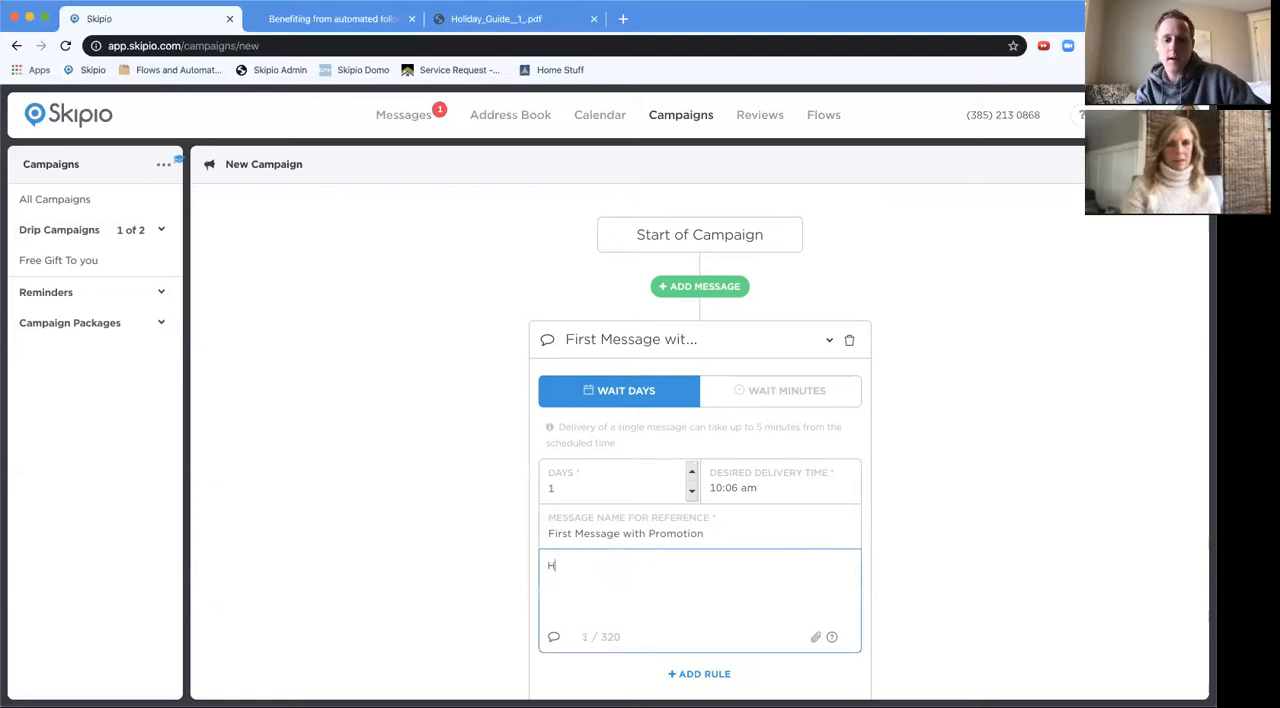
{"action": "type", "text": "Morn"}
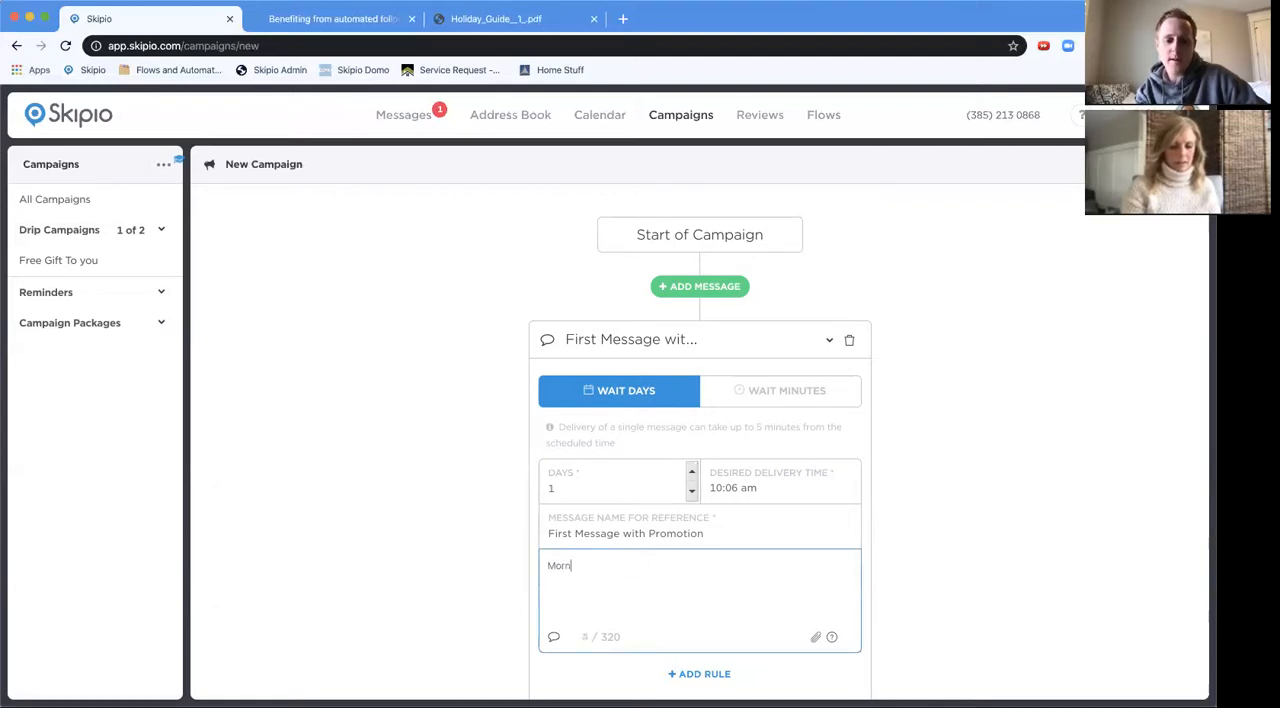
{"action": "type", "text": "ing [fir"}
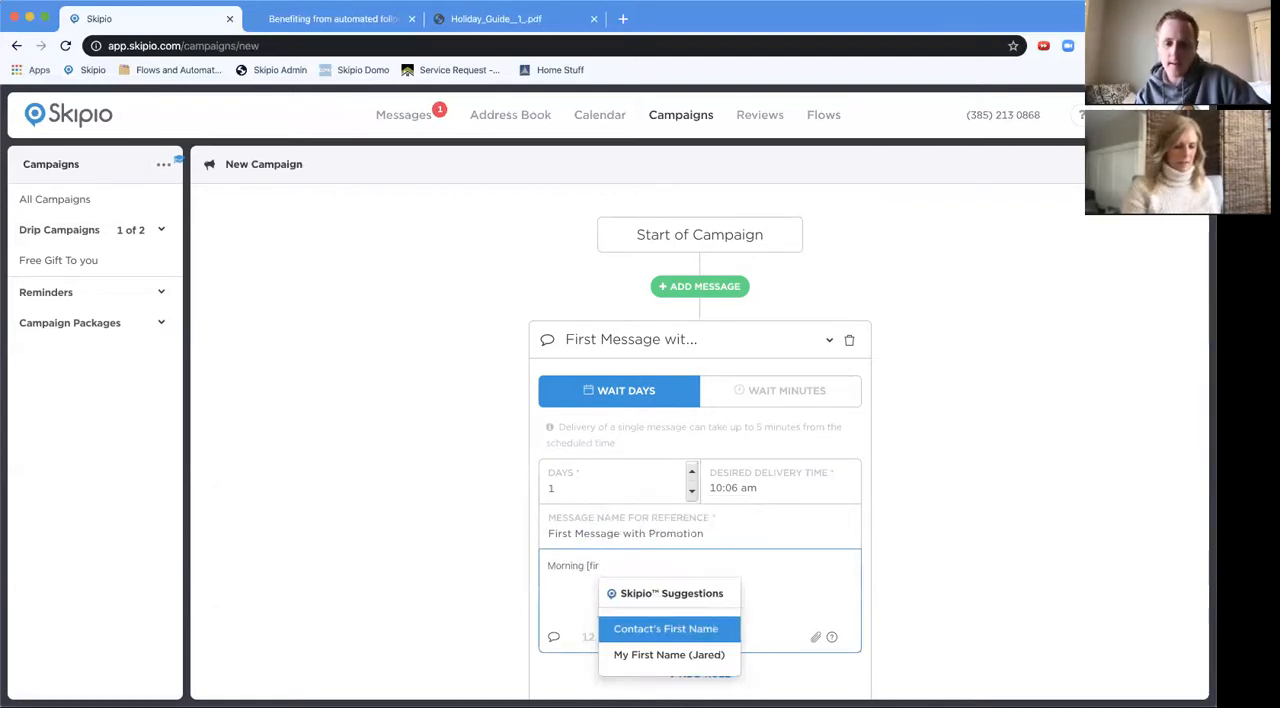
{"action": "left_click", "coordinate": [665, 628]}
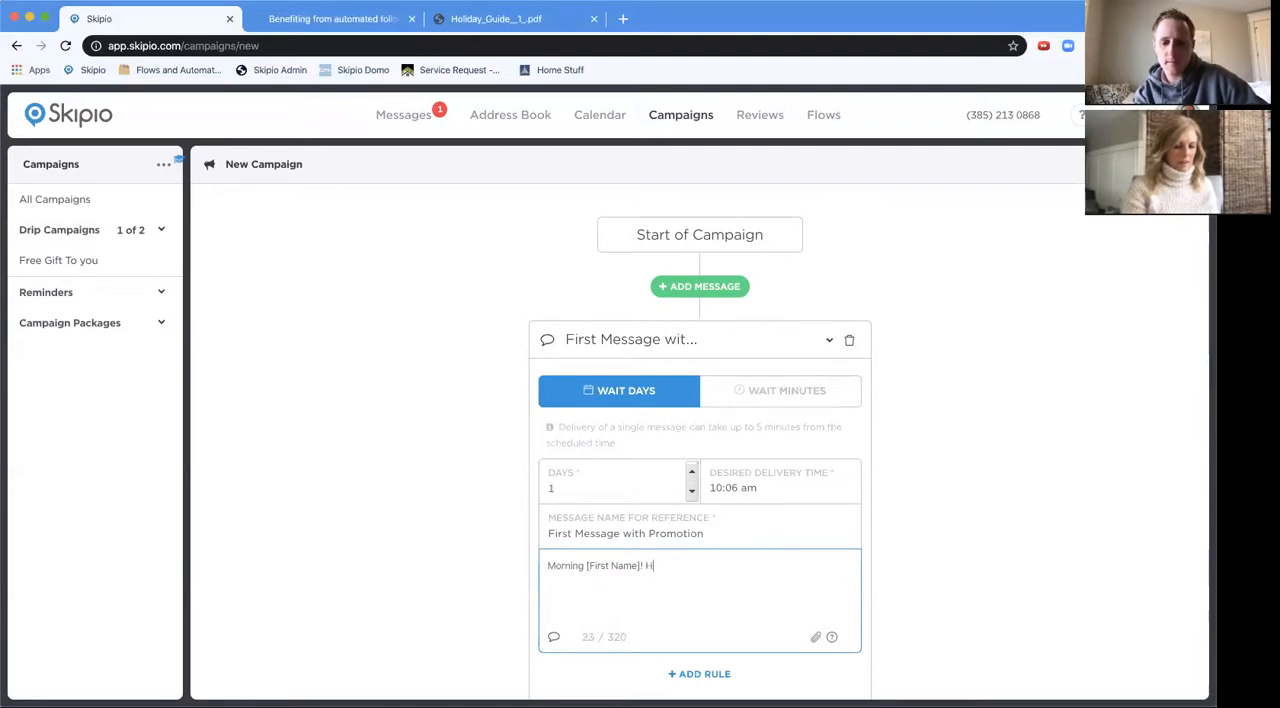
{"action": "type", "text": "appy New Year!"}
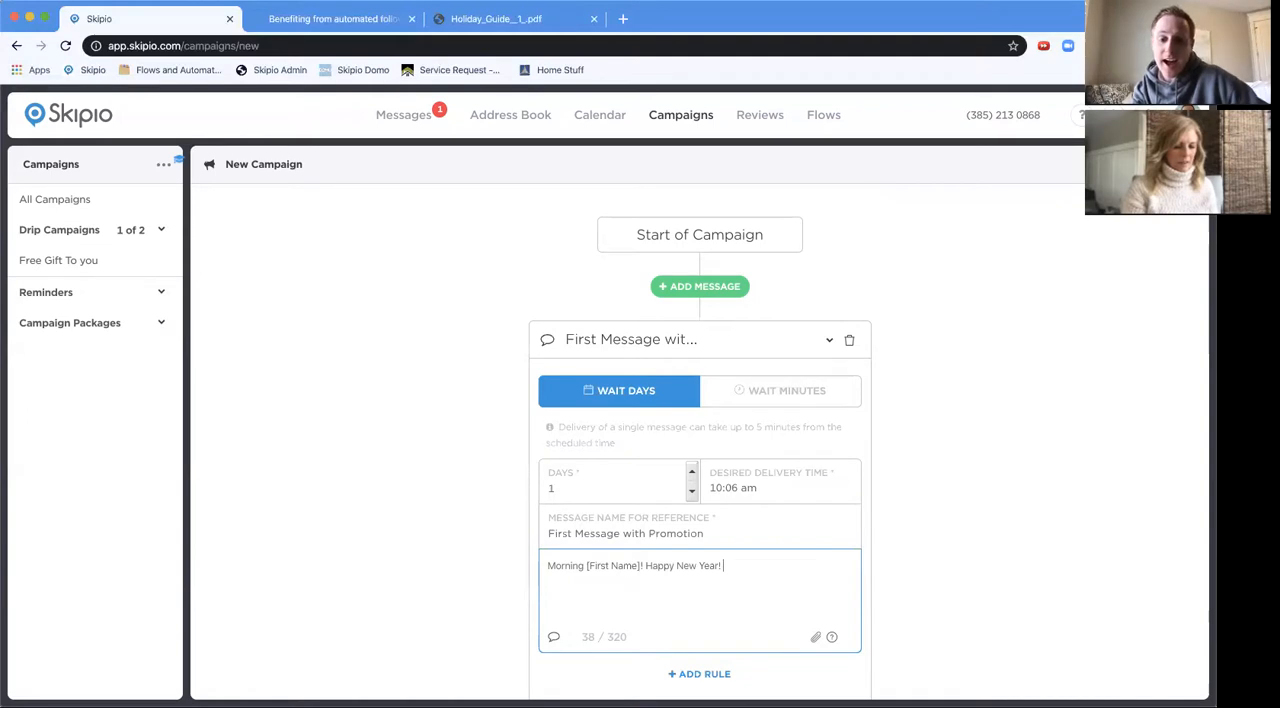
Write the personal invitation to join the VIP Personal Training Group for 2020.
{"action": "type", "text": "I have been thinking"}
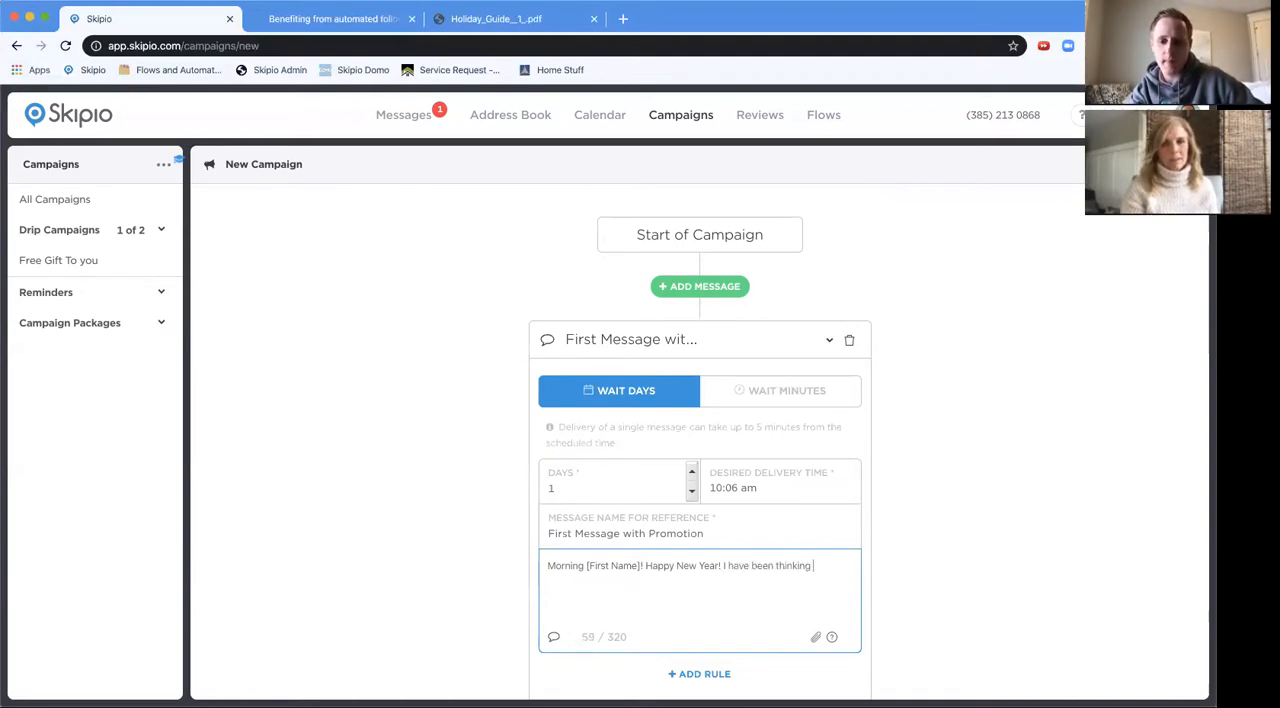
{"action": "type", "text": "about you and an"}
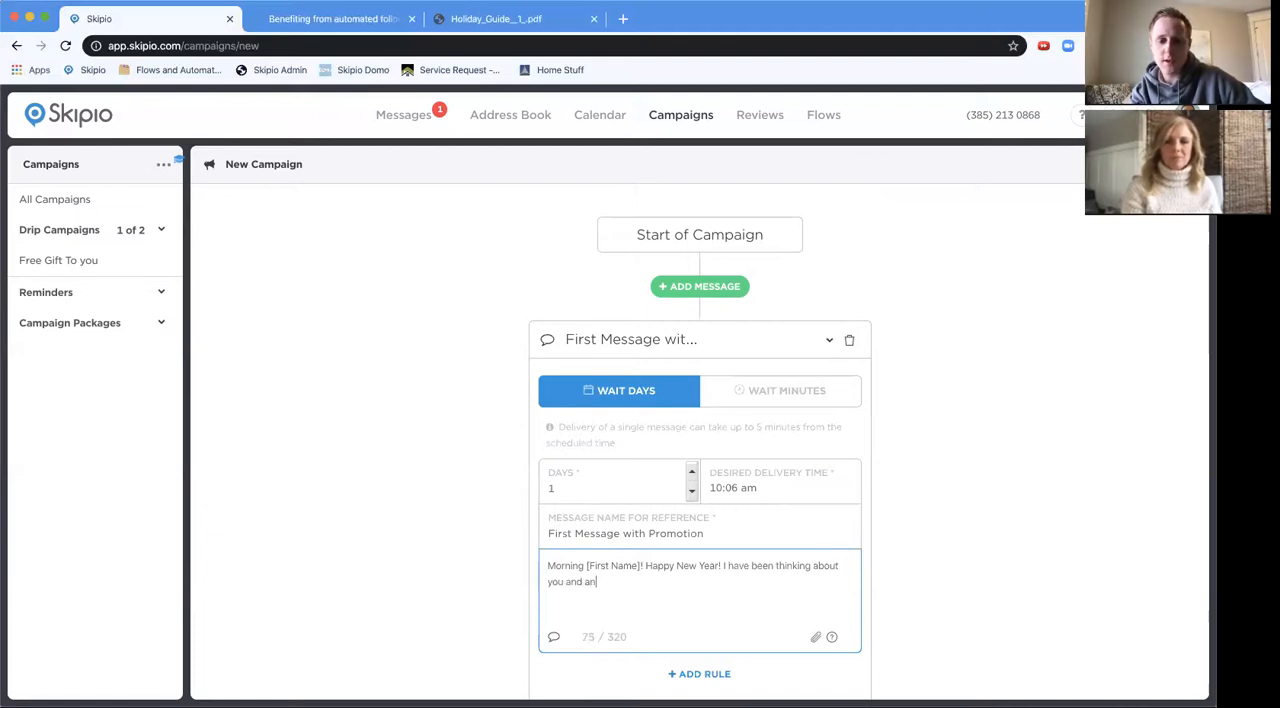
{"action": "type", "text": "want to"}
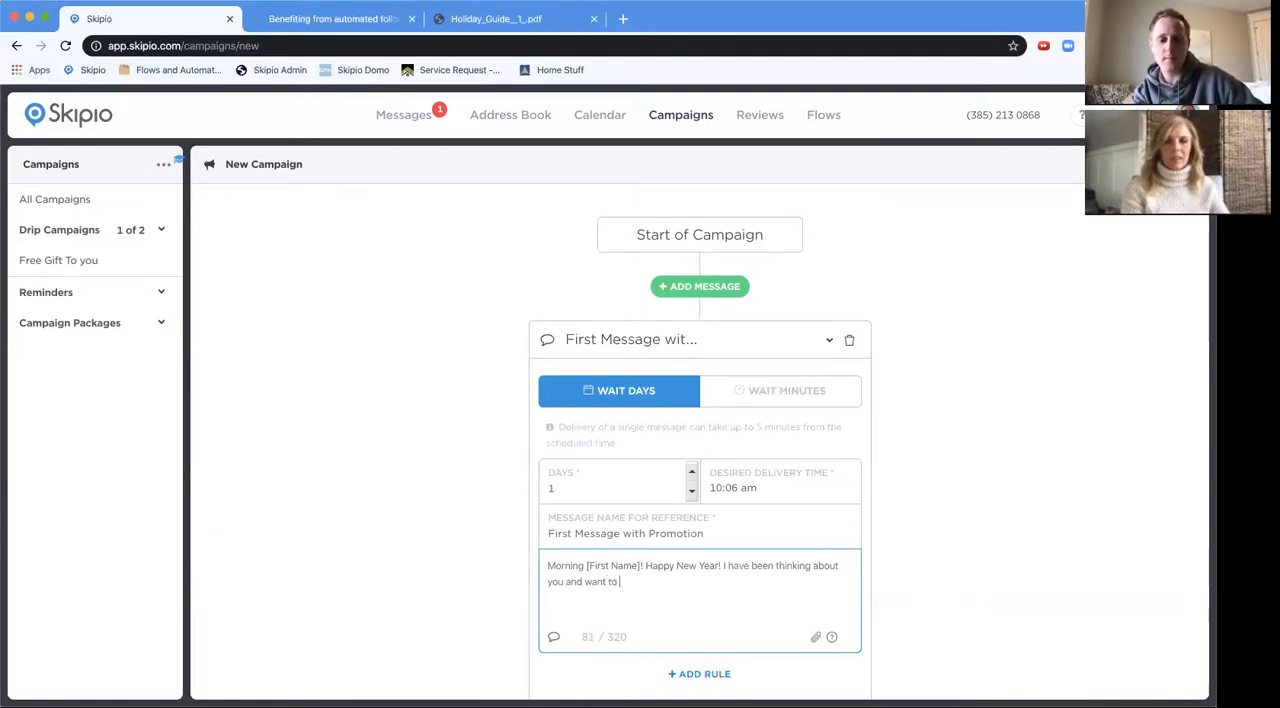
{"action": "type", "text": "personally invite you"}
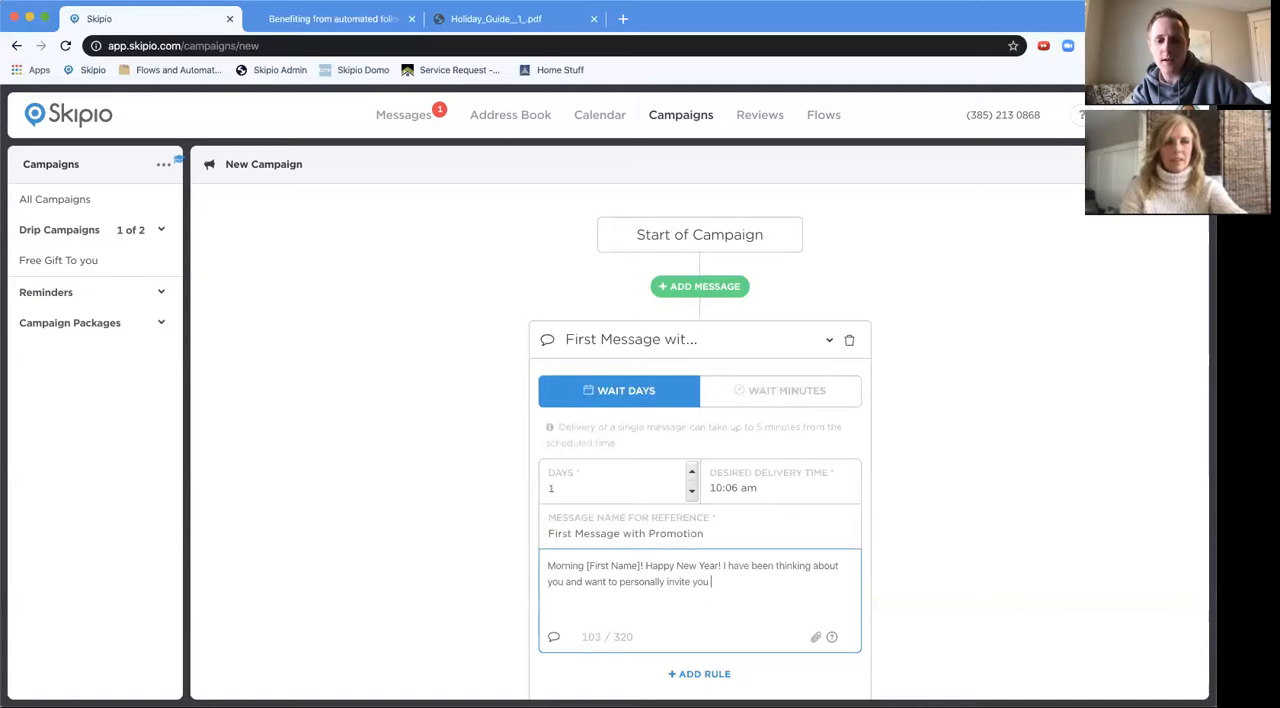
{"action": "type", "text": "to join our"}
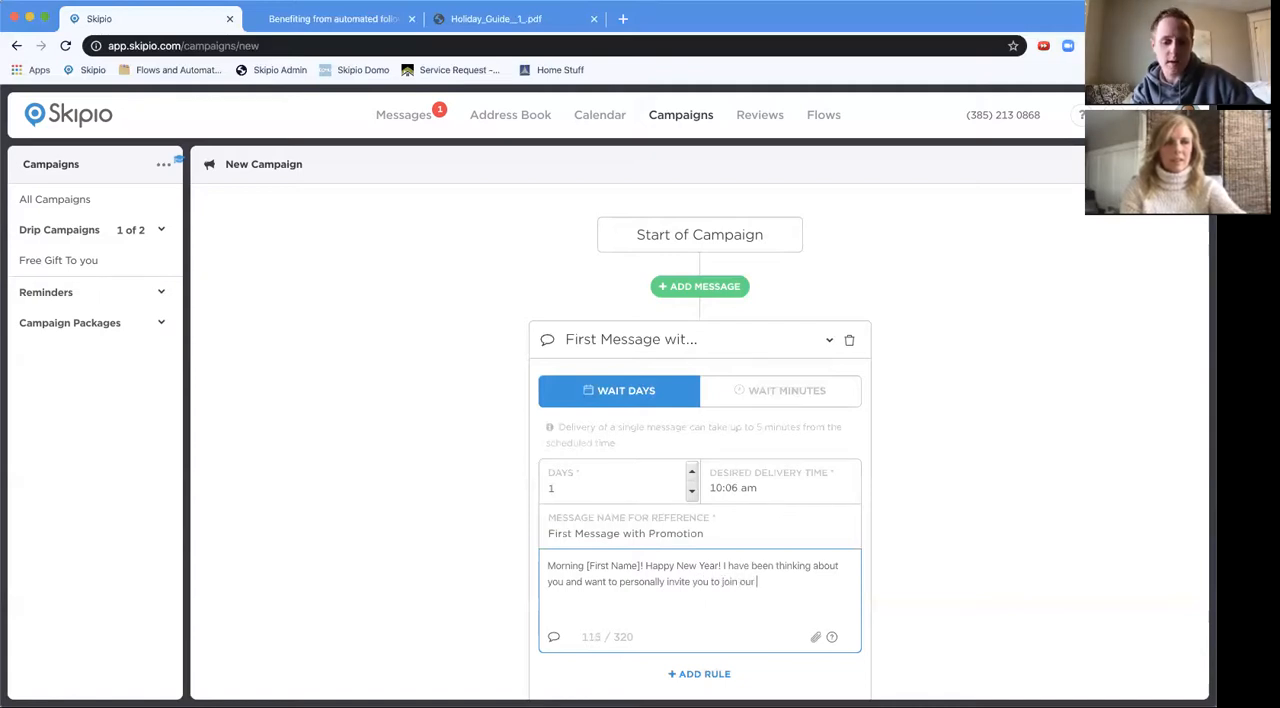
{"action": "type", "text": "VIP"}
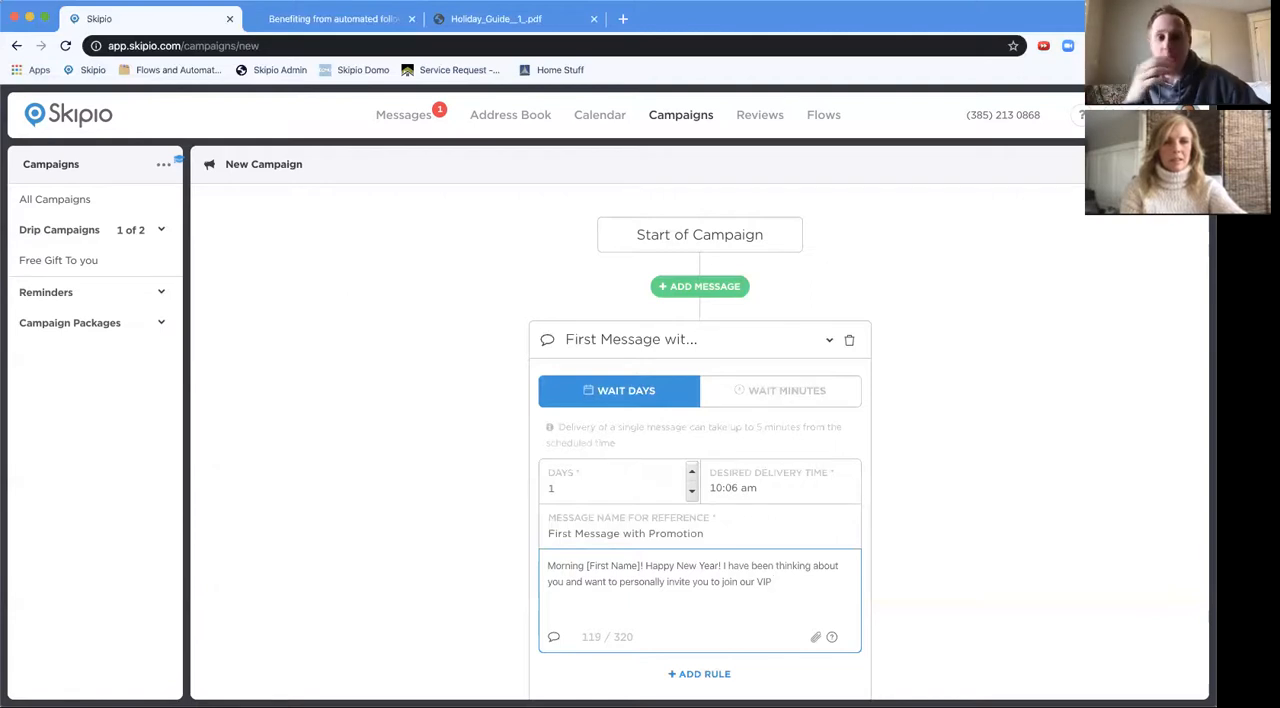
{"action": "type", "text": "Per"}
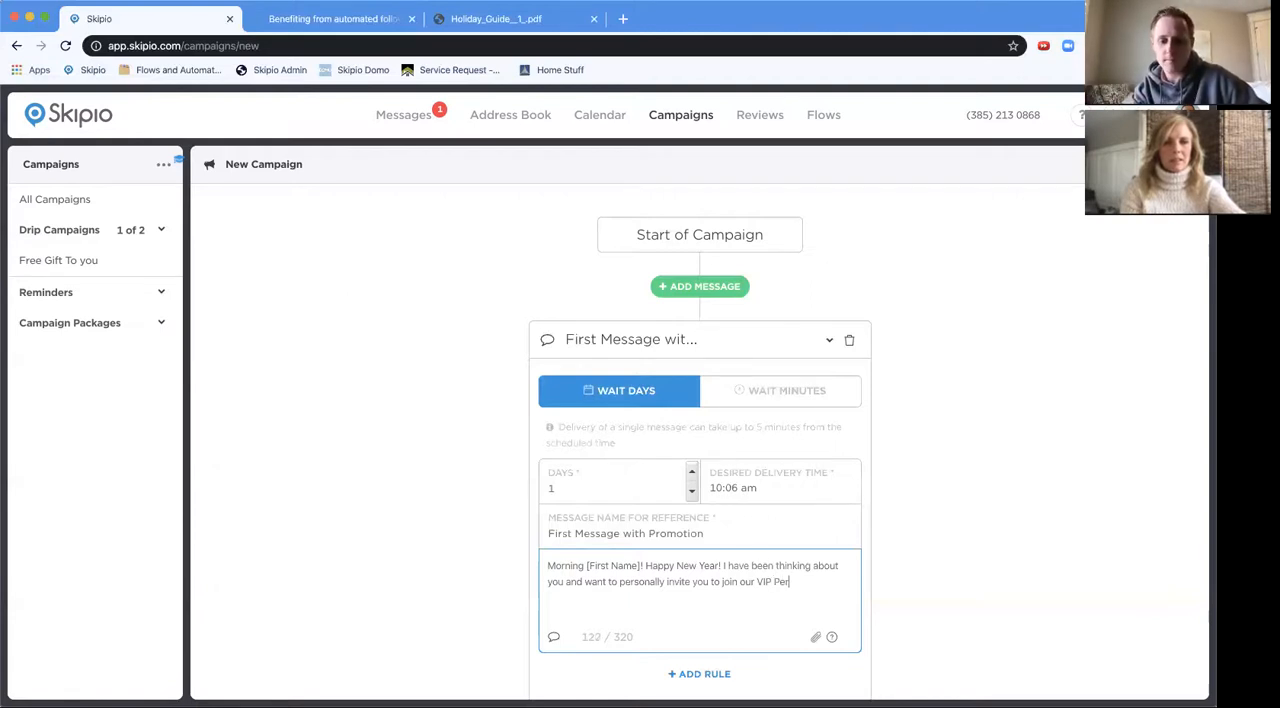
{"action": "type", "text": "sonal Training"}
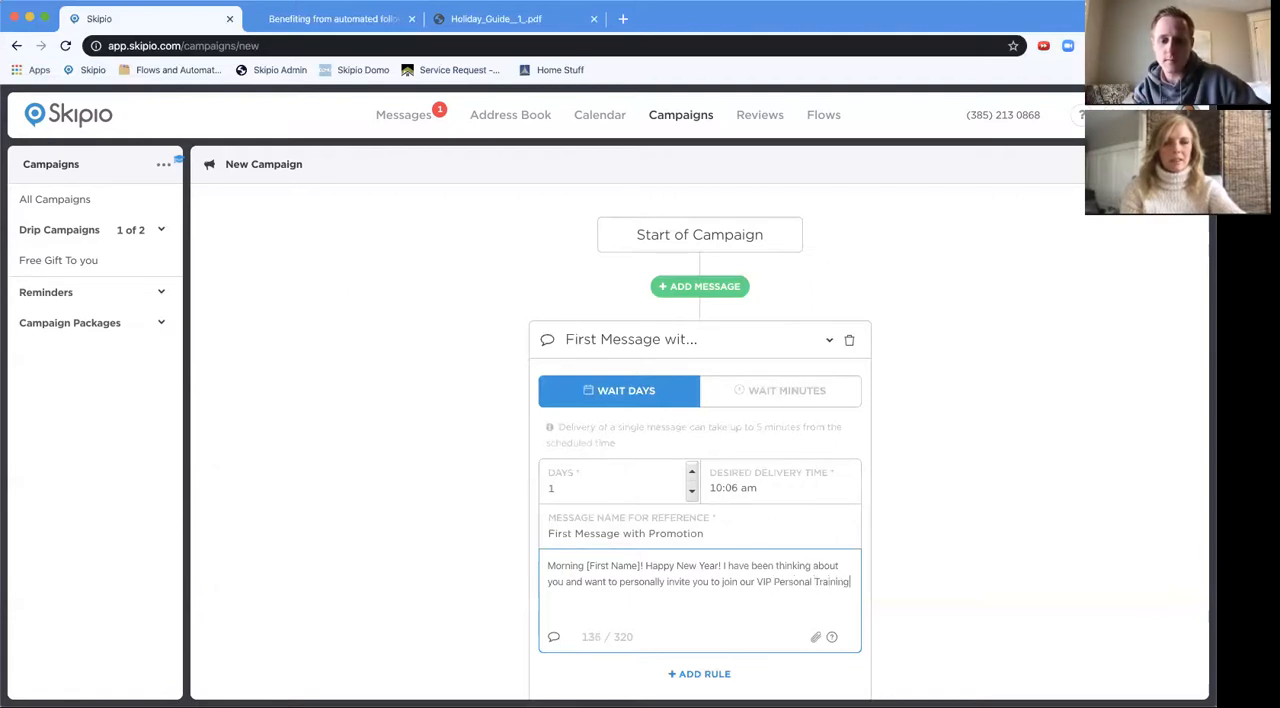
{"action": "type", "text": "Group for 2020"}
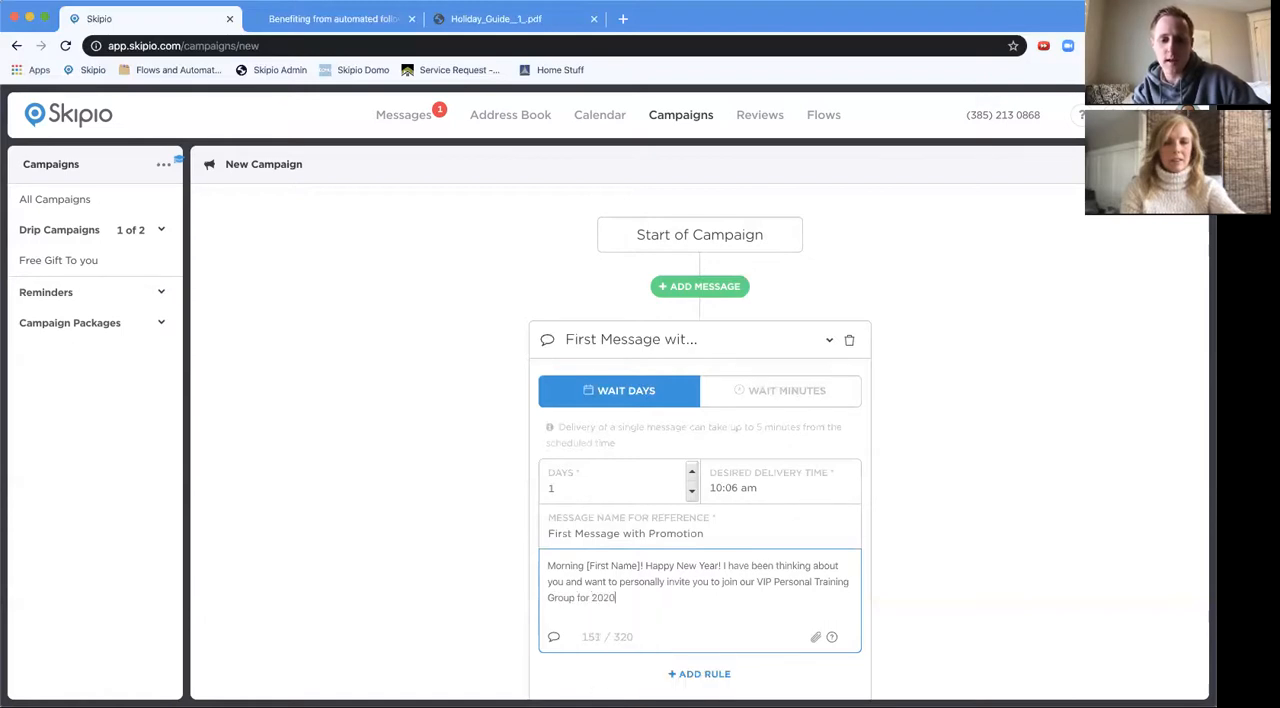
Add that the group is only opening to 20 people who are a great fit.
{"action": "type", "text": "We're"}
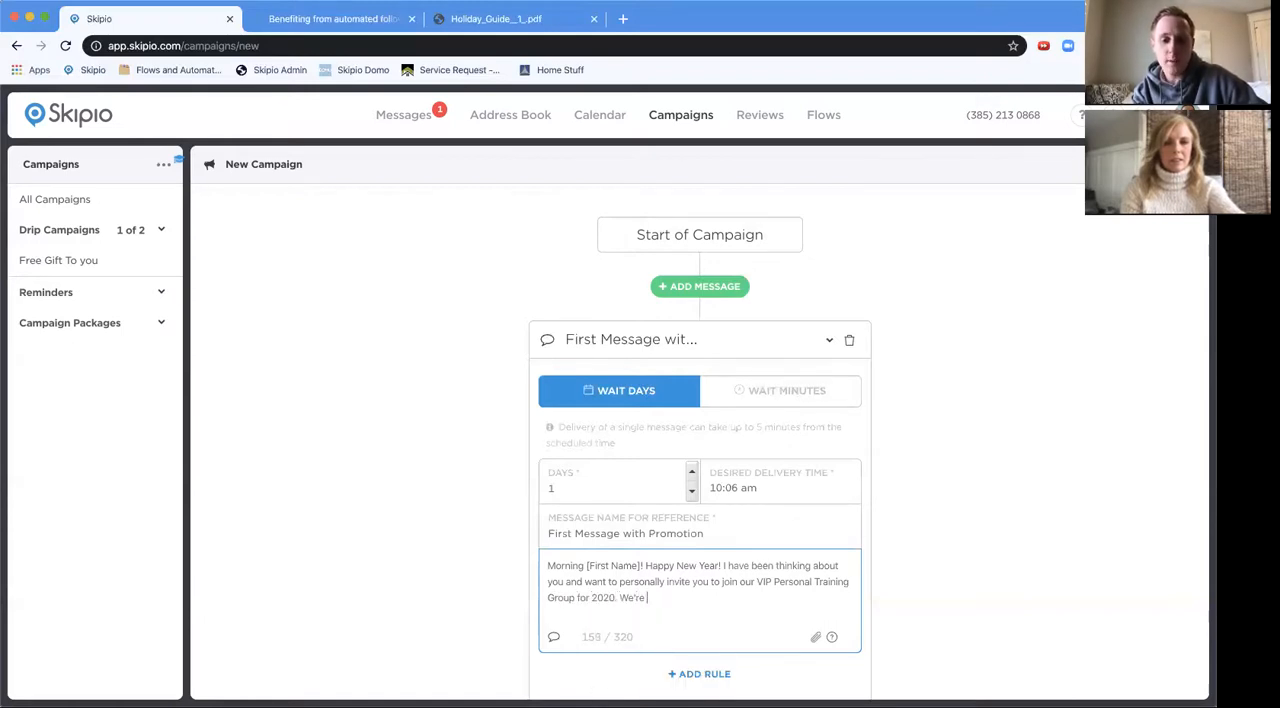
{"action": "type", "text": "only opening this up to 15"}
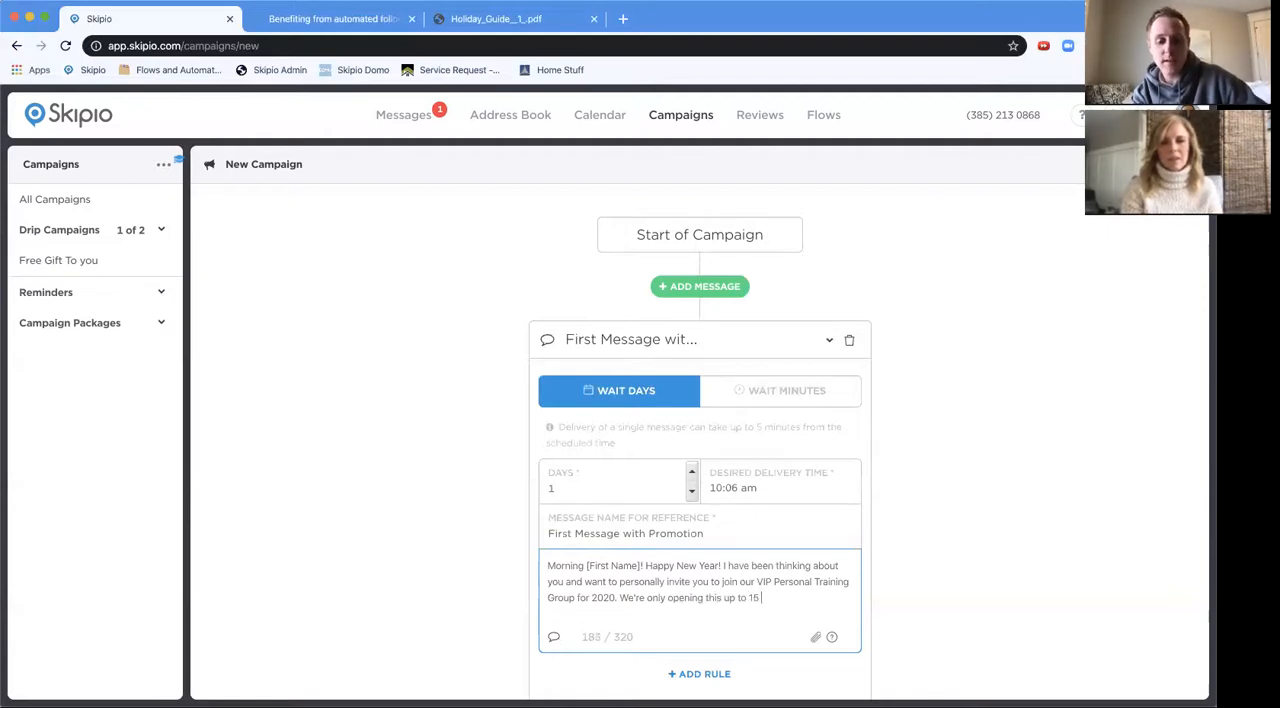
{"action": "type", "text": "20 of our members and"}
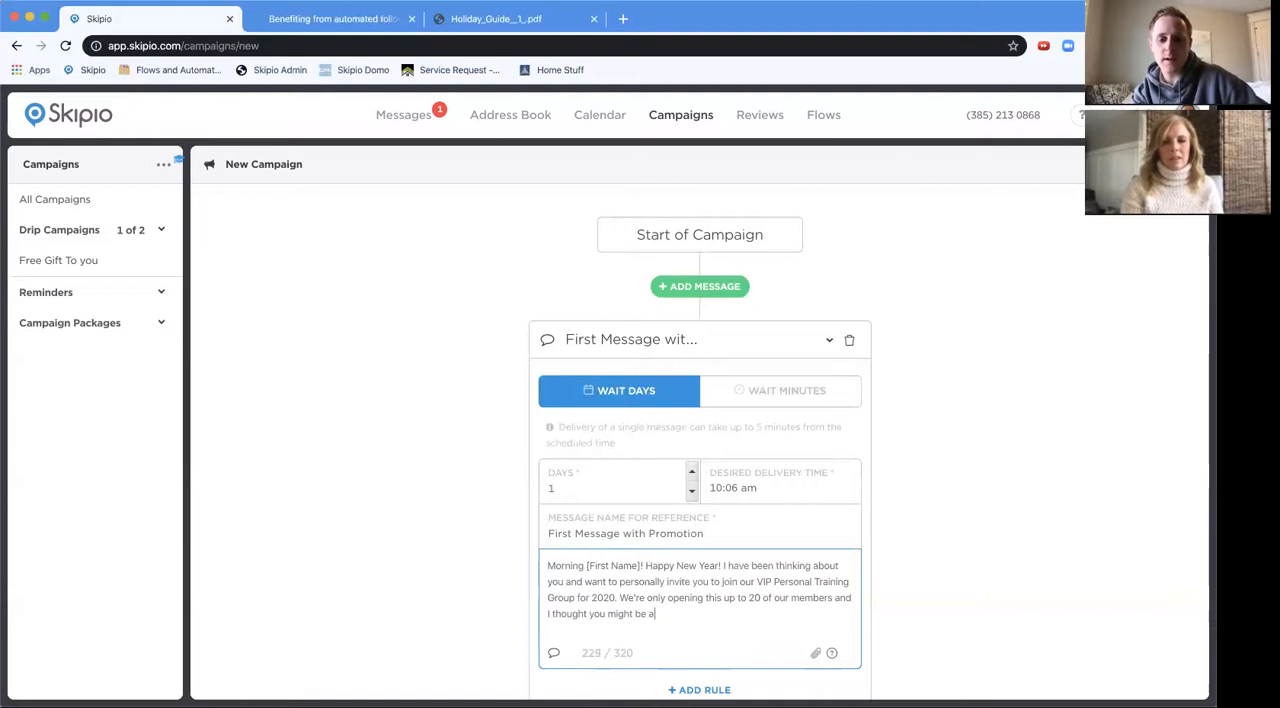
{"action": "type", "text": "great fit."}
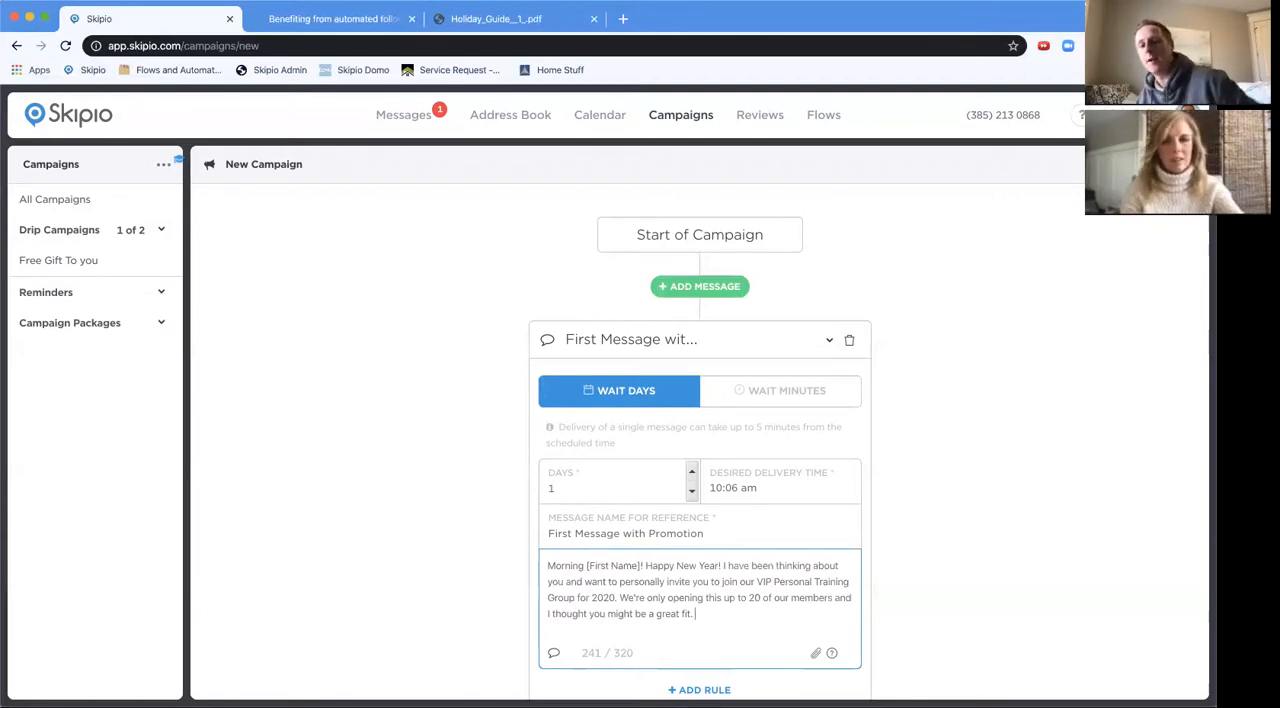
Reword the body to 'first 20 members who respond' and end with a :thumbsup: emoji.
{"action": "scroll", "scroll_direction": "down", "scroll_amount": 3}
{"action": "type", "text": "the first "}
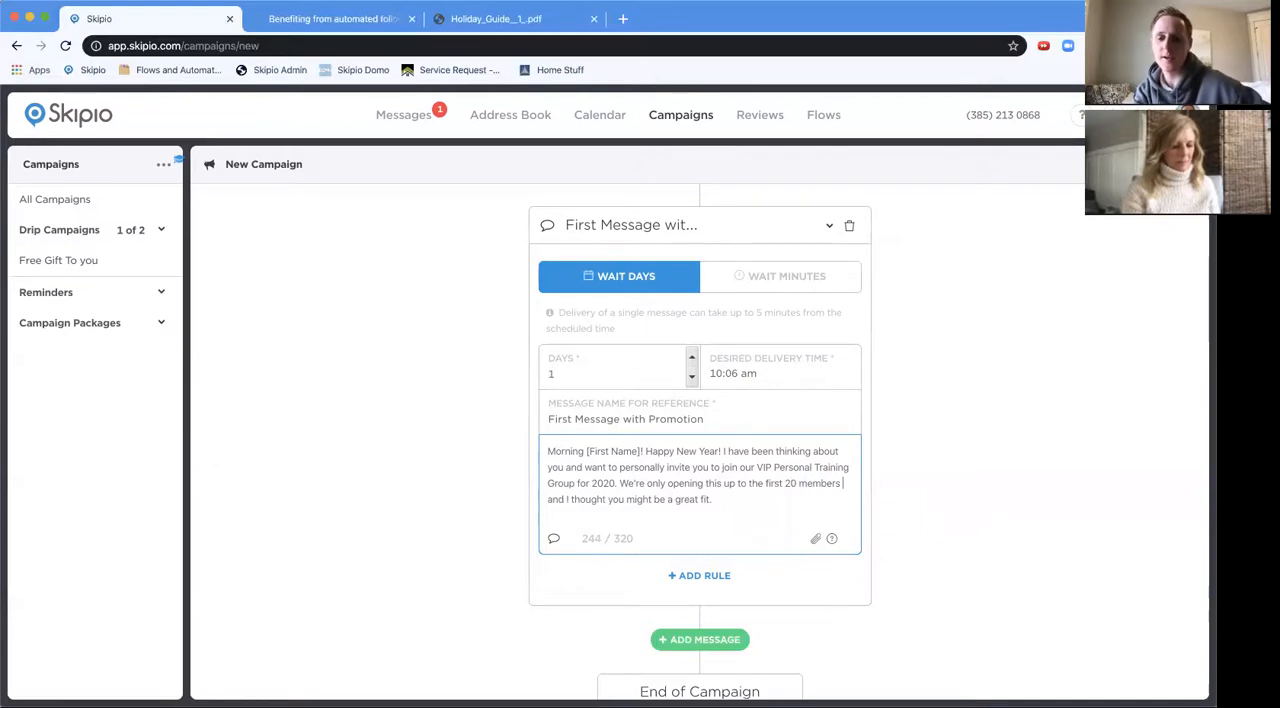
{"action": "type", "text": "who respond"}
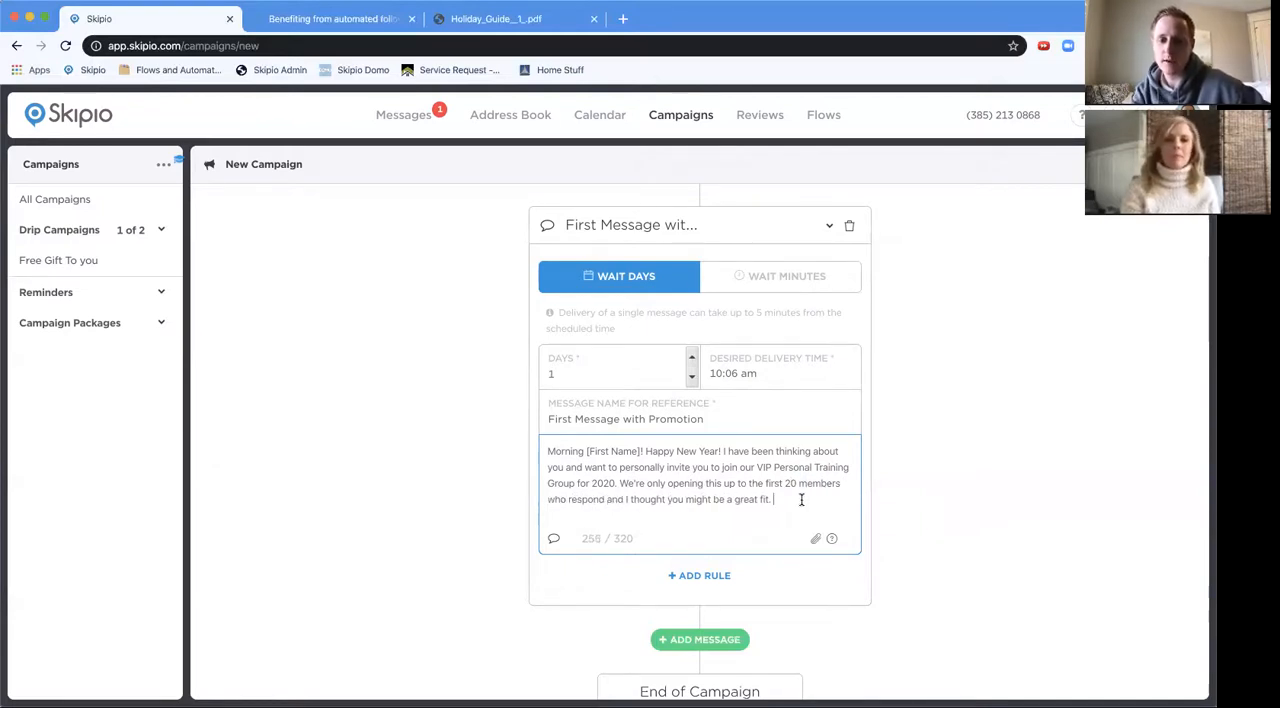
{"action": "type", "text": ":"}
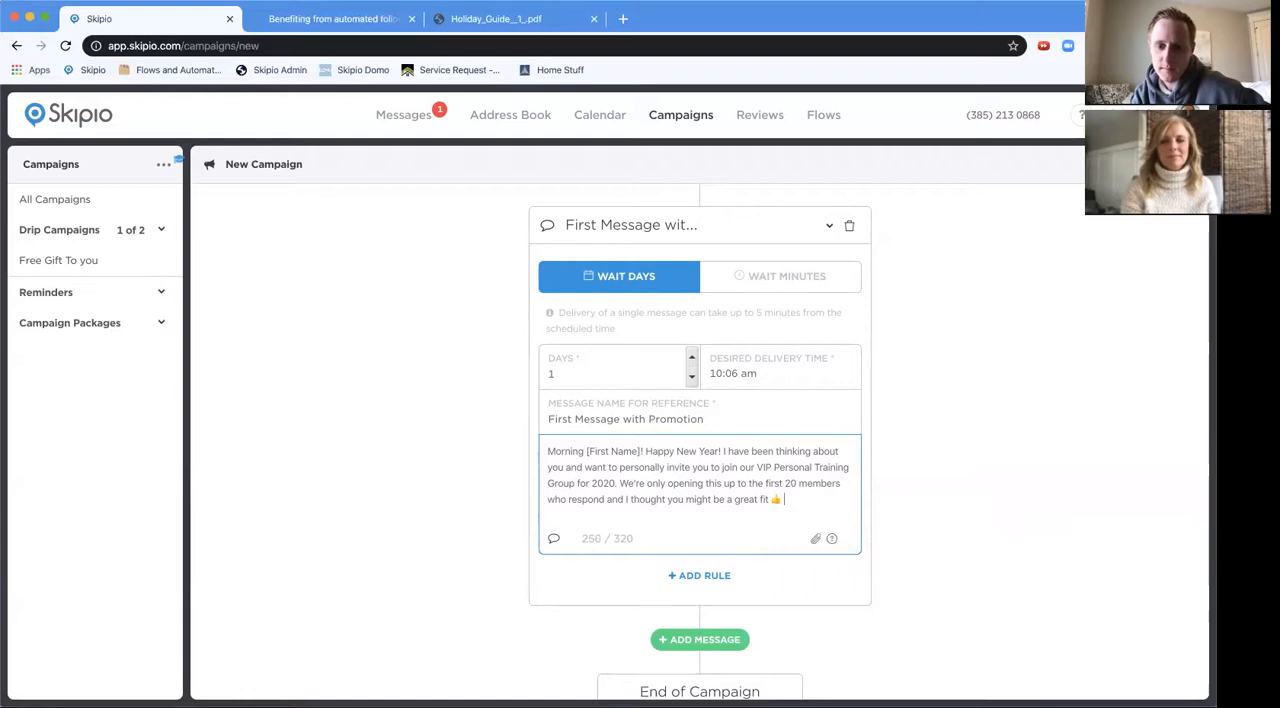
{"action": "scroll", "scroll_direction": "down", "scroll_amount": 3}
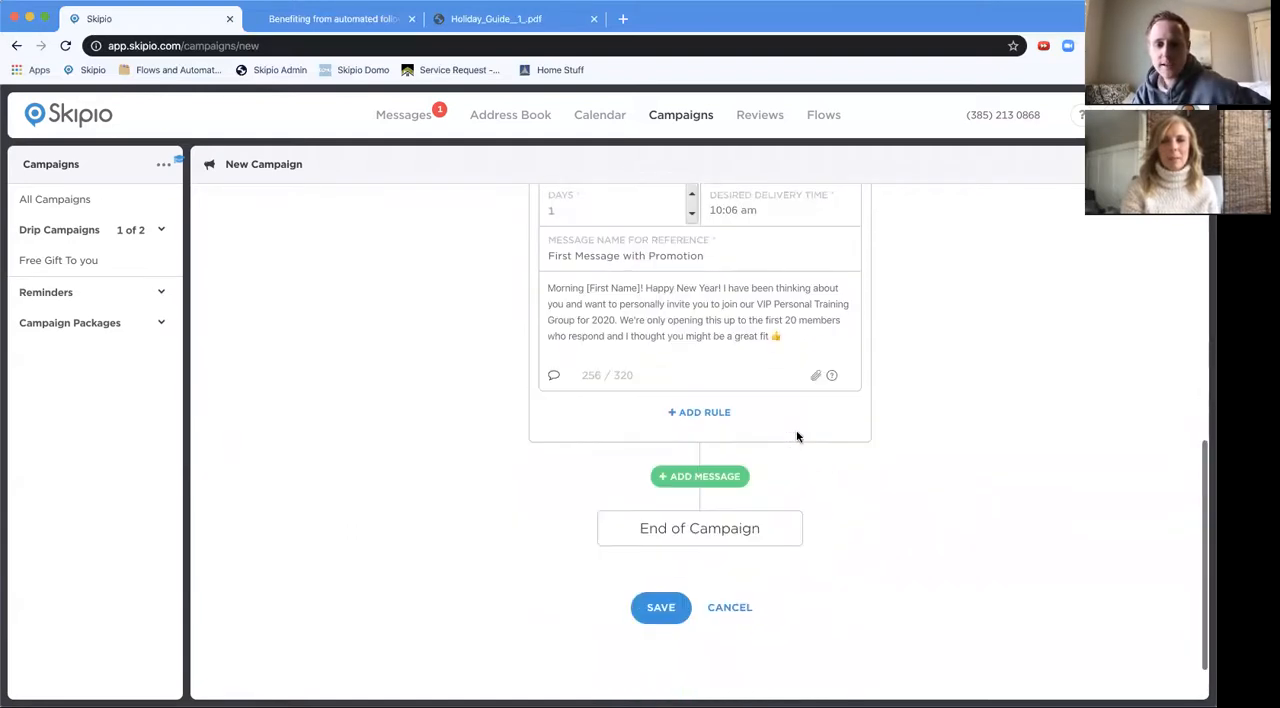
Add a second message 'Follow Up' waiting 2 days, delivered at 4:06 pm.
{"action": "left_click", "coordinate": [699, 476]}
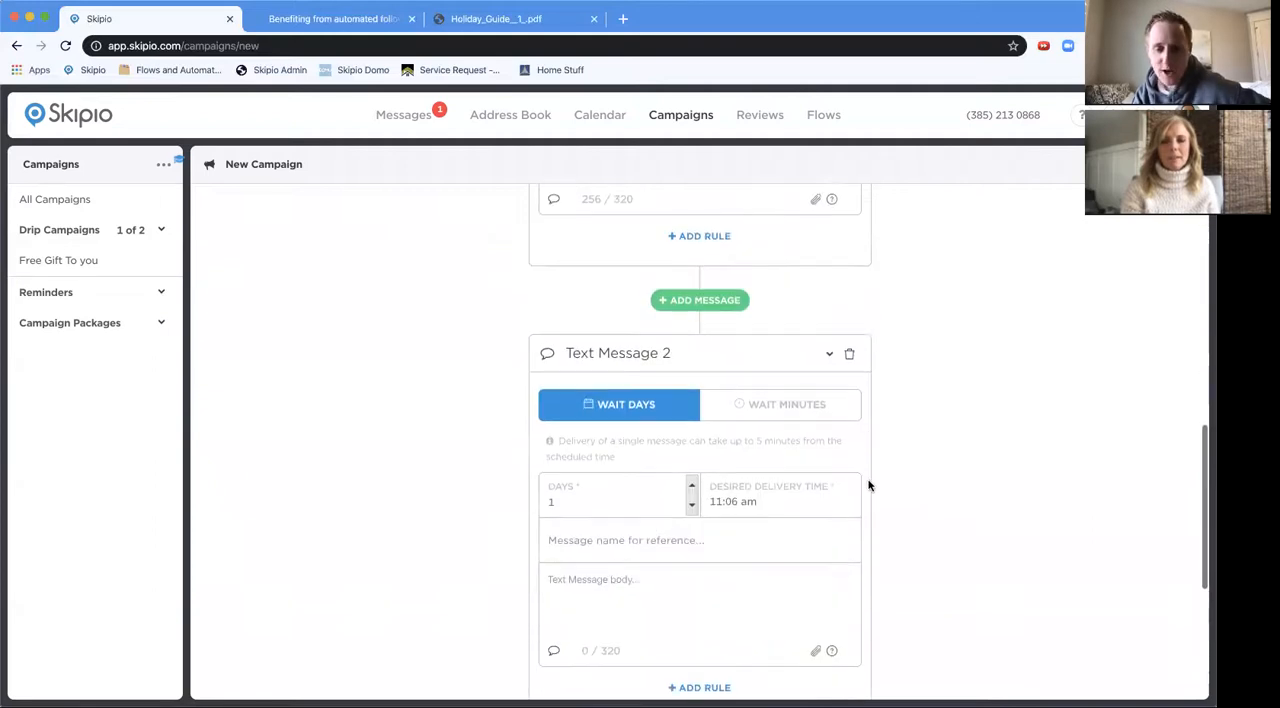
{"action": "left_click", "coordinate": [600, 502]}
{"action": "type", "text": "2"}
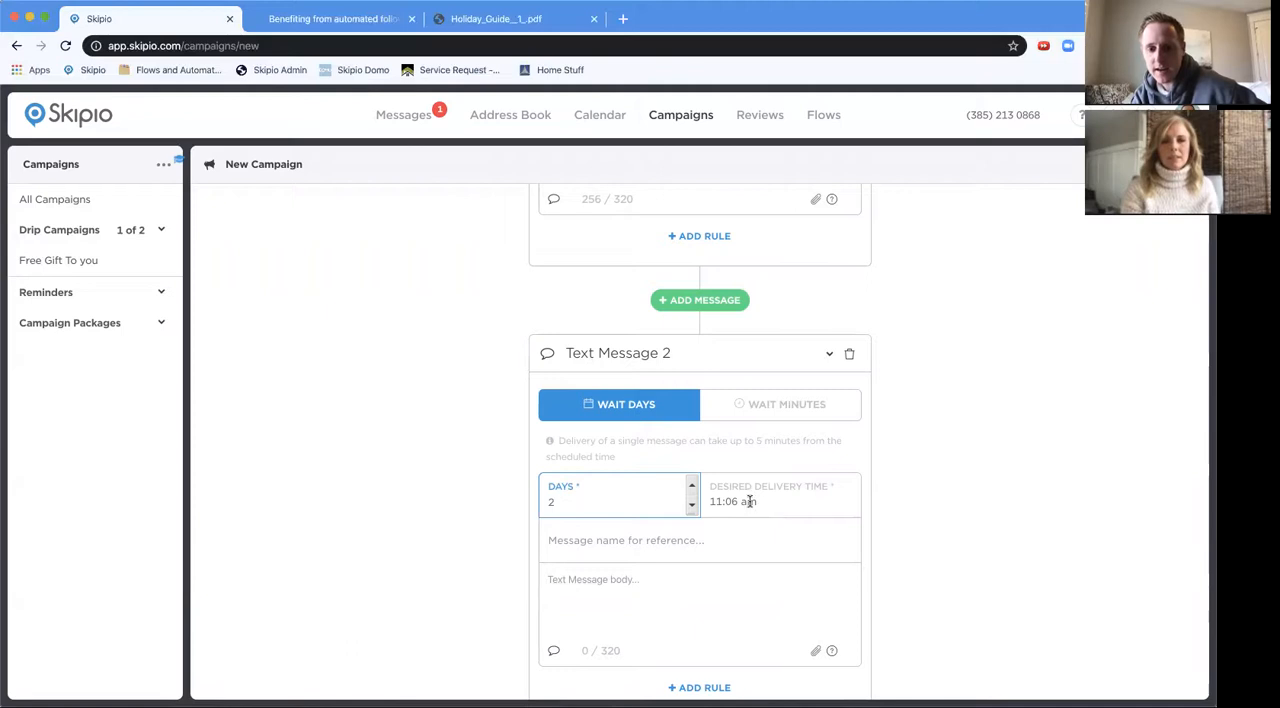
{"action": "left_click", "coordinate": [750, 501]}
{"action": "type", "text": "Fo"}
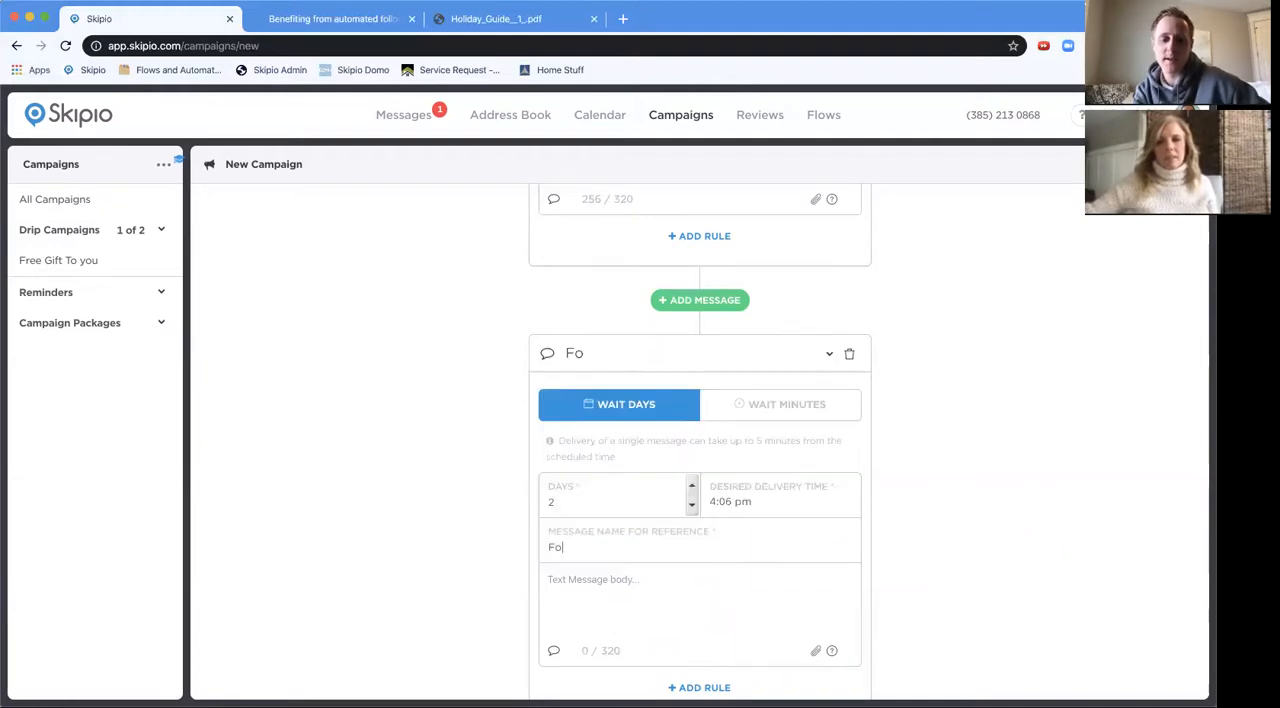
{"action": "type", "text": "llow Up"}
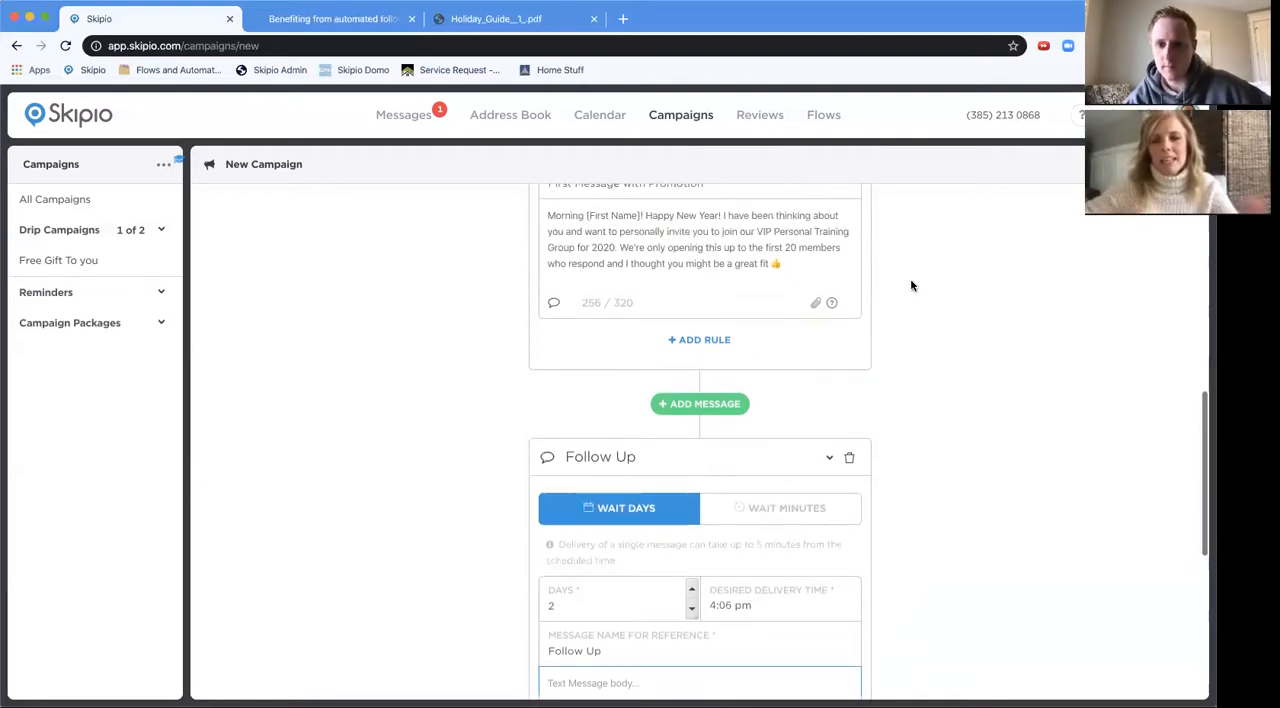
Scroll down the campaign sequence to the Follow Up card and type 'Test'.
{"action": "scroll", "scroll_direction": "down", "scroll_amount": 3}
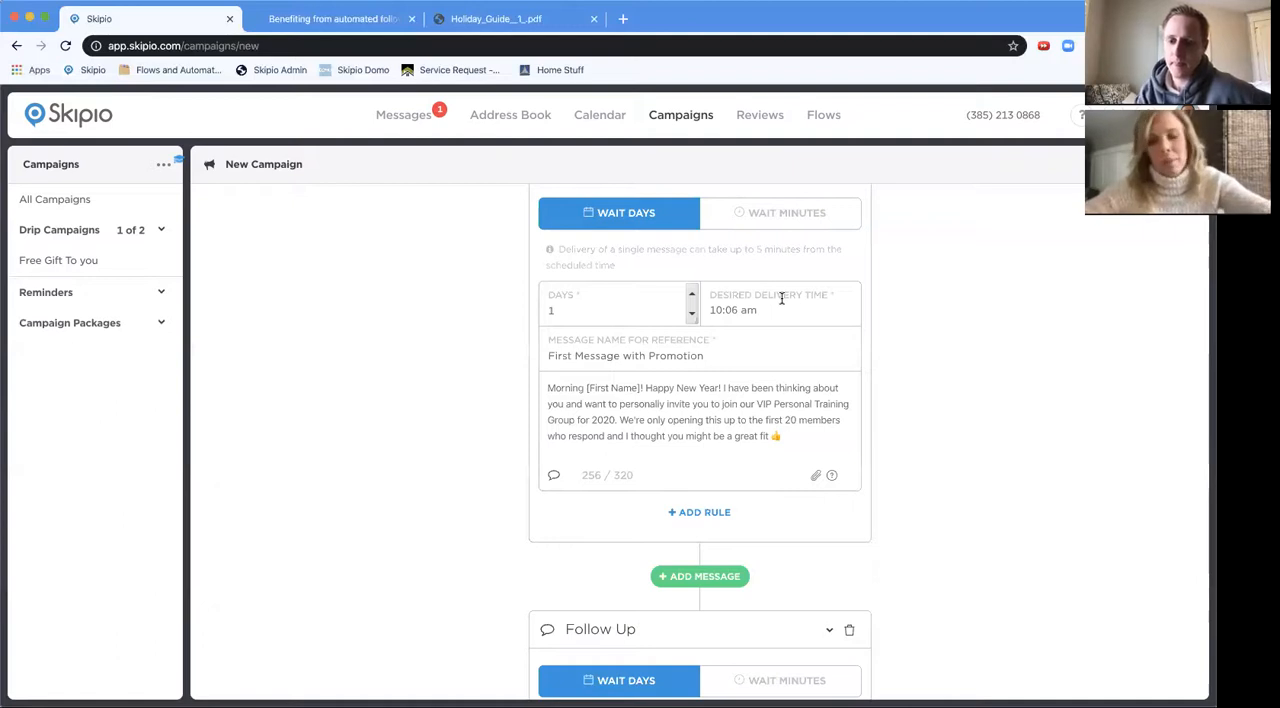
{"action": "scroll", "scroll_direction": "down", "scroll_amount": 3}
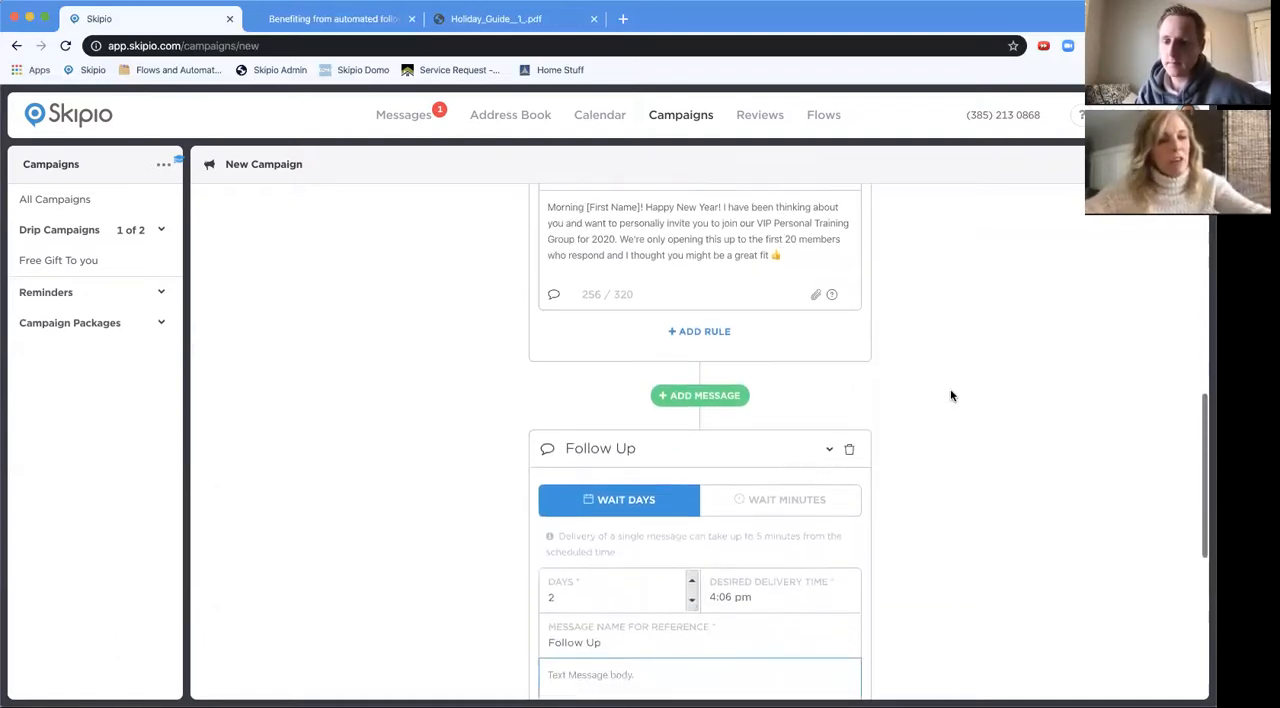
{"action": "scroll", "scroll_direction": "down", "scroll_amount": 3}
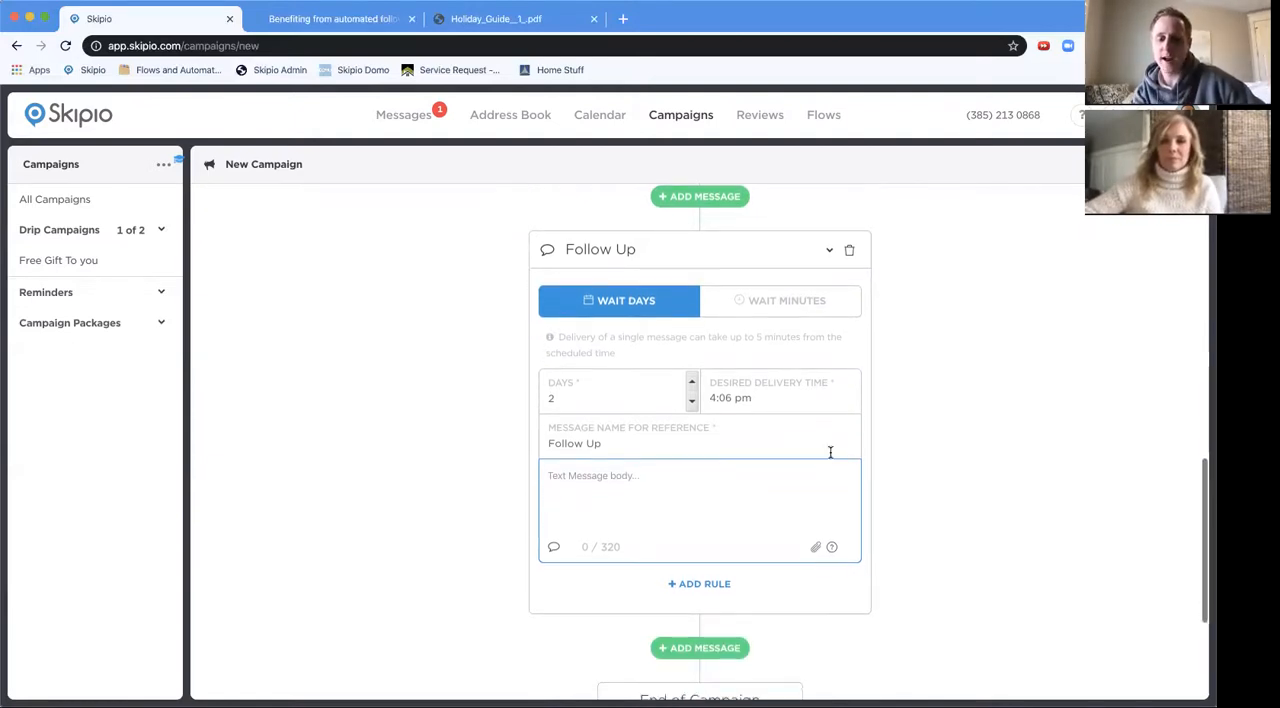
{"action": "type", "text": "Test"}
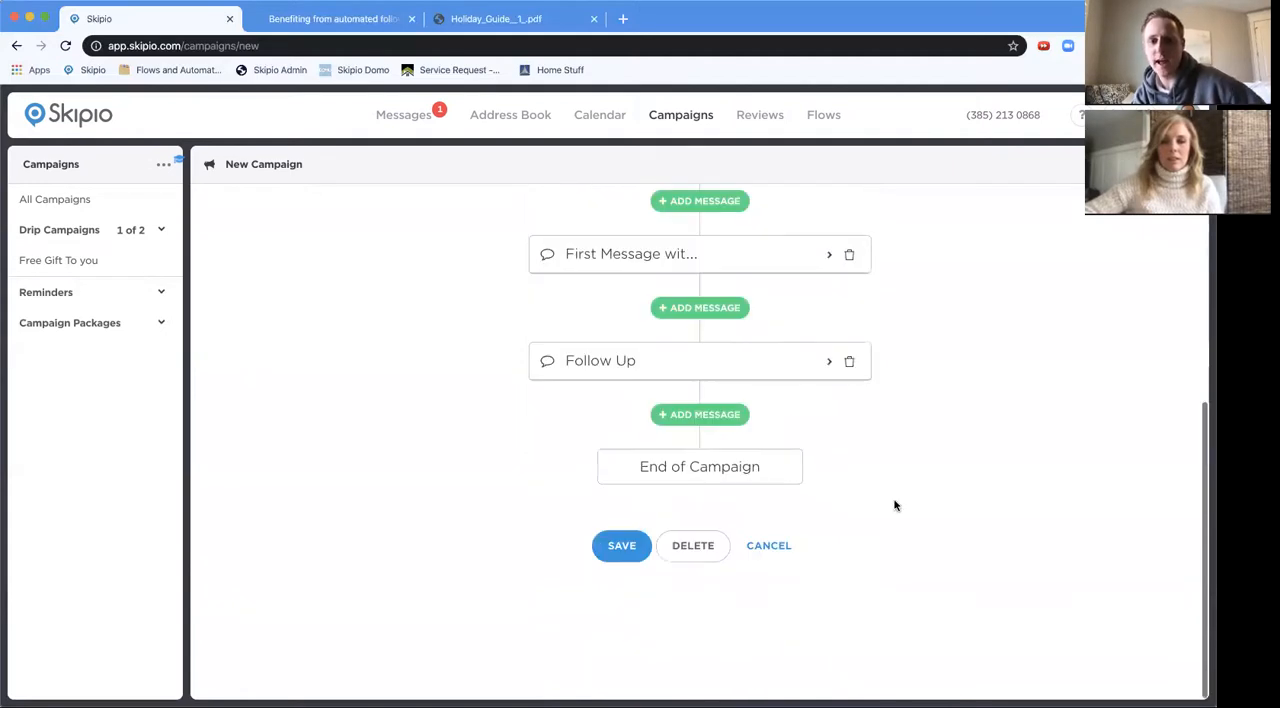
Save the campaign, then go to Account Settings from the profile menu.
{"action": "left_click", "coordinate": [621, 545]}
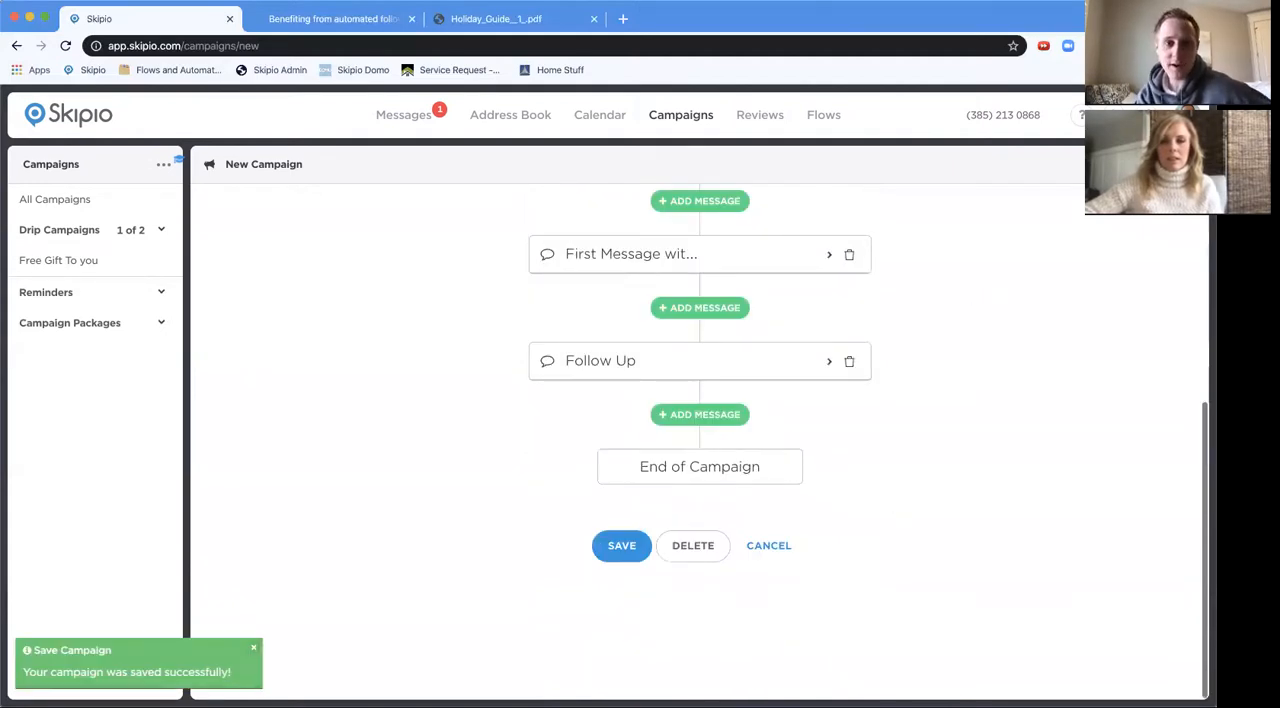
{"action": "left_click", "coordinate": [1095, 114]}
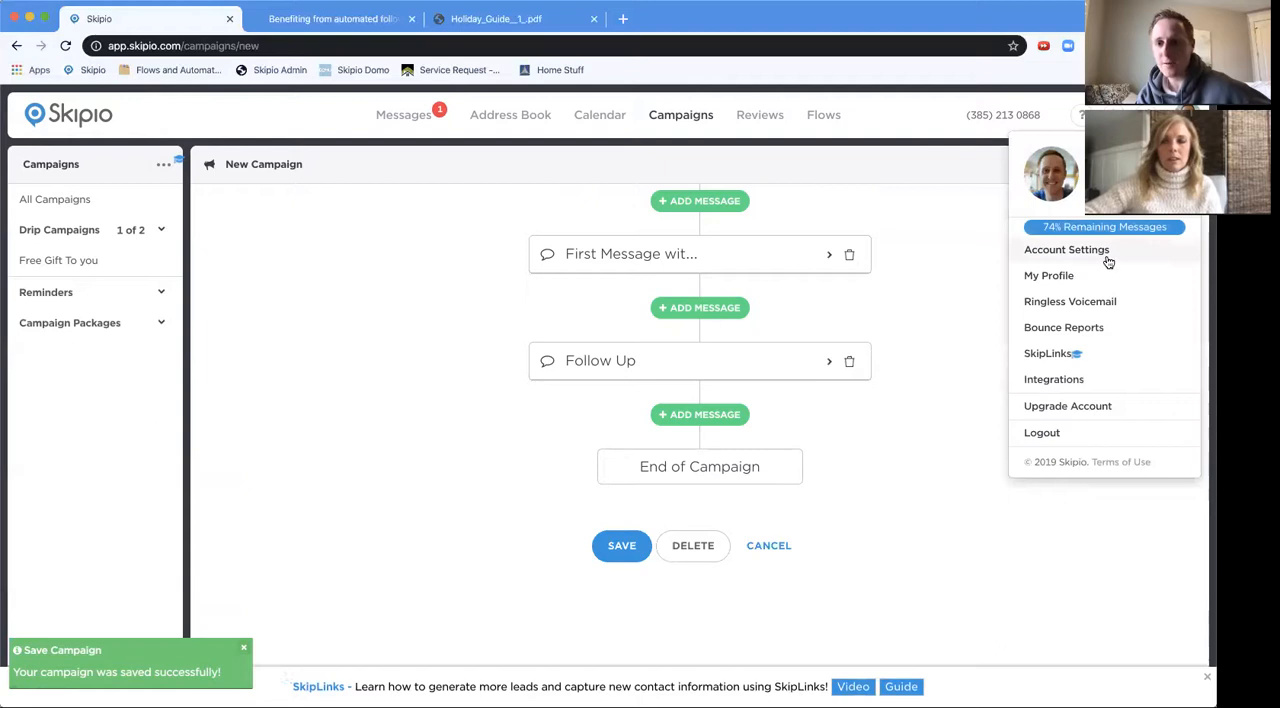
{"action": "left_click", "coordinate": [1066, 249]}
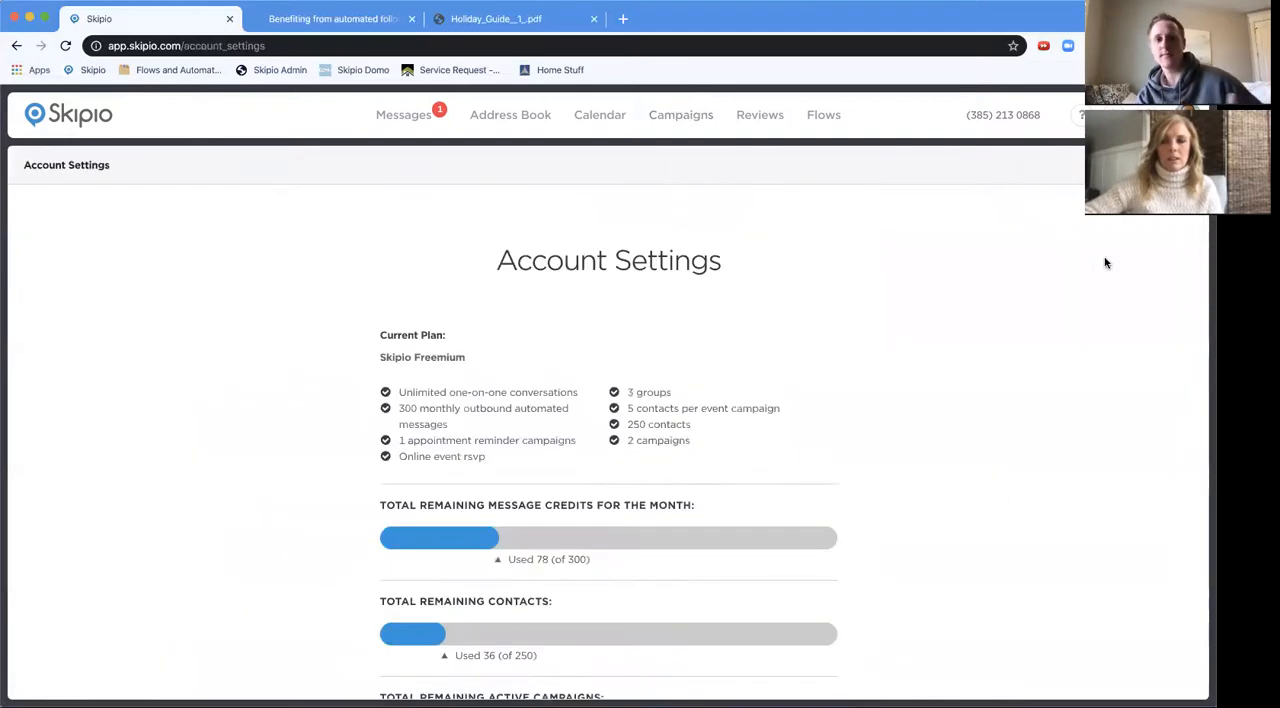
{"action": "left_click", "coordinate": [1081, 114]}
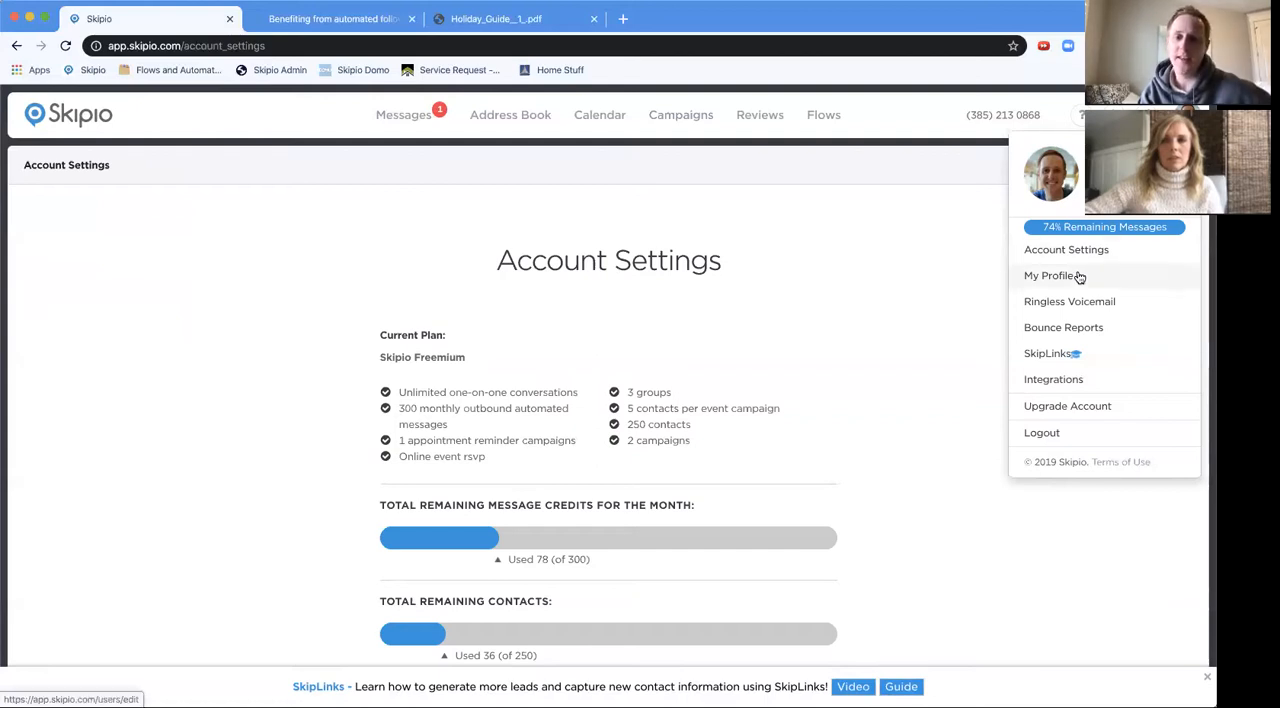
Check the account time zone on My Profile, leaving it at Mountain Time.
{"action": "left_click", "coordinate": [1048, 275]}
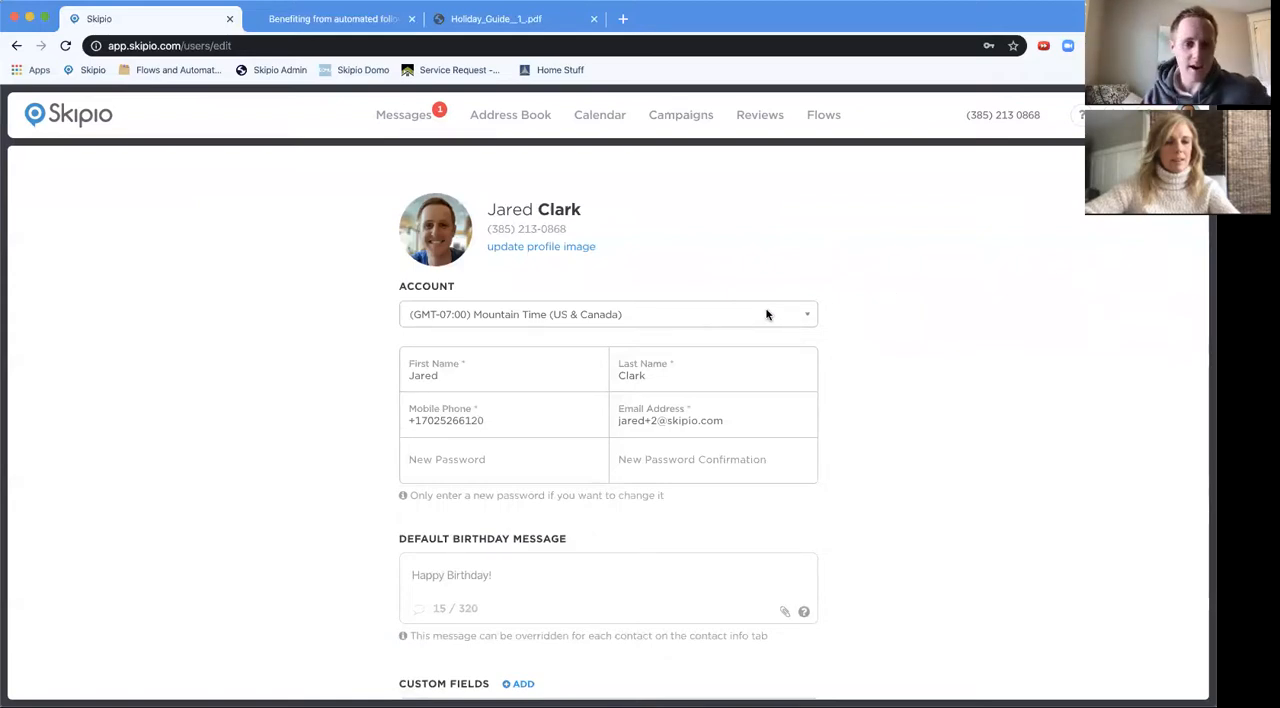
{"action": "mouse_move", "coordinate": [662, 320]}
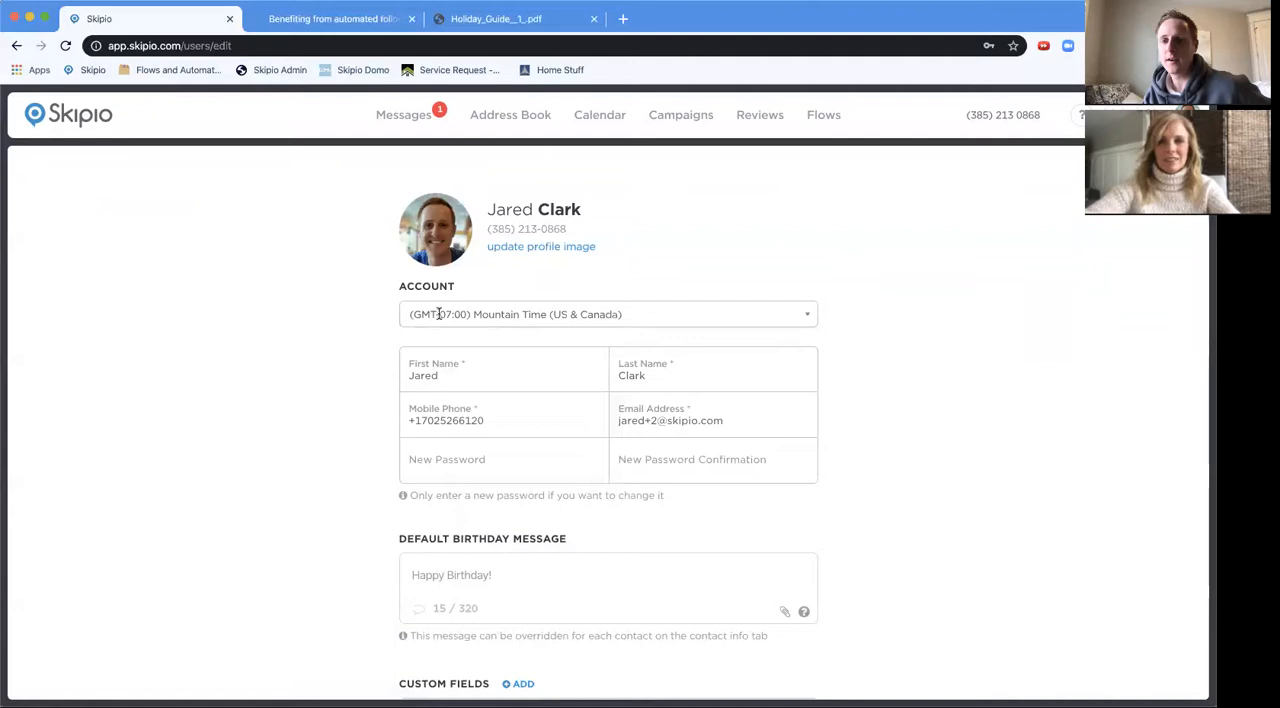
{"action": "left_click", "coordinate": [607, 314]}
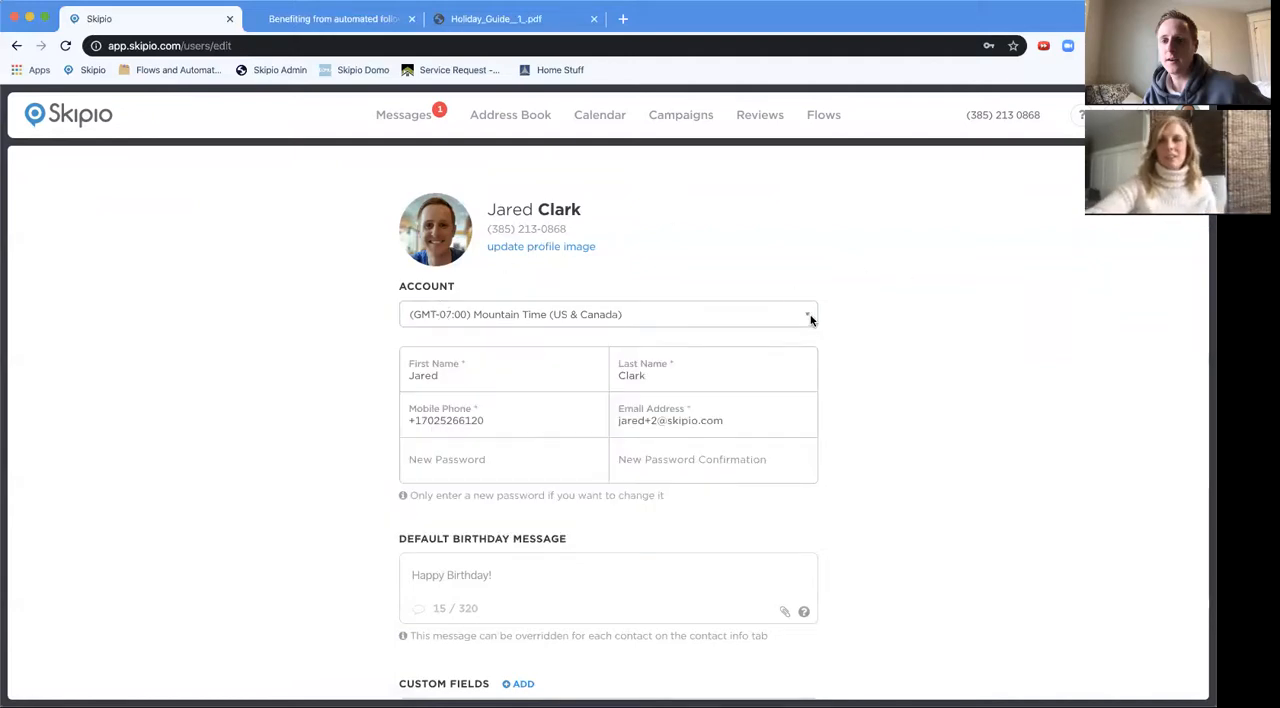
{"action": "left_click", "coordinate": [608, 314]}
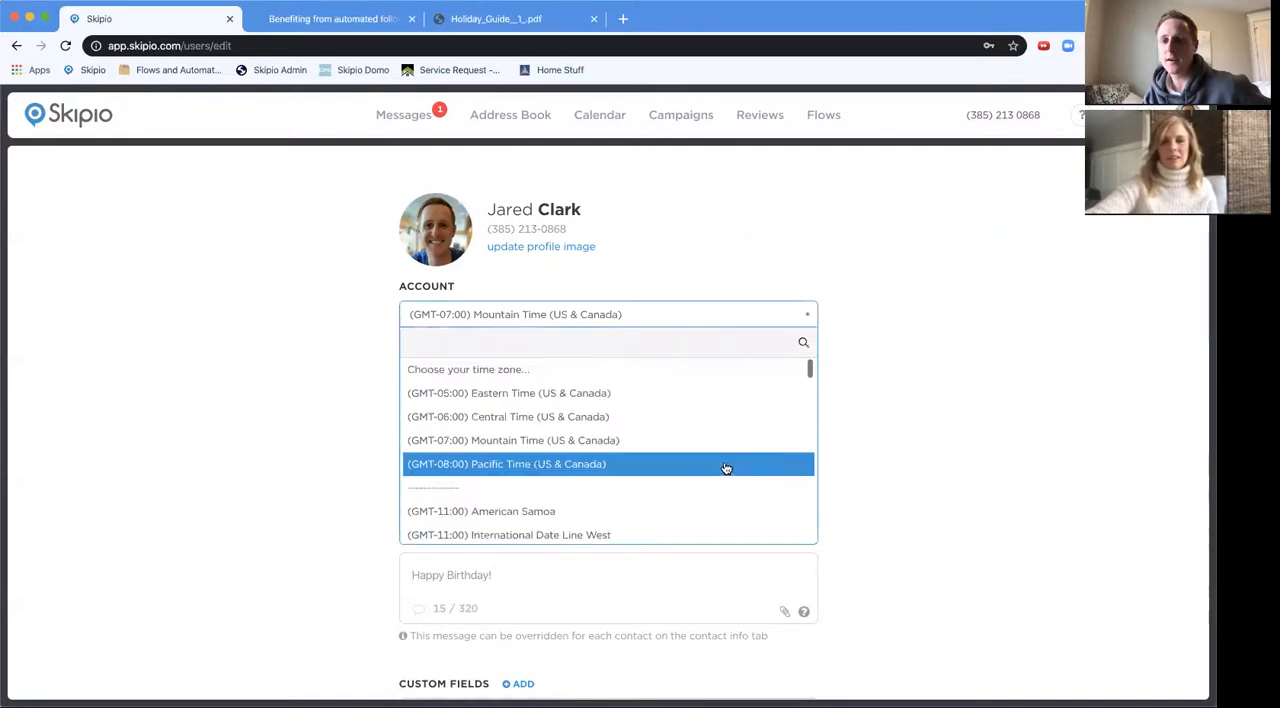
{"action": "left_click", "coordinate": [510, 440]}
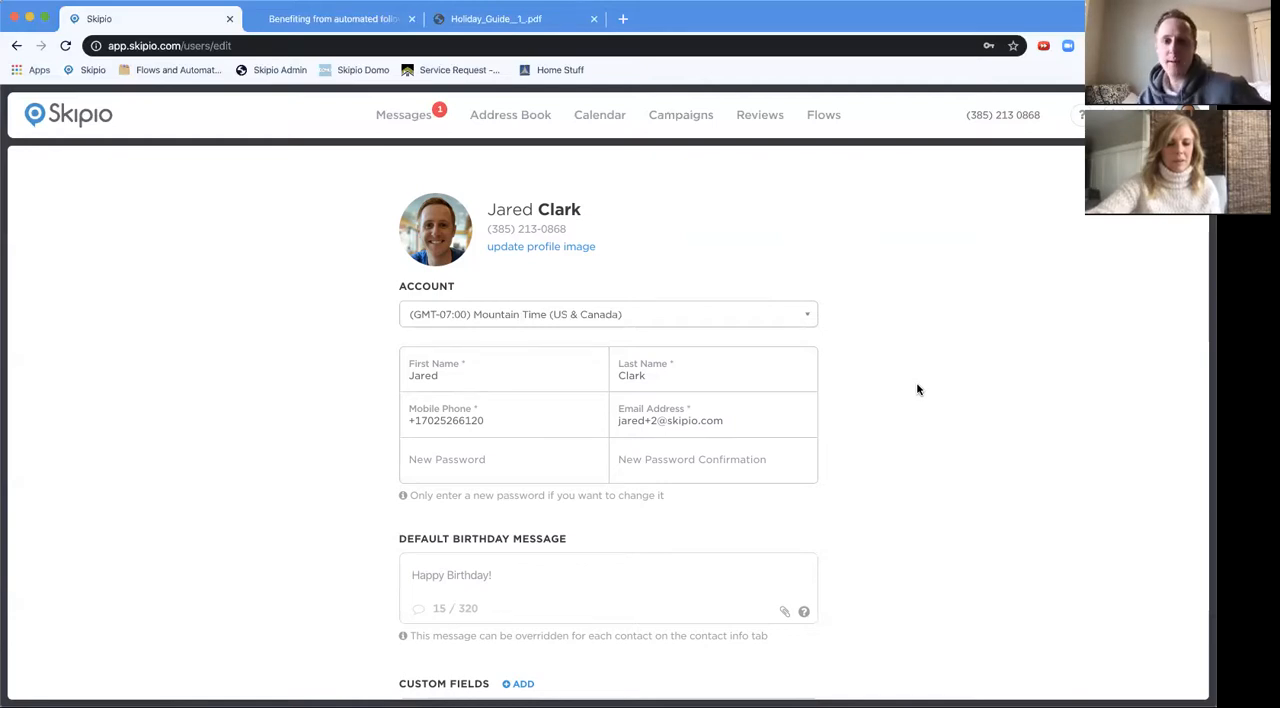
Reopen the New Years Promtion drip campaign and scroll down to the pricing link.
{"action": "left_click", "coordinate": [680, 114]}
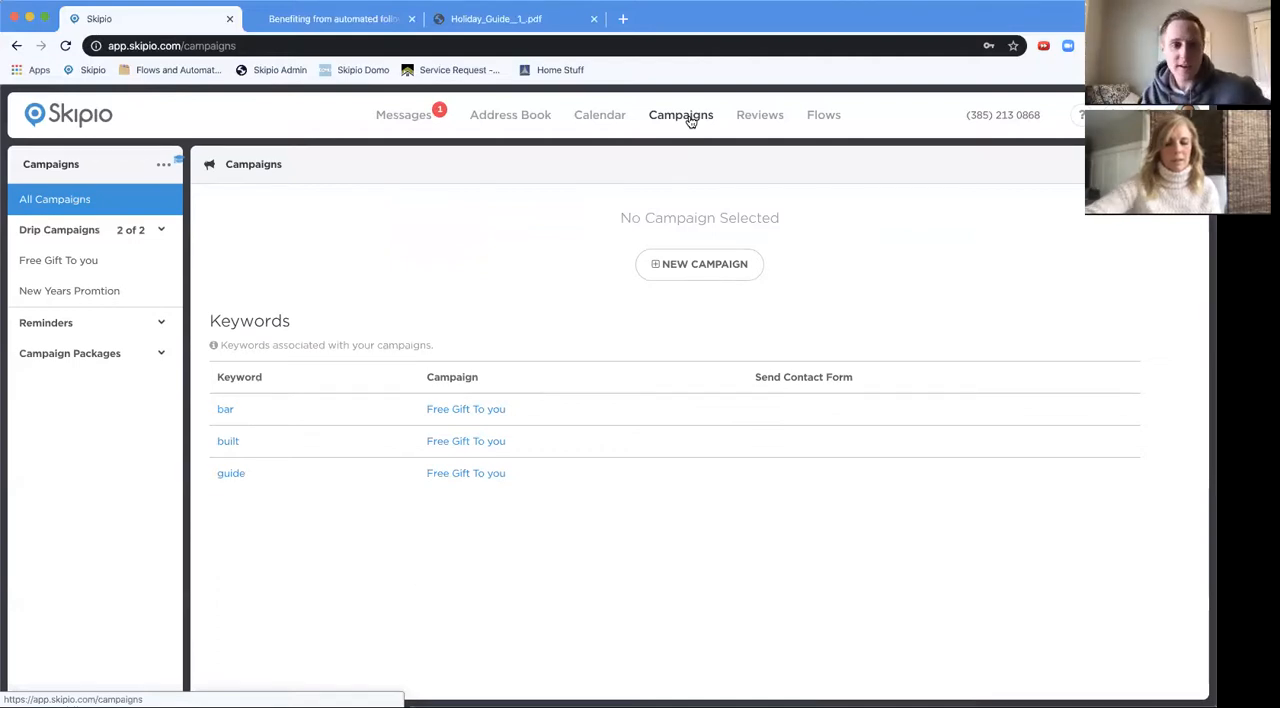
{"action": "left_click", "coordinate": [69, 290]}
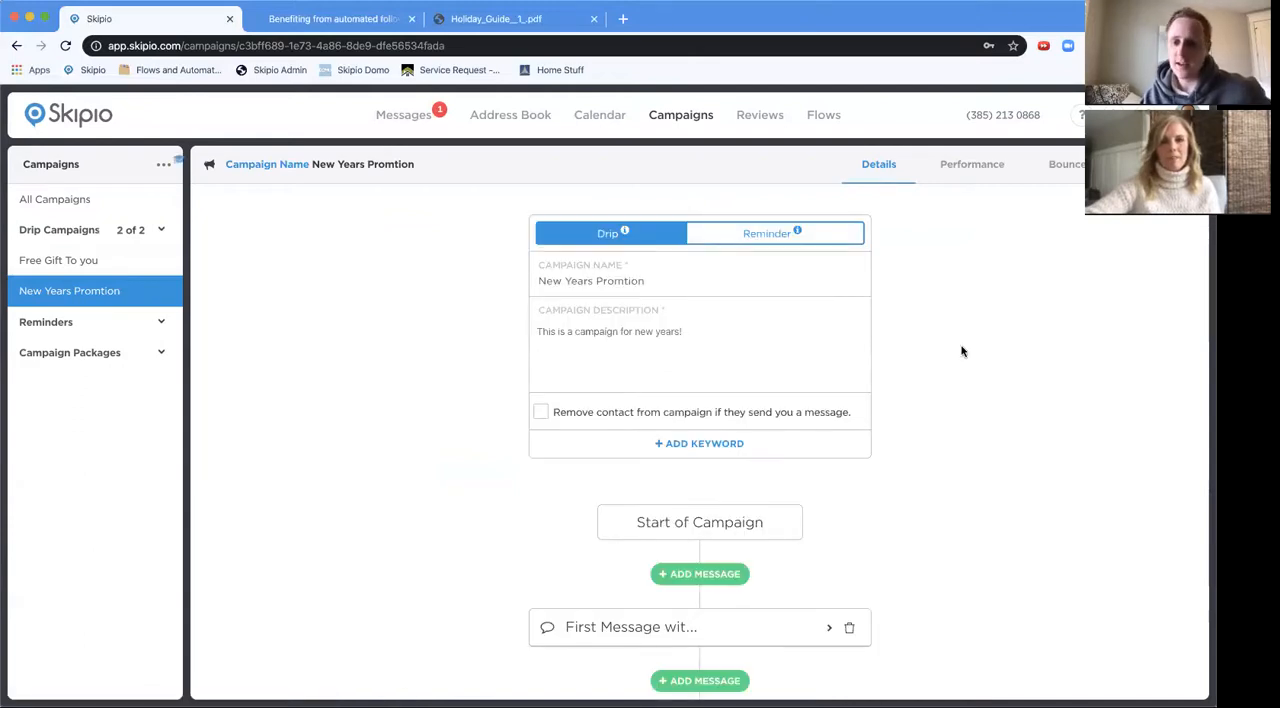
{"action": "scroll", "scroll_direction": "down", "scroll_amount": 3}
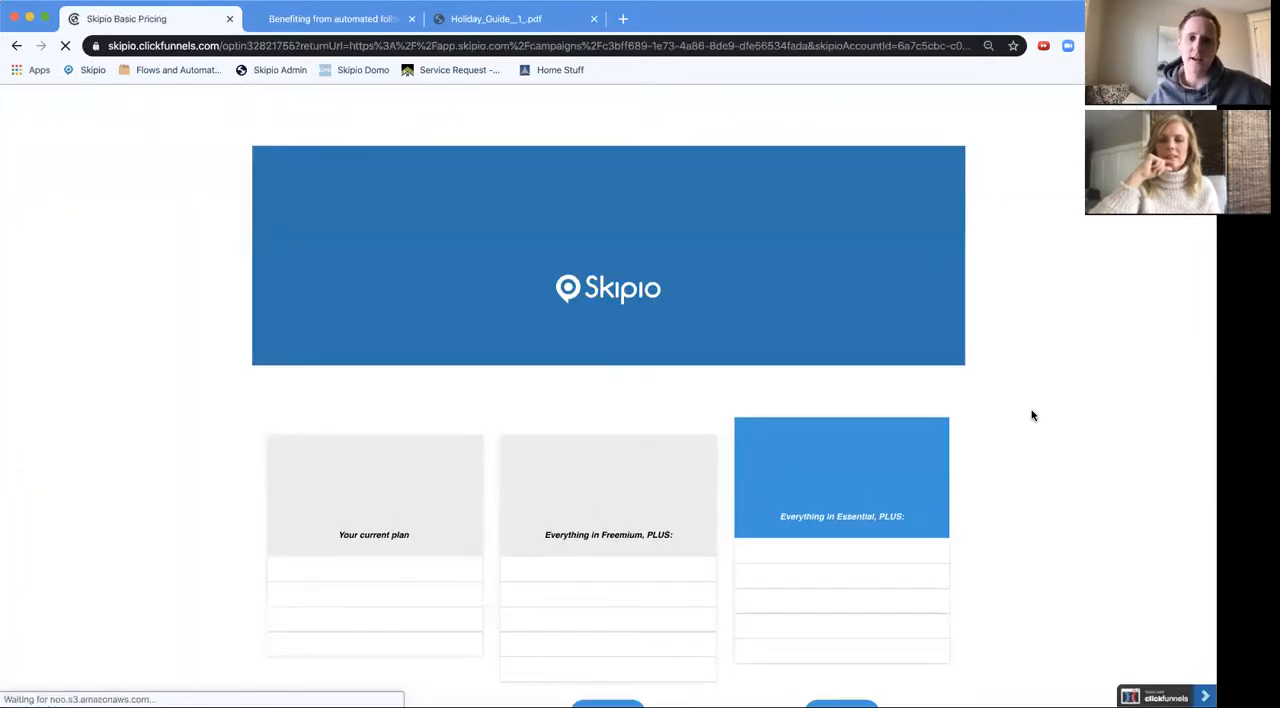
{"action": "scroll", "scroll_direction": "down", "scroll_amount": 3}
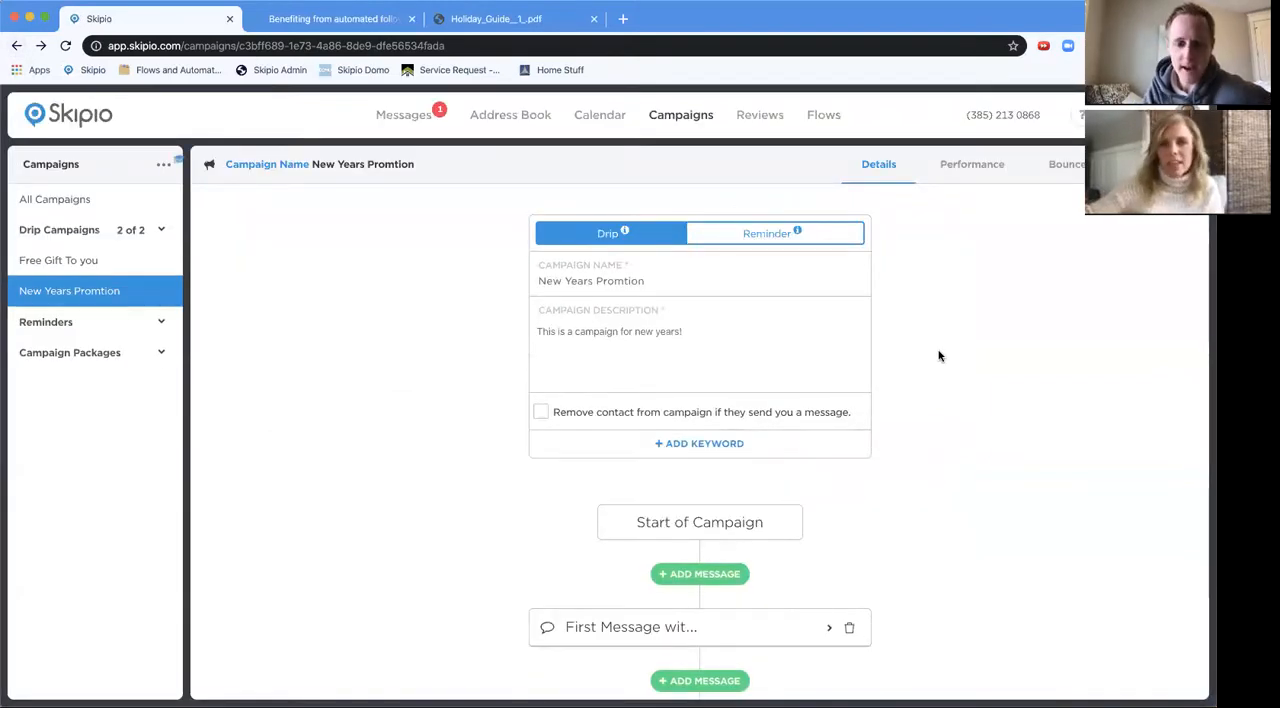
Scroll down the New Years Promtion campaign to the First Message card.
{"action": "scroll", "scroll_direction": "down", "scroll_amount": 3}
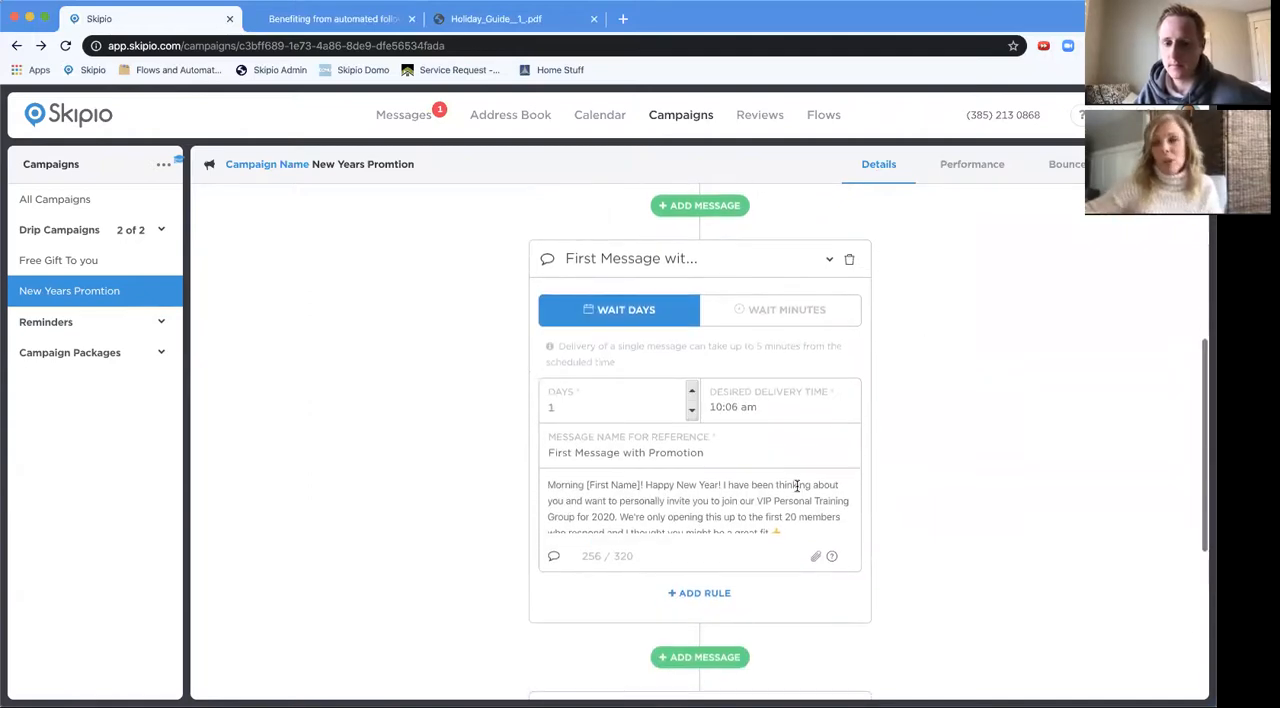
{"action": "scroll", "scroll_direction": "down", "scroll_amount": 3}
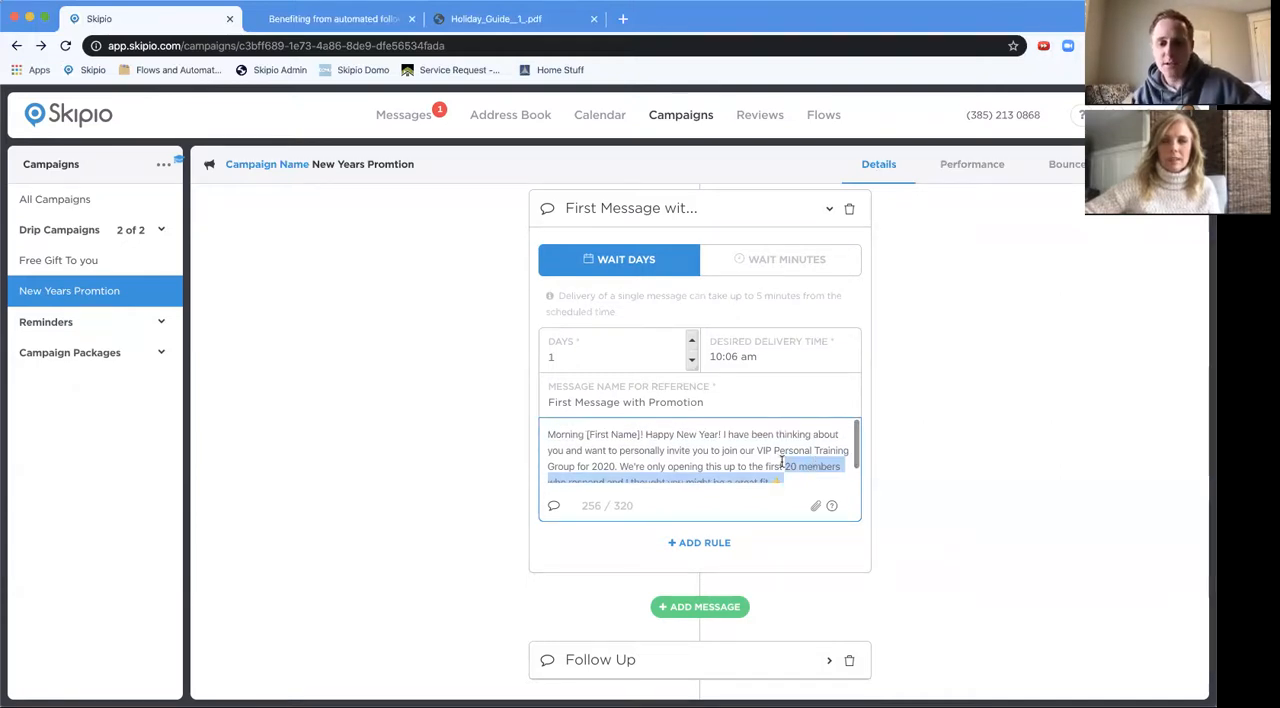
Add 'This is Jared!' with the first-name field to the first message and replace 'members'.
{"action": "left_click", "coordinate": [758, 438]}
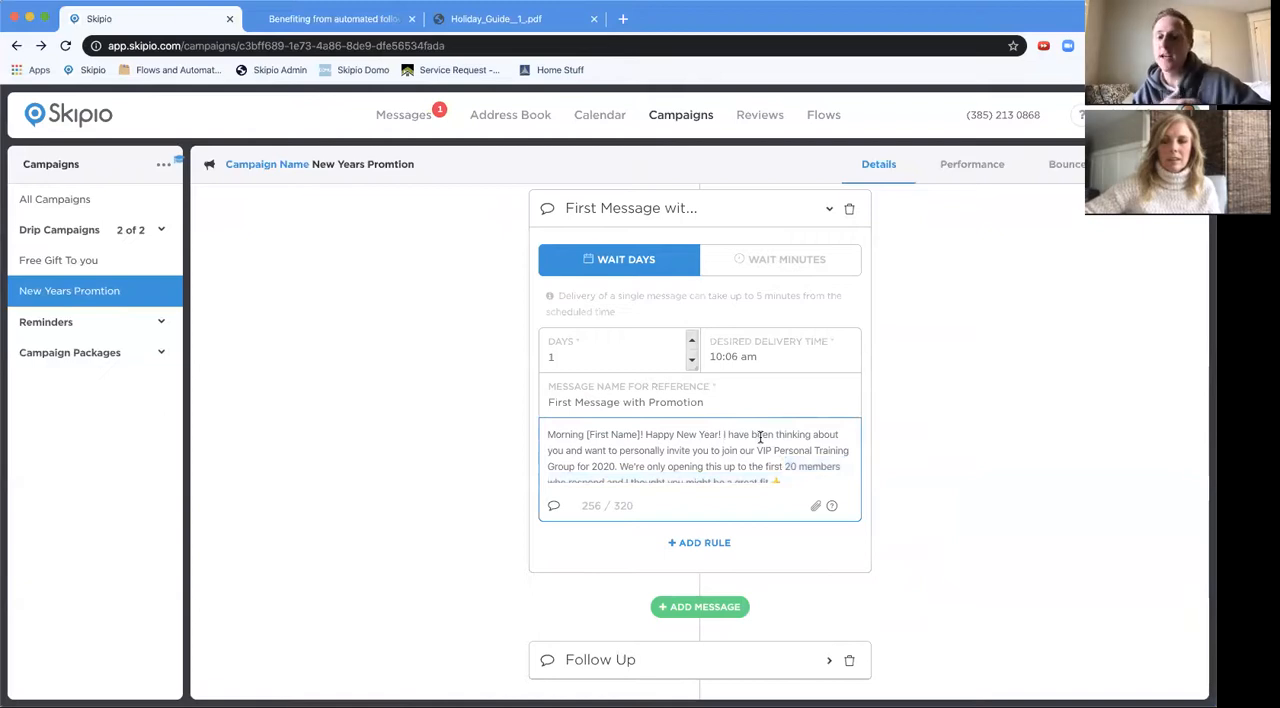
{"action": "type", "text": "This is Jared!"}
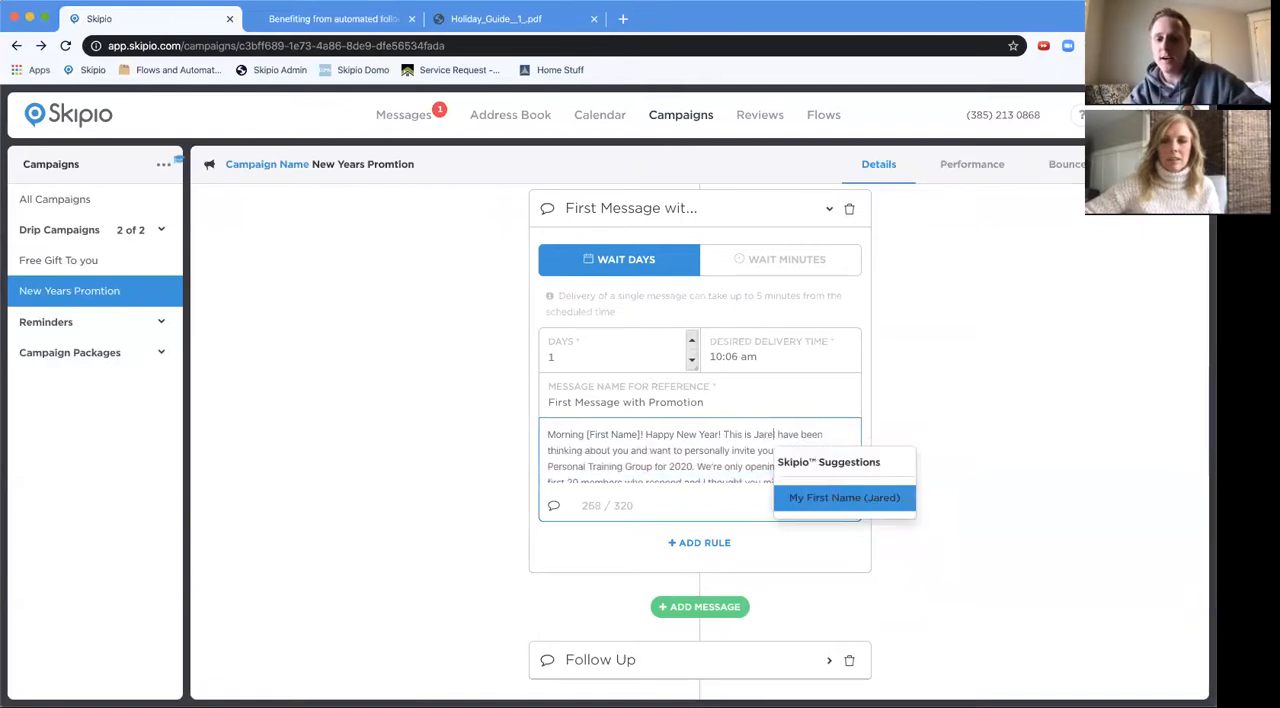
{"action": "left_click", "coordinate": [844, 497]}
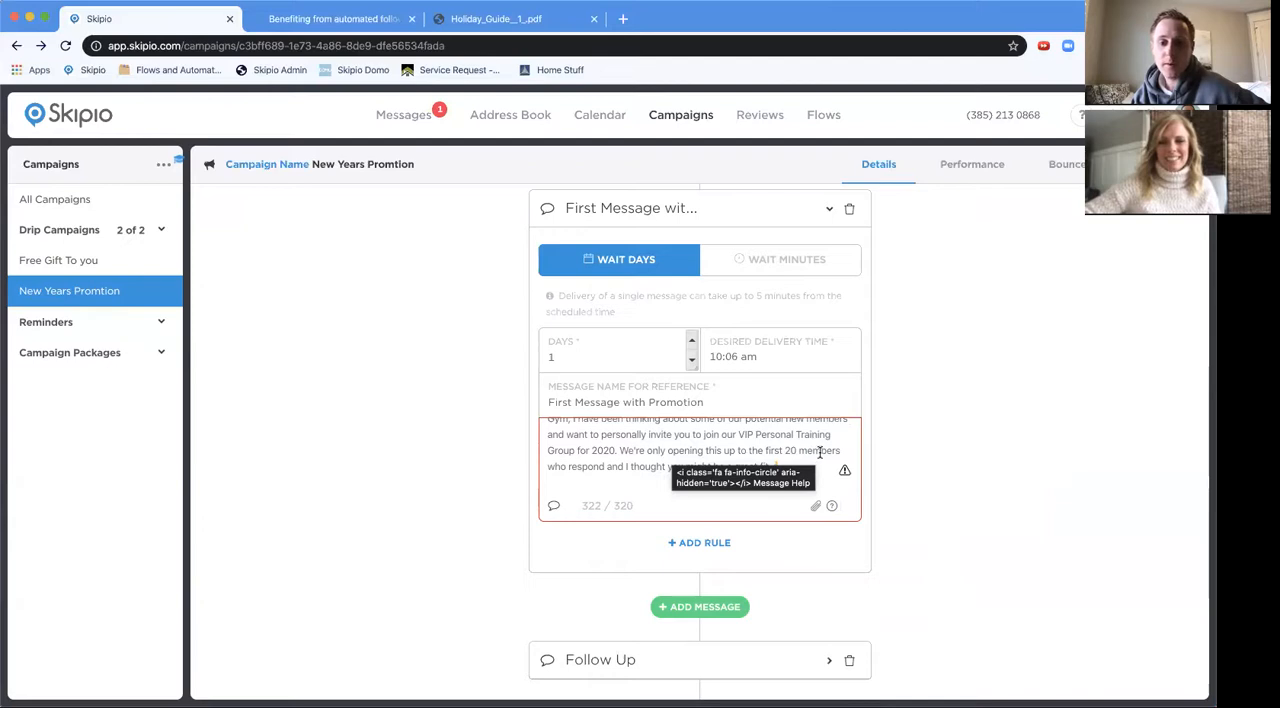
{"action": "double_click", "coordinate": [820, 450]}
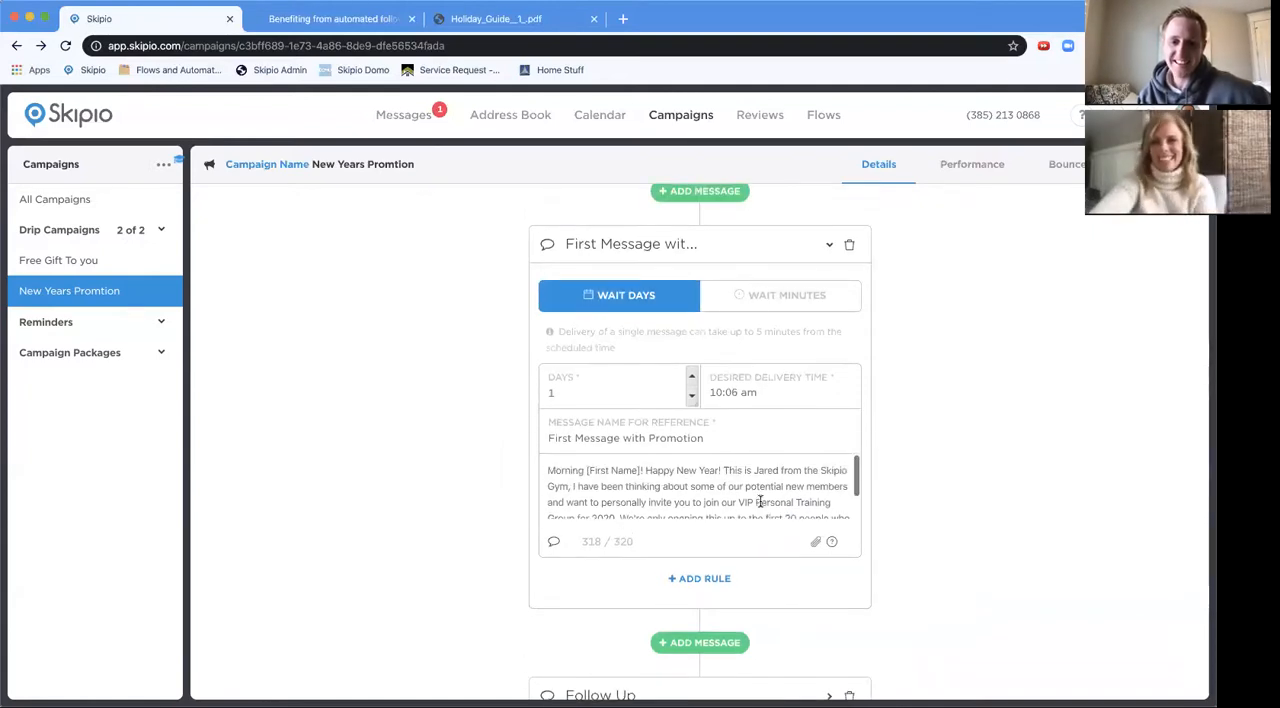
{"action": "scroll", "scroll_direction": "down", "scroll_amount": 3}
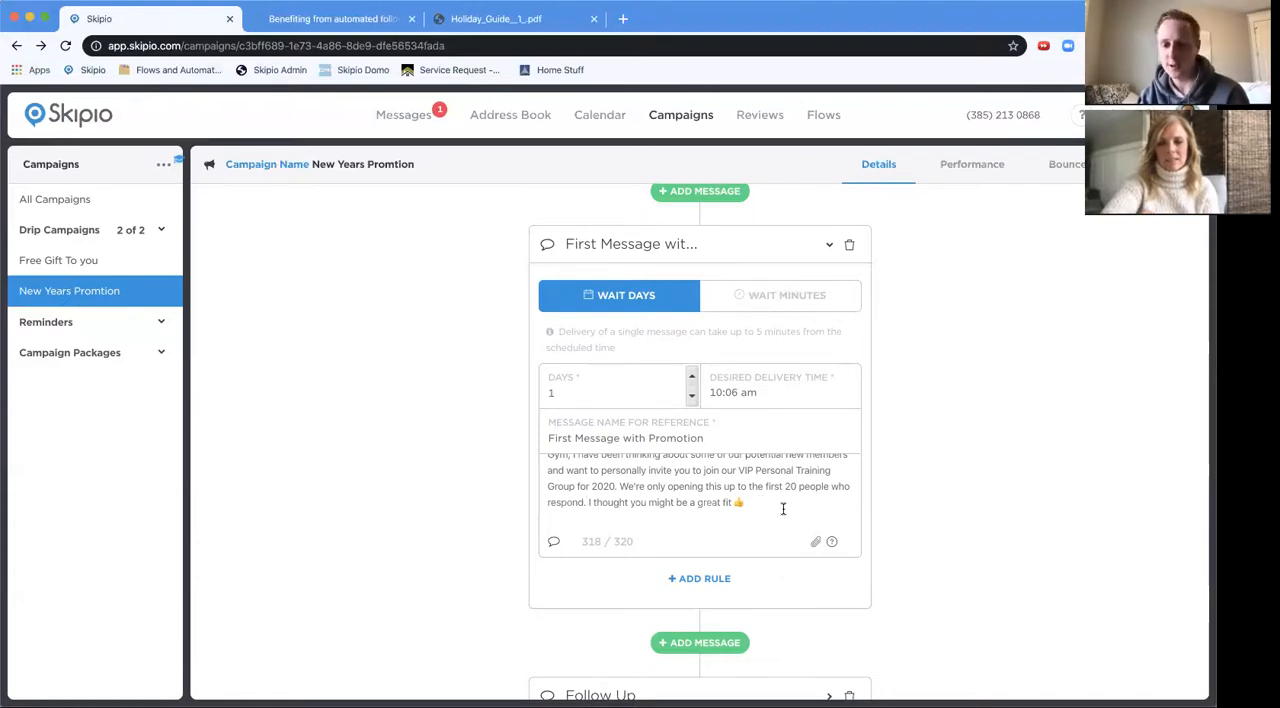
{"action": "scroll", "scroll_direction": "down", "scroll_amount": 3}
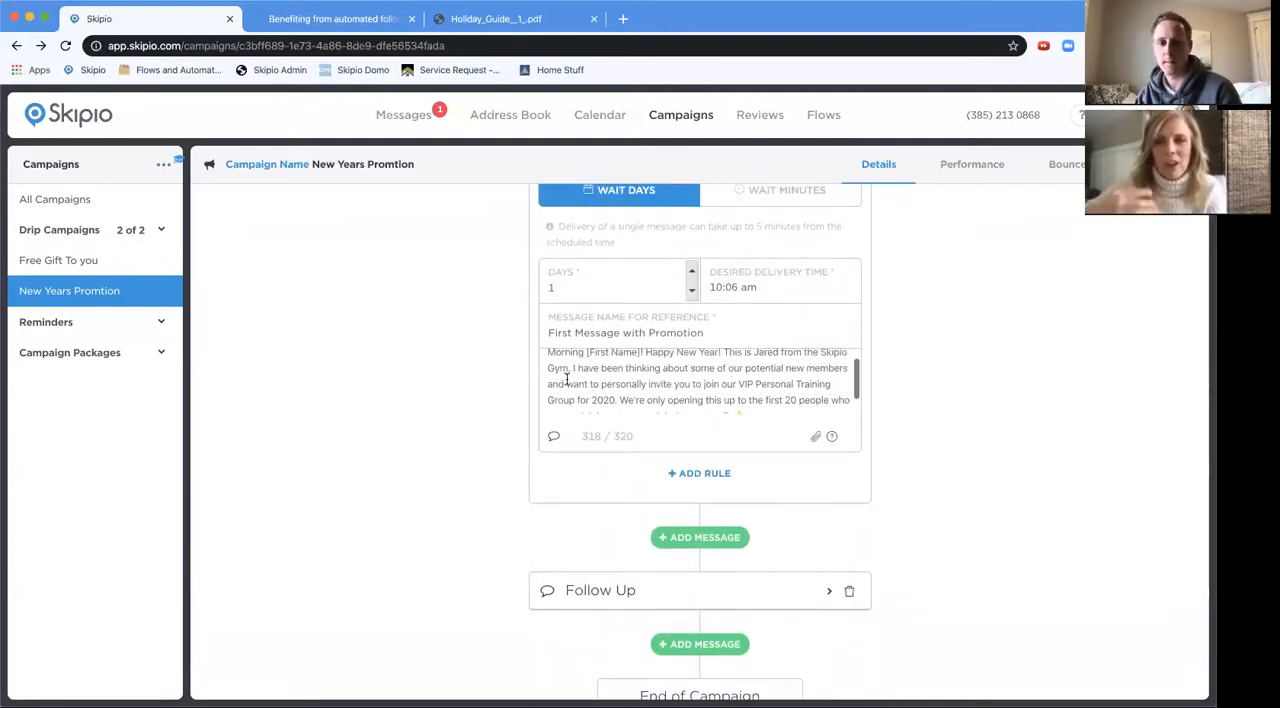
{"action": "left_click_drag", "start_coordinate": [565, 384], "coordinate": [725, 384]}
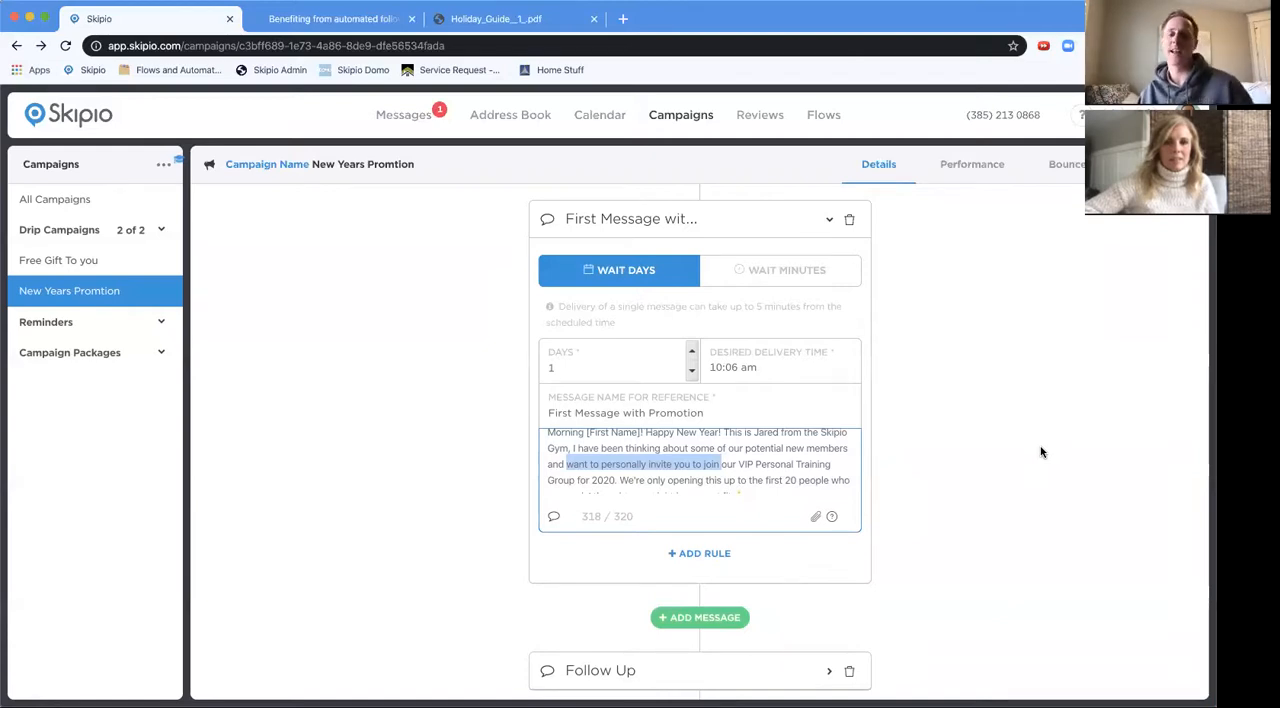
{"action": "scroll", "scroll_direction": "down", "scroll_amount": 3}
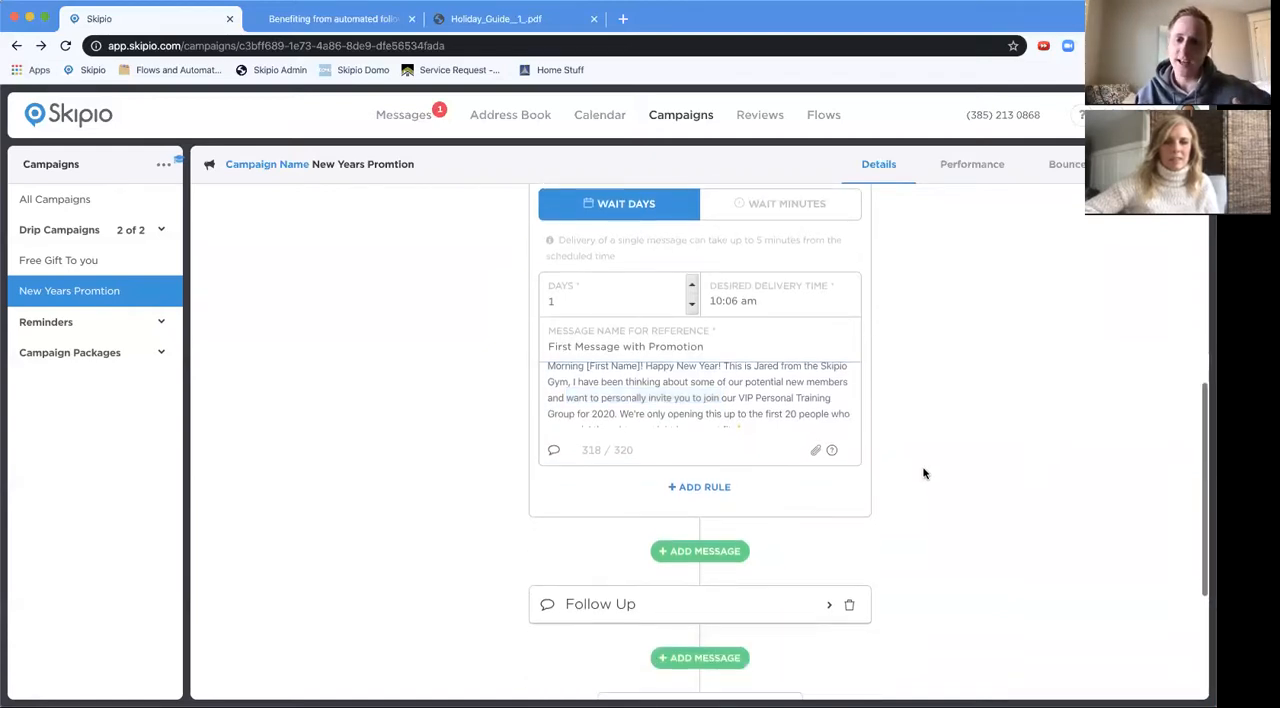
{"action": "scroll", "scroll_direction": "down", "scroll_amount": 3}
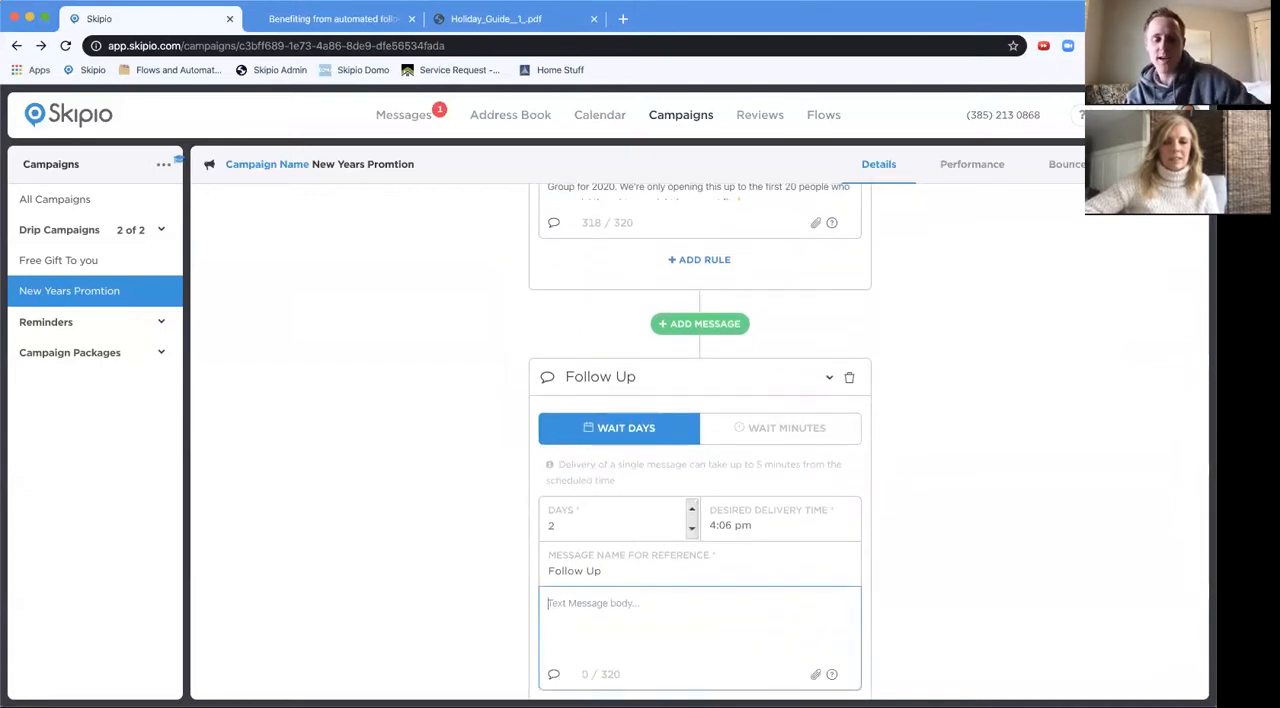
Write the Follow Up body: following up from a few days ago, asking about new-year fitness goals.
{"action": "scroll", "scroll_direction": "down", "scroll_amount": 3}
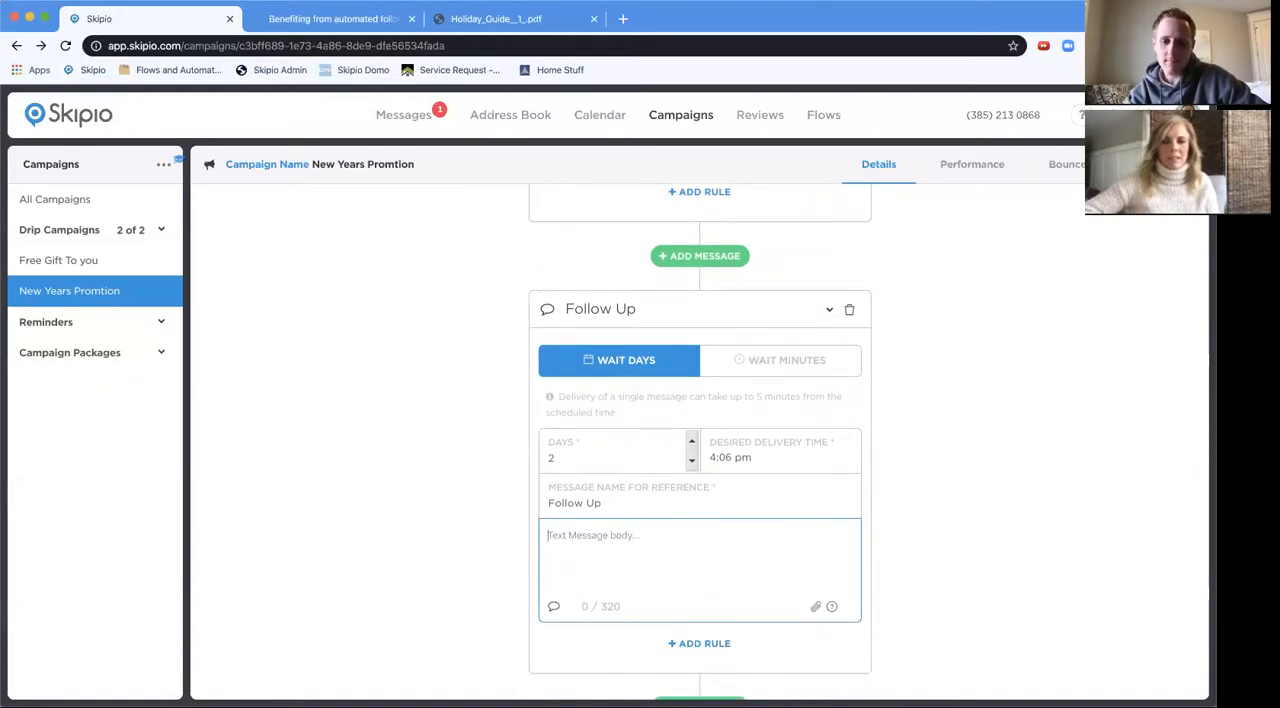
{"action": "type", "text": "Just wanted to"}
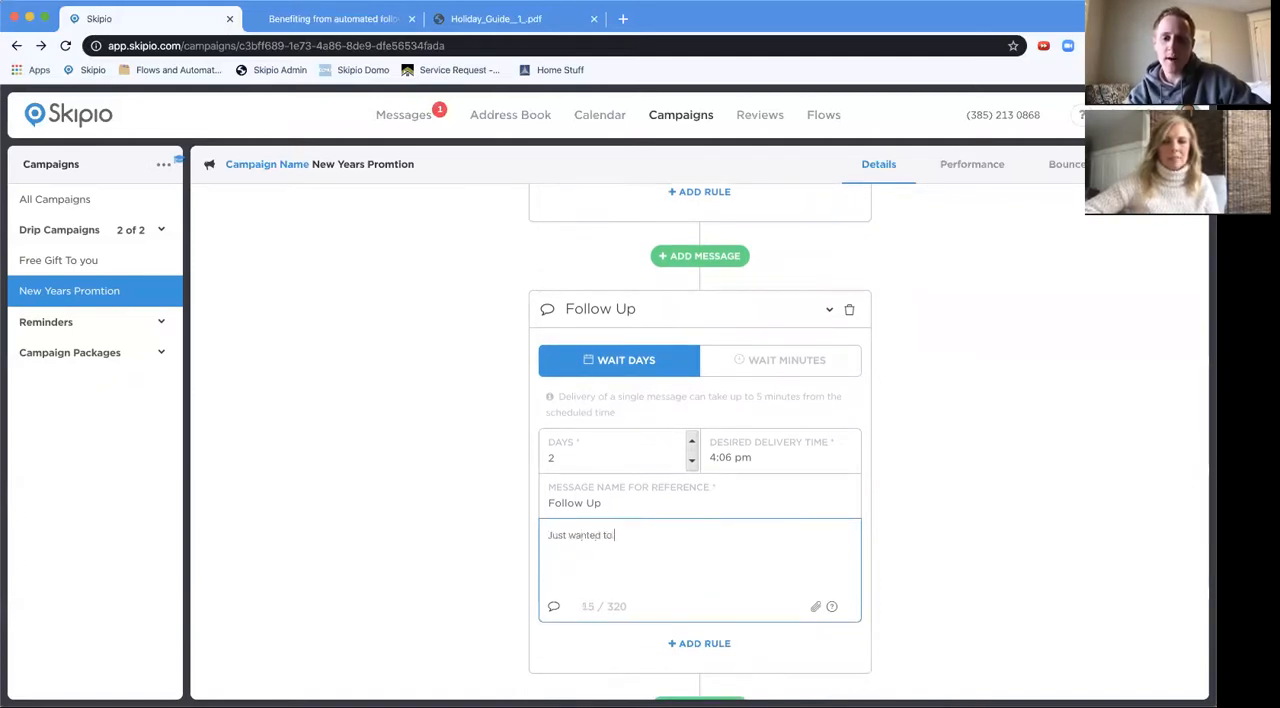
{"action": "type", "text": "follow up"}
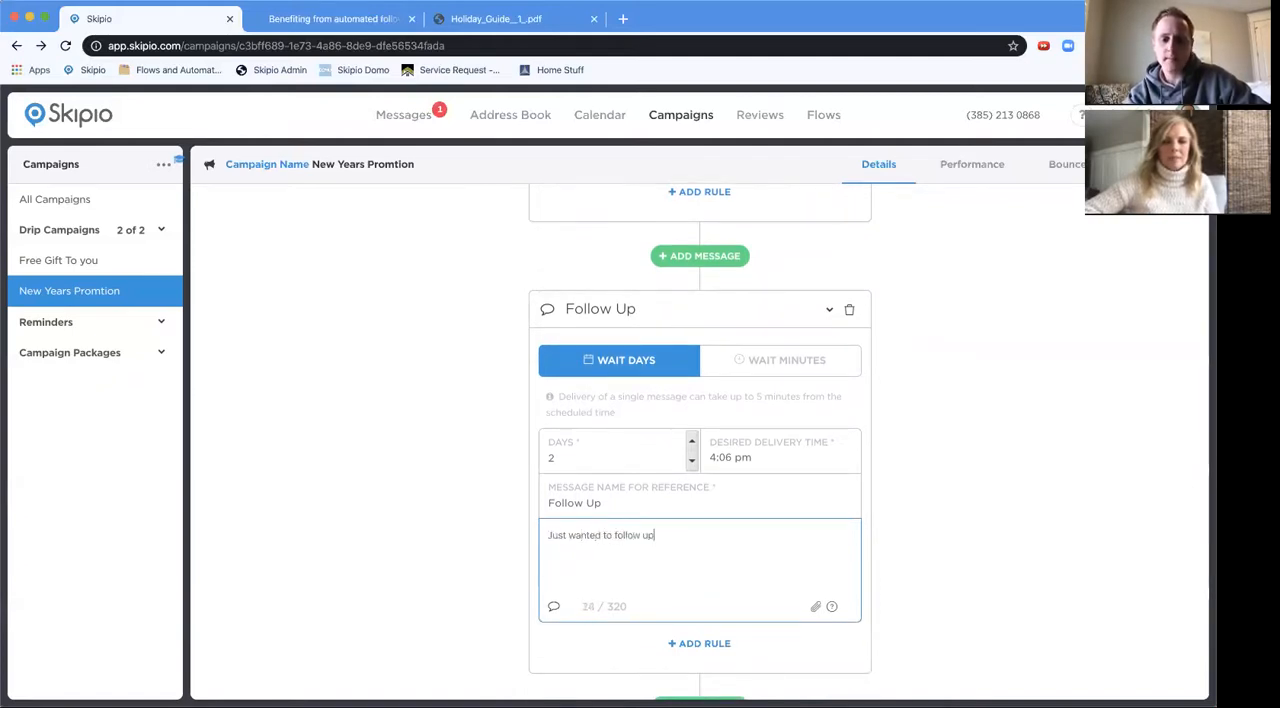
{"action": "type", "text": "from a few days"}
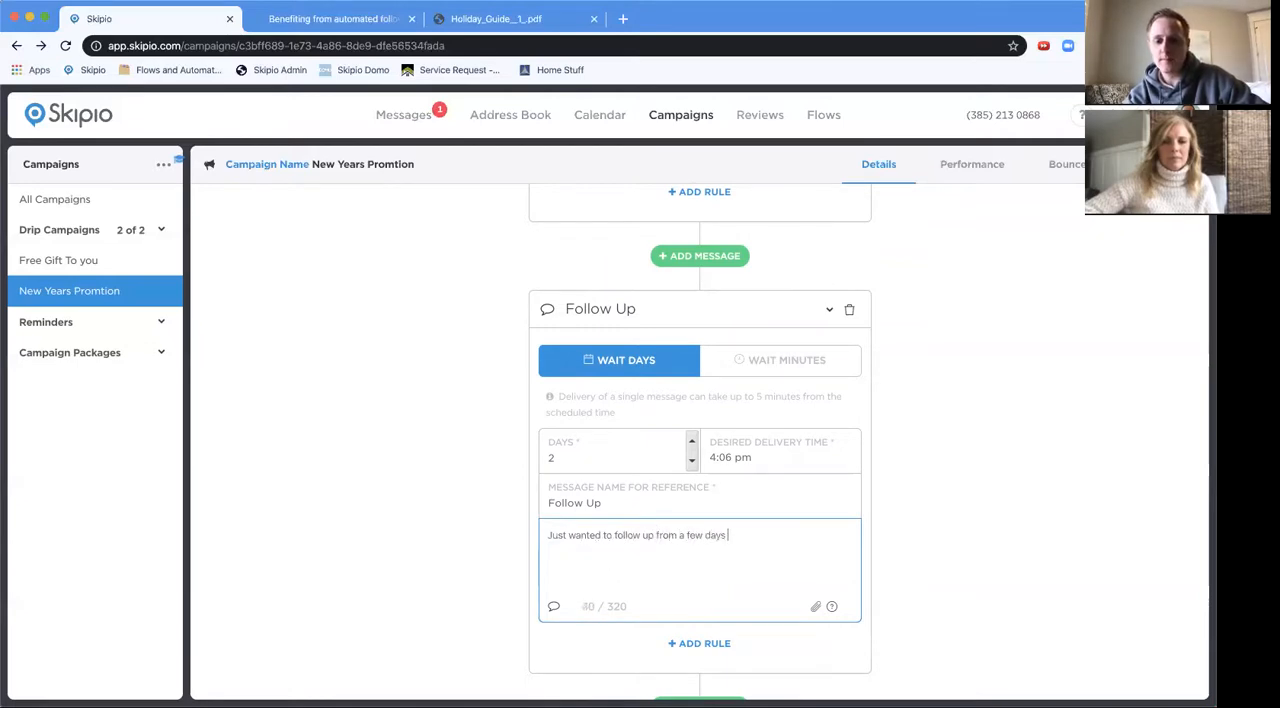
{"action": "type", "text": "ago."}
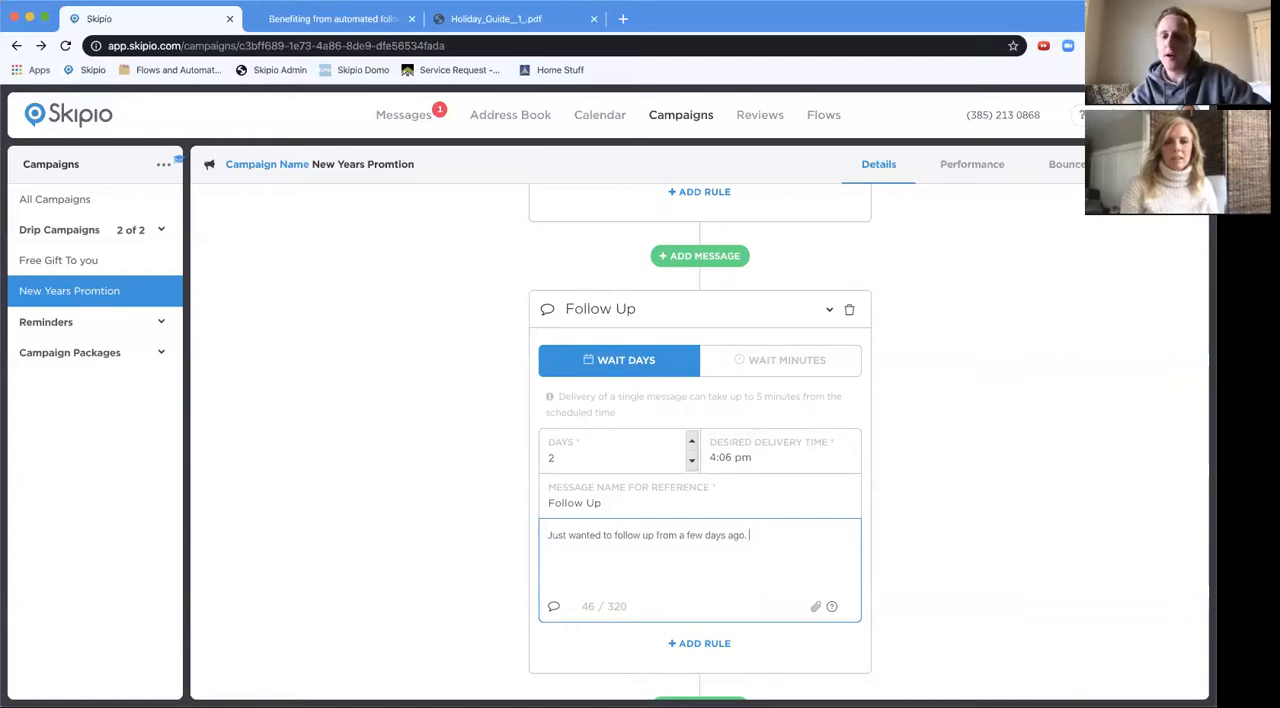
{"action": "type", "text": "What are you"}
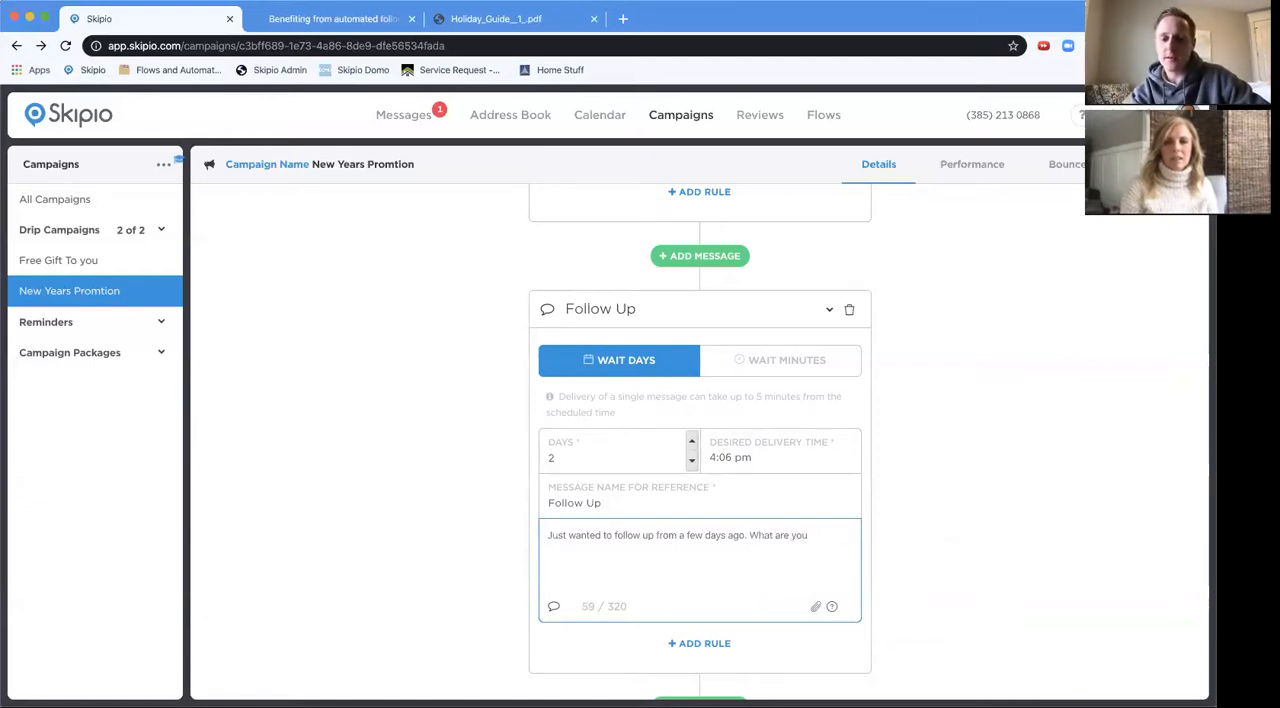
{"action": "key", "text": "Backspace"}
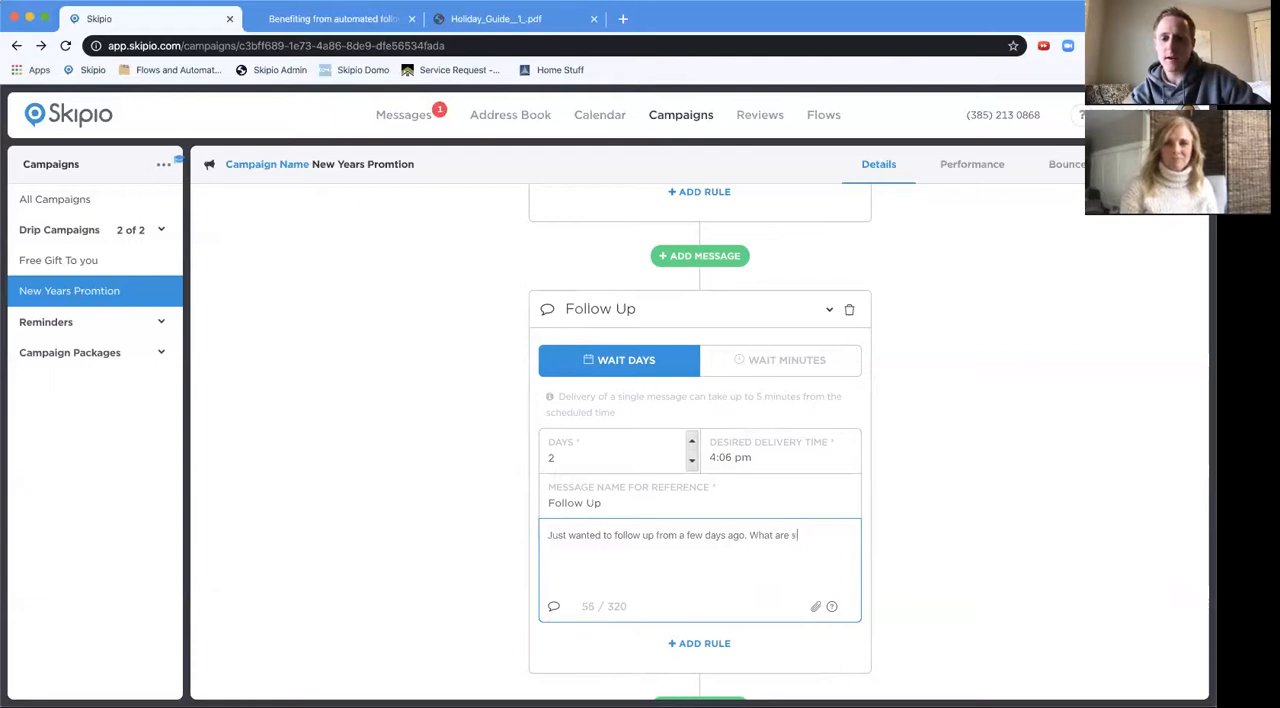
{"action": "type", "text": "ome fo"}
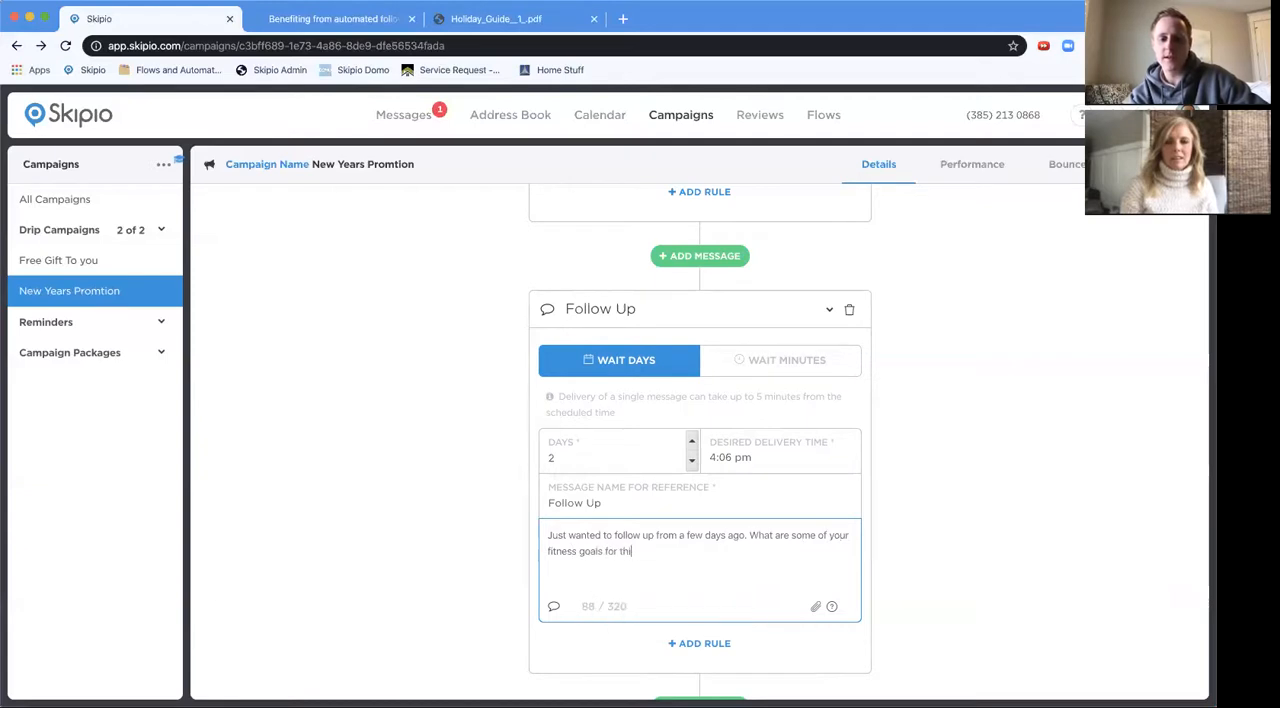
{"action": "type", "text": "s new year?"}
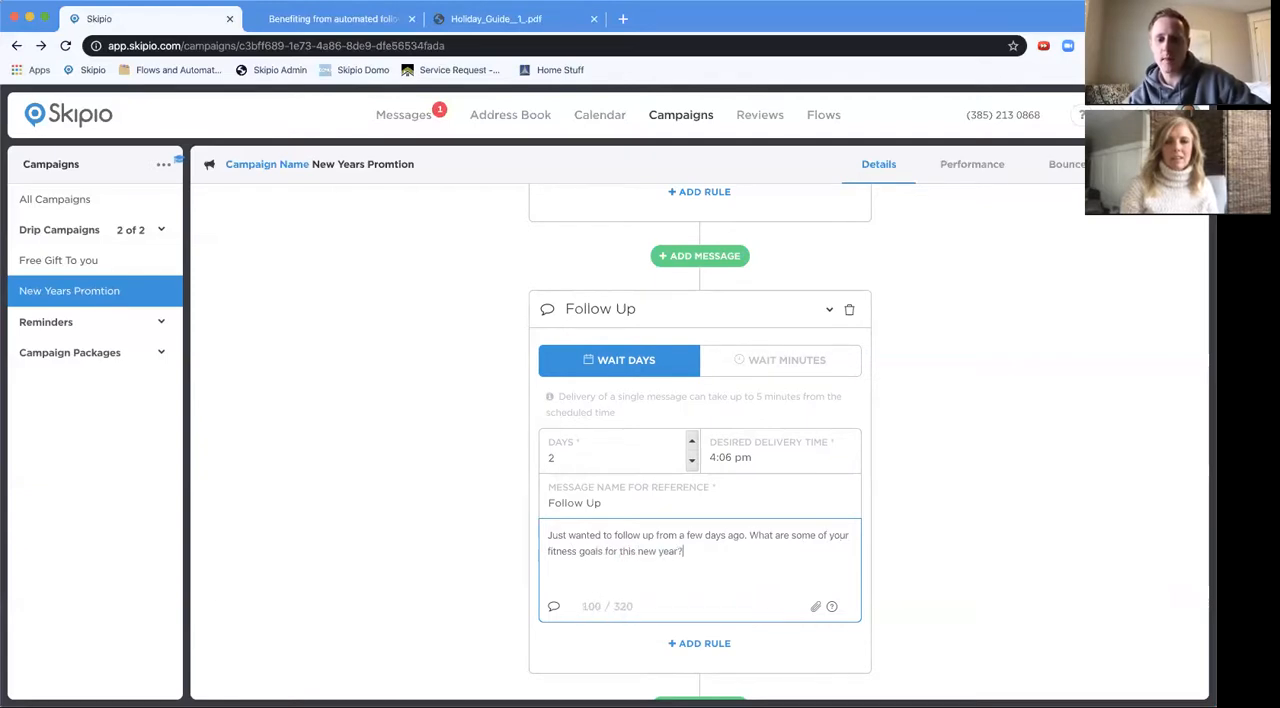
{"action": "scroll", "scroll_direction": "down", "scroll_amount": 3}
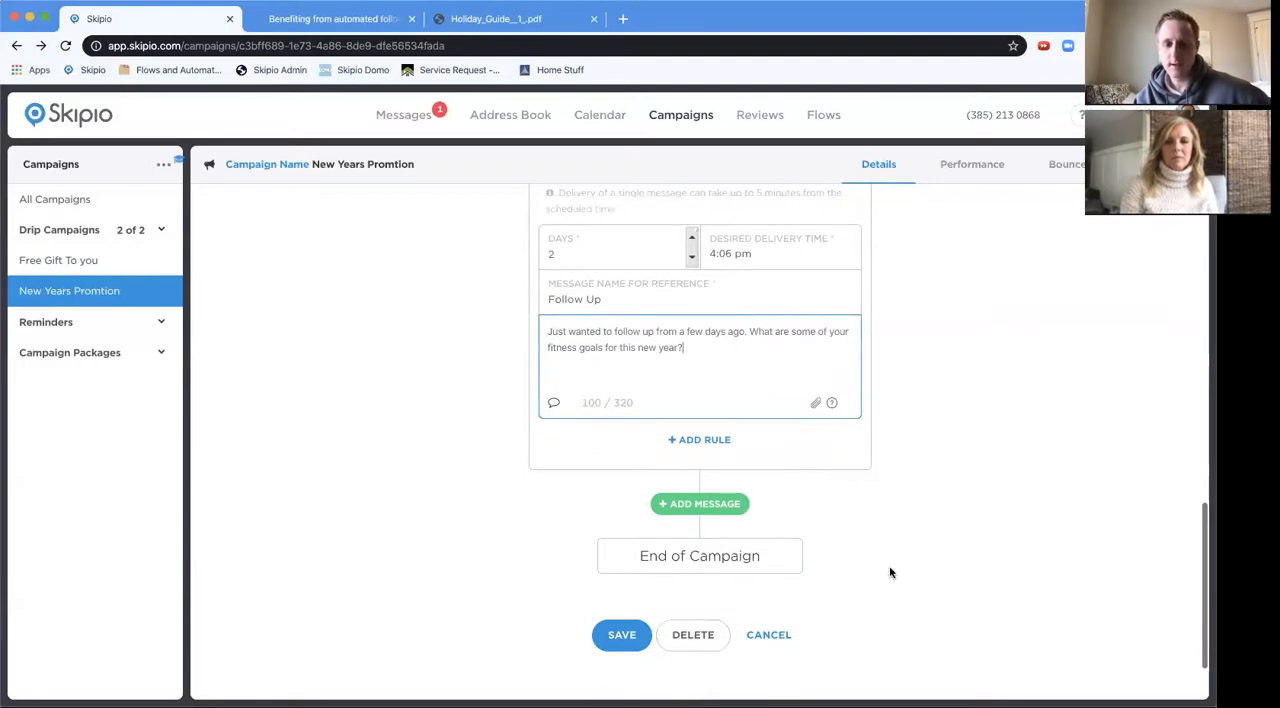
{"action": "mouse_move", "coordinate": [850, 551]}
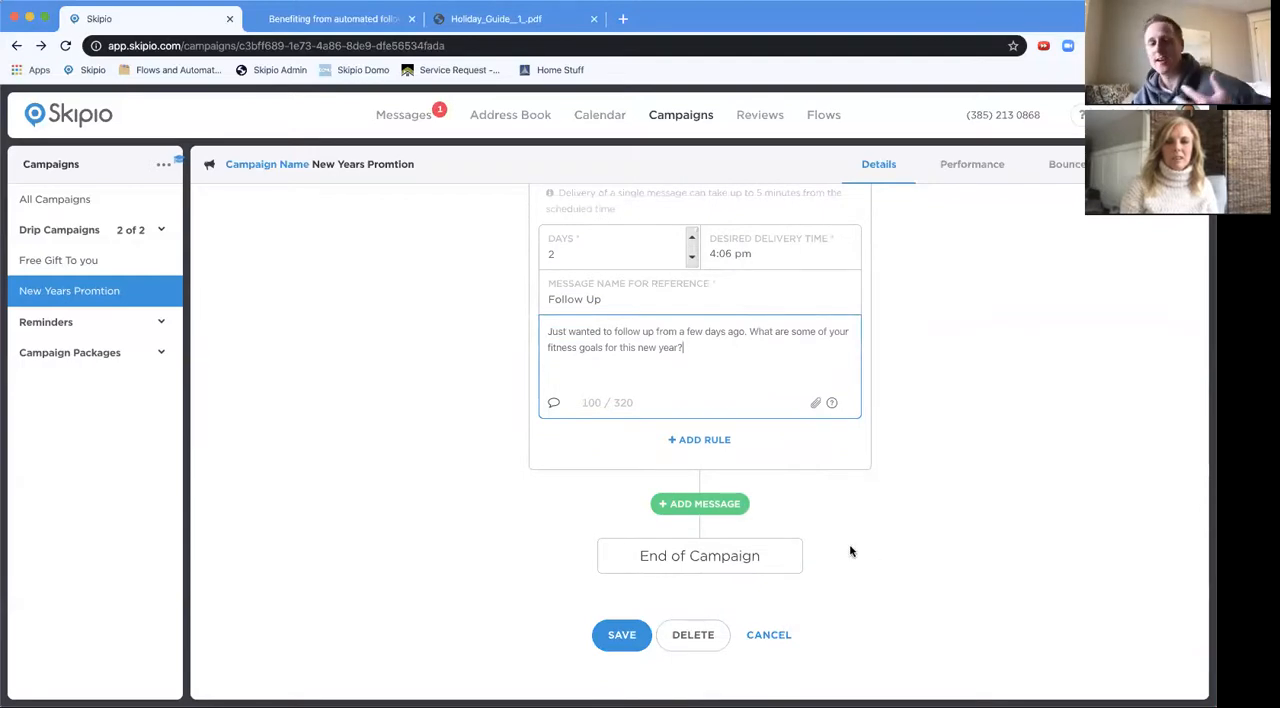
Add a third message named Final Follow Up, waiting 7 days.
{"action": "left_click", "coordinate": [699, 503]}
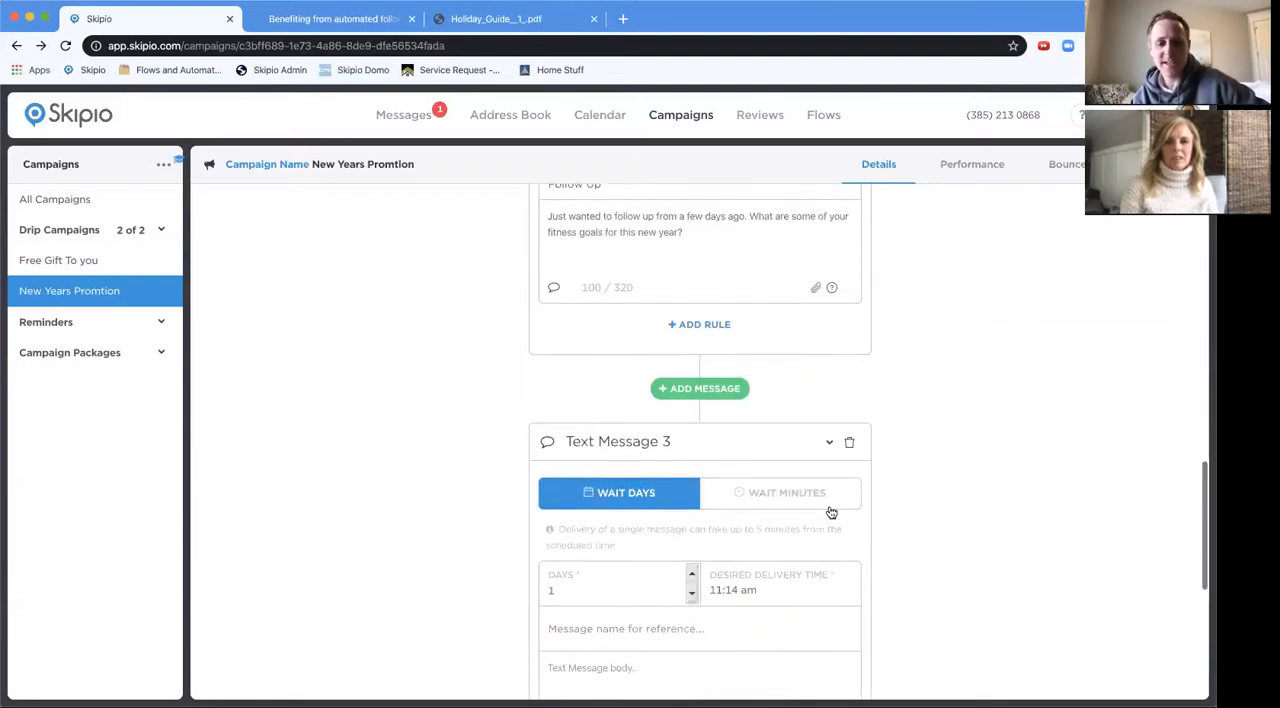
{"action": "type", "text": "7"}
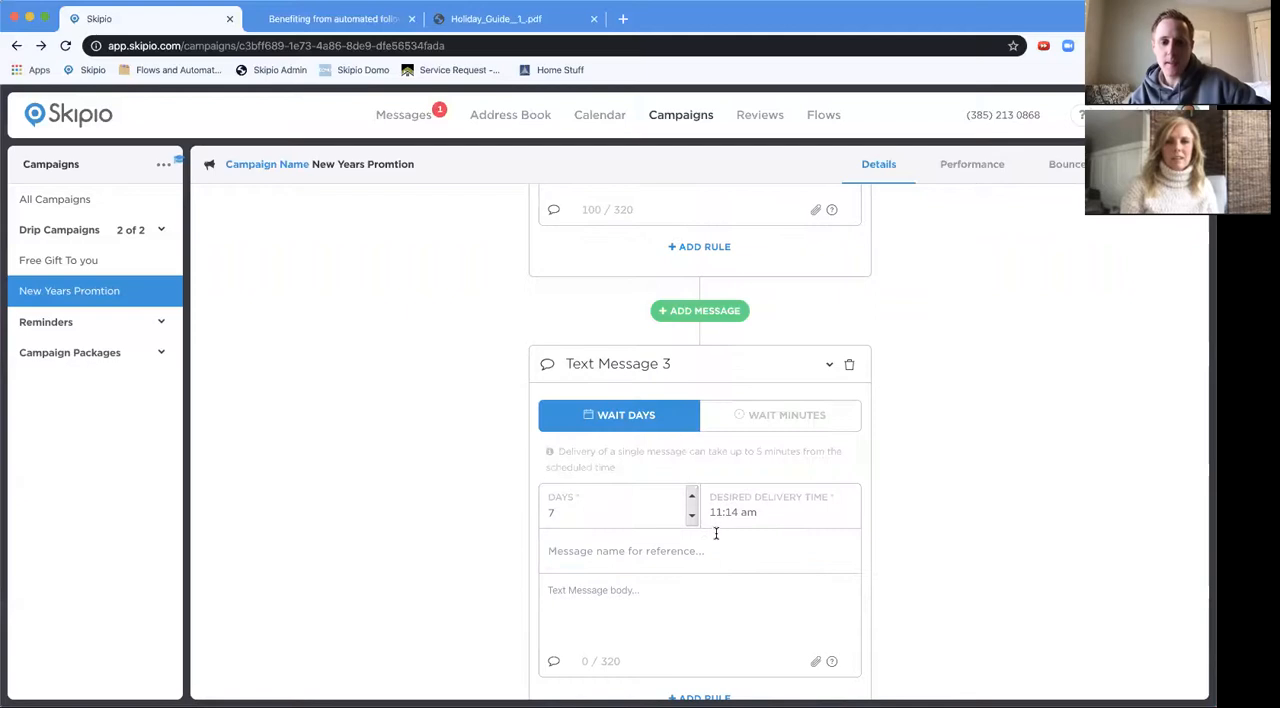
{"action": "type", "text": "Final"}
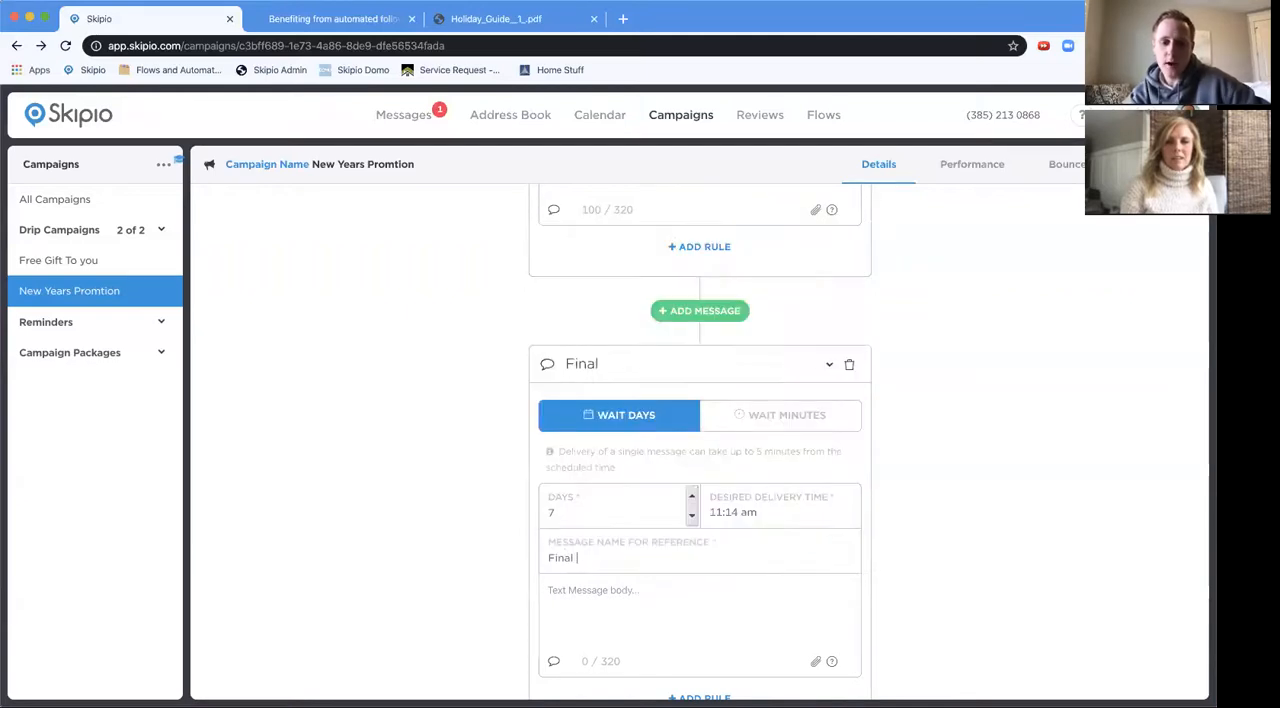
{"action": "type", "text": "Follow Up"}
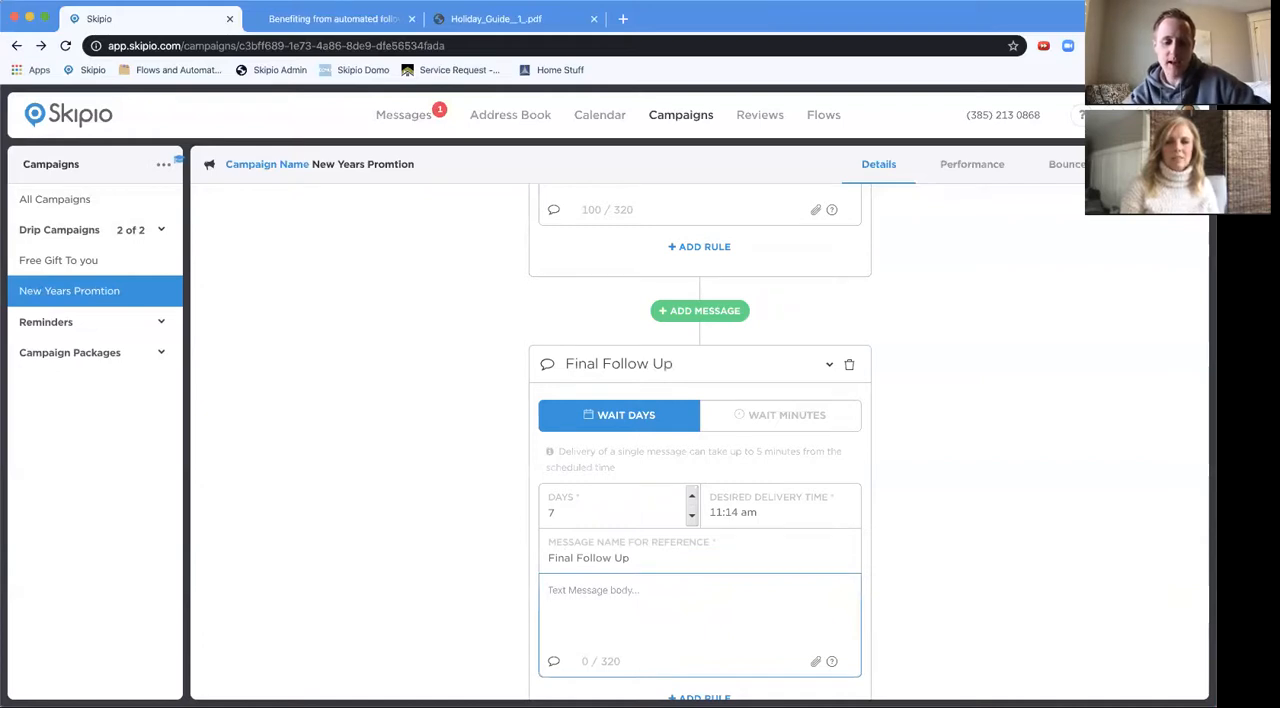
Write its body offering the last VIP Training Group spots and set delivery to 12:14 pm.
{"action": "type", "text": "Hey, we have a few s"}
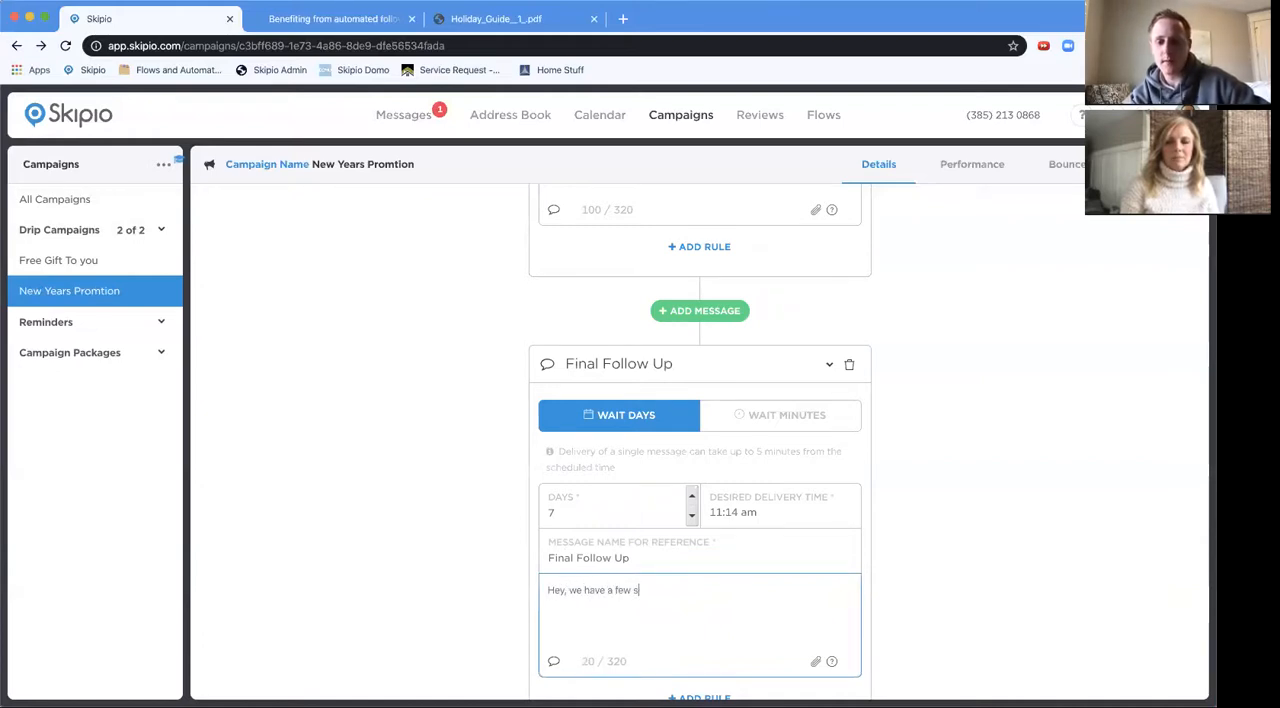
{"action": "type", "text": "pots left for"}
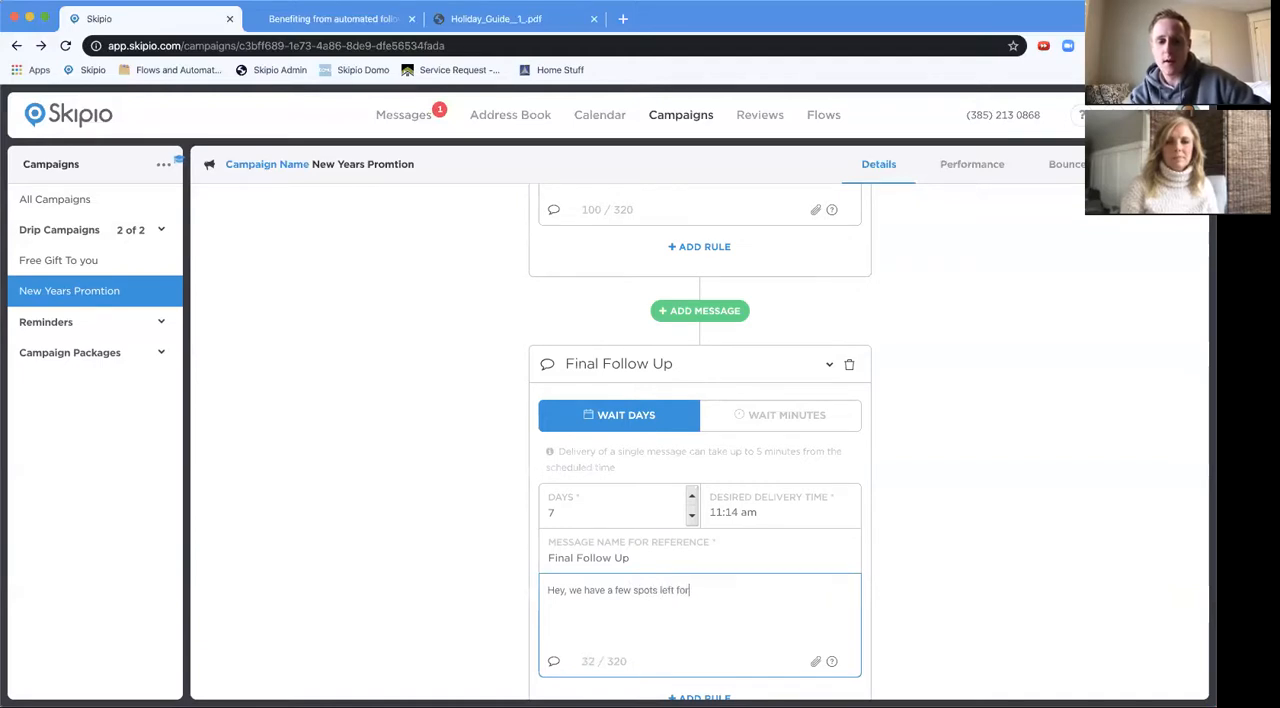
{"action": "type", "text": "our VIP"}
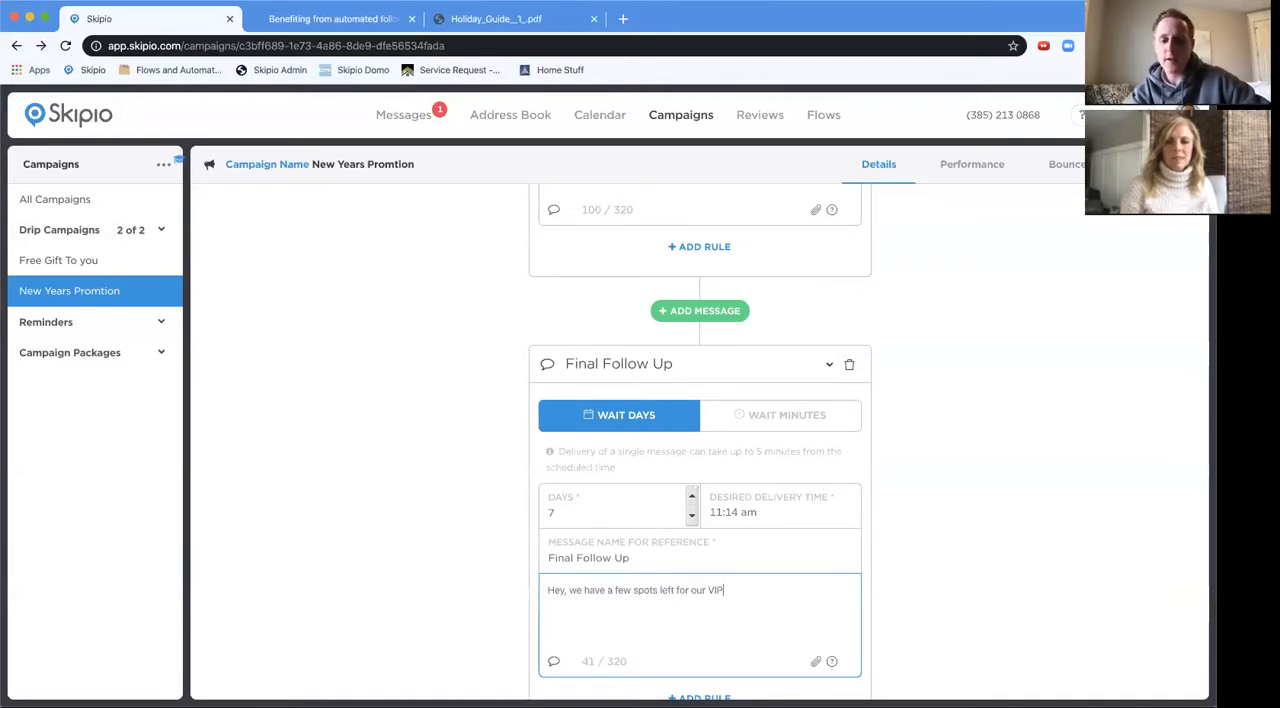
{"action": "type", "text": "Trainig"}
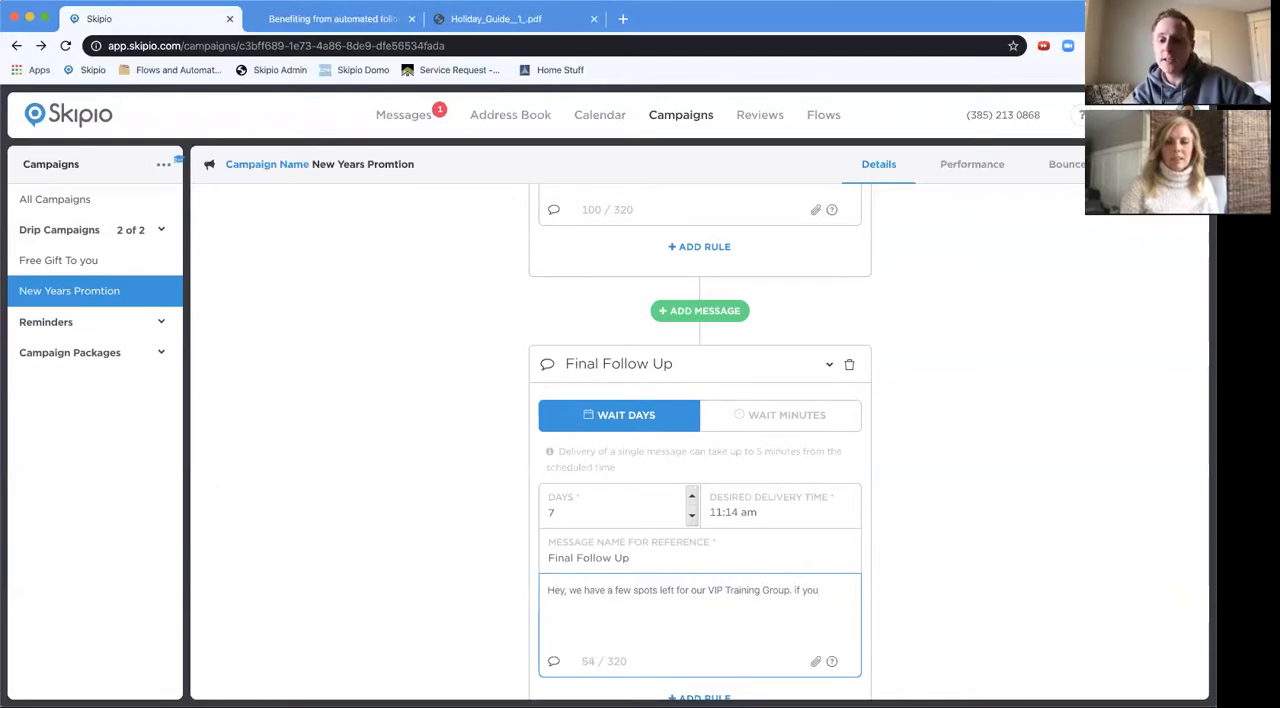
{"action": "key", "text": "Backspace"}
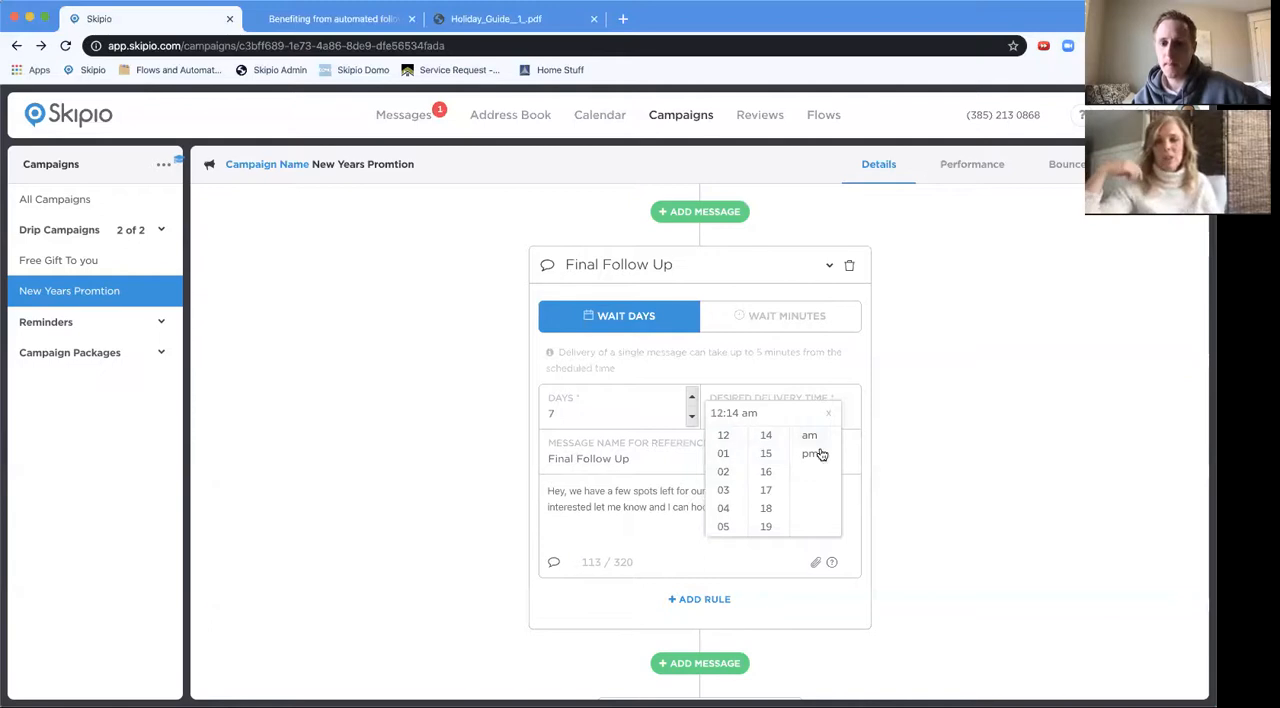
{"action": "left_click", "coordinate": [811, 453]}
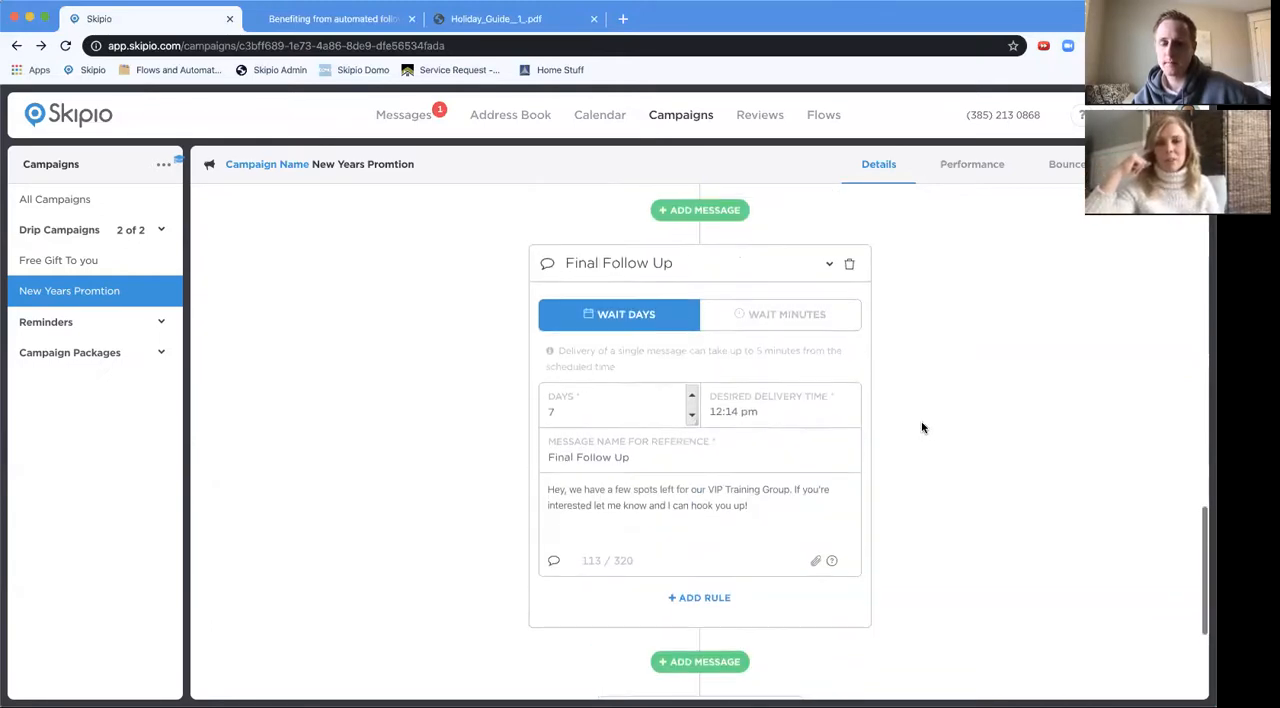
{"action": "scroll", "scroll_direction": "down", "scroll_amount": 3}
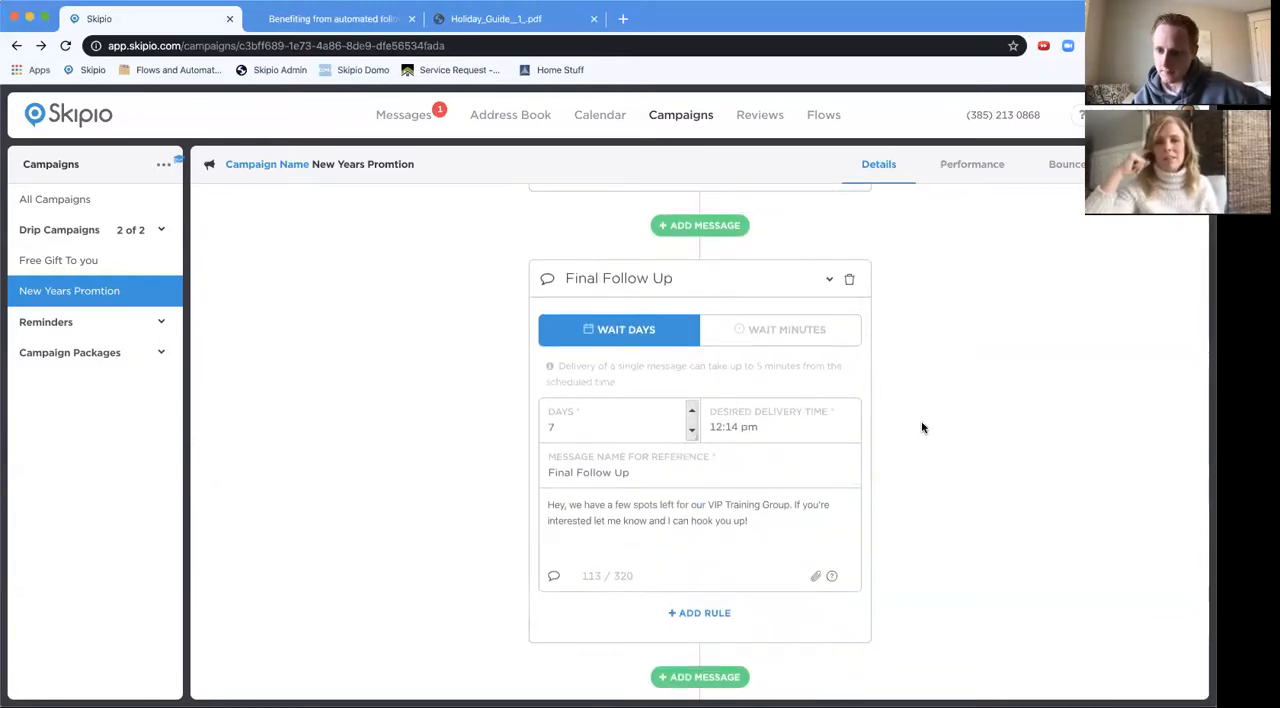
{"action": "scroll", "scroll_direction": "down", "scroll_amount": 3}
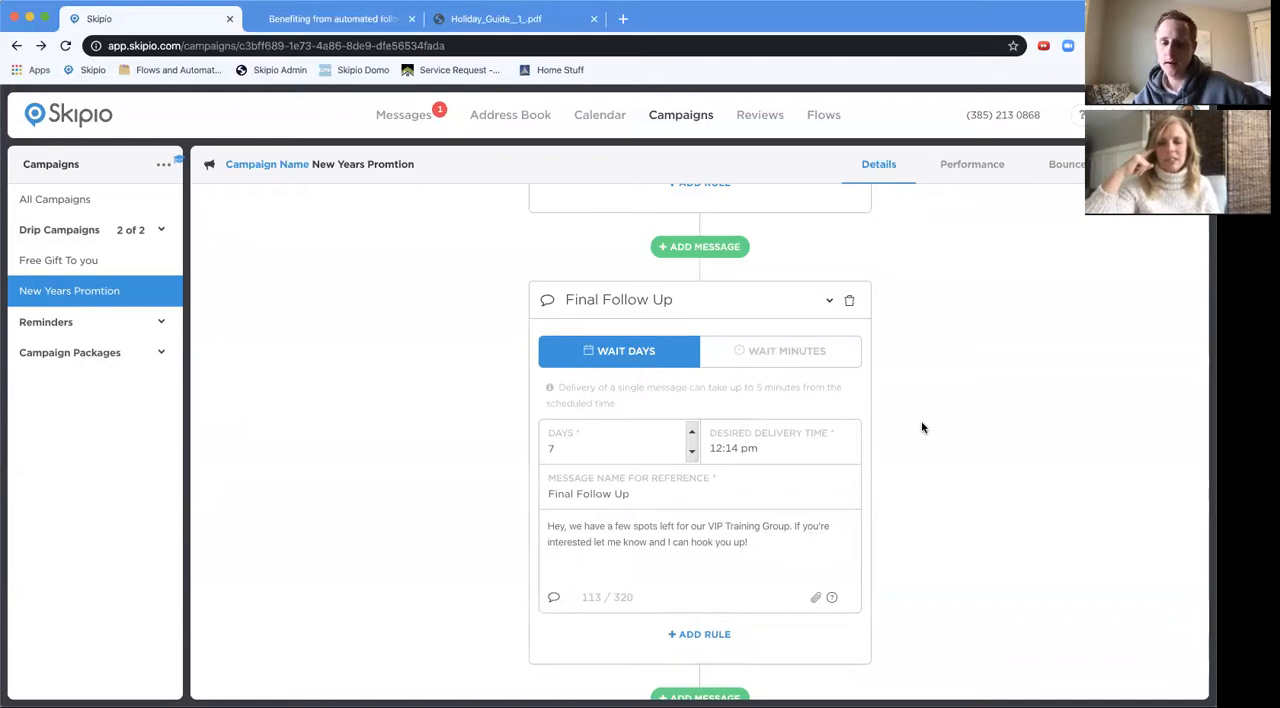
Enable removing contacts who reply, then save the New Years Promtion campaign.
{"action": "scroll", "scroll_direction": "down", "scroll_amount": 3}
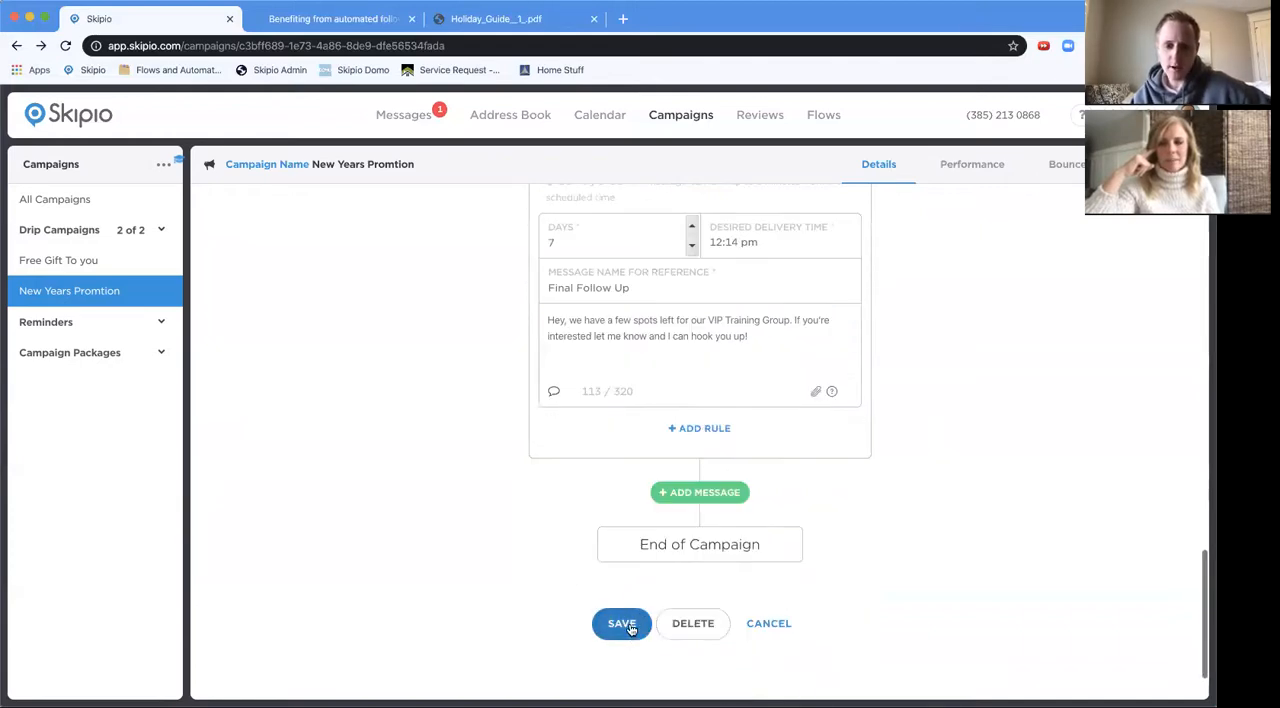
{"action": "left_click", "coordinate": [622, 623]}
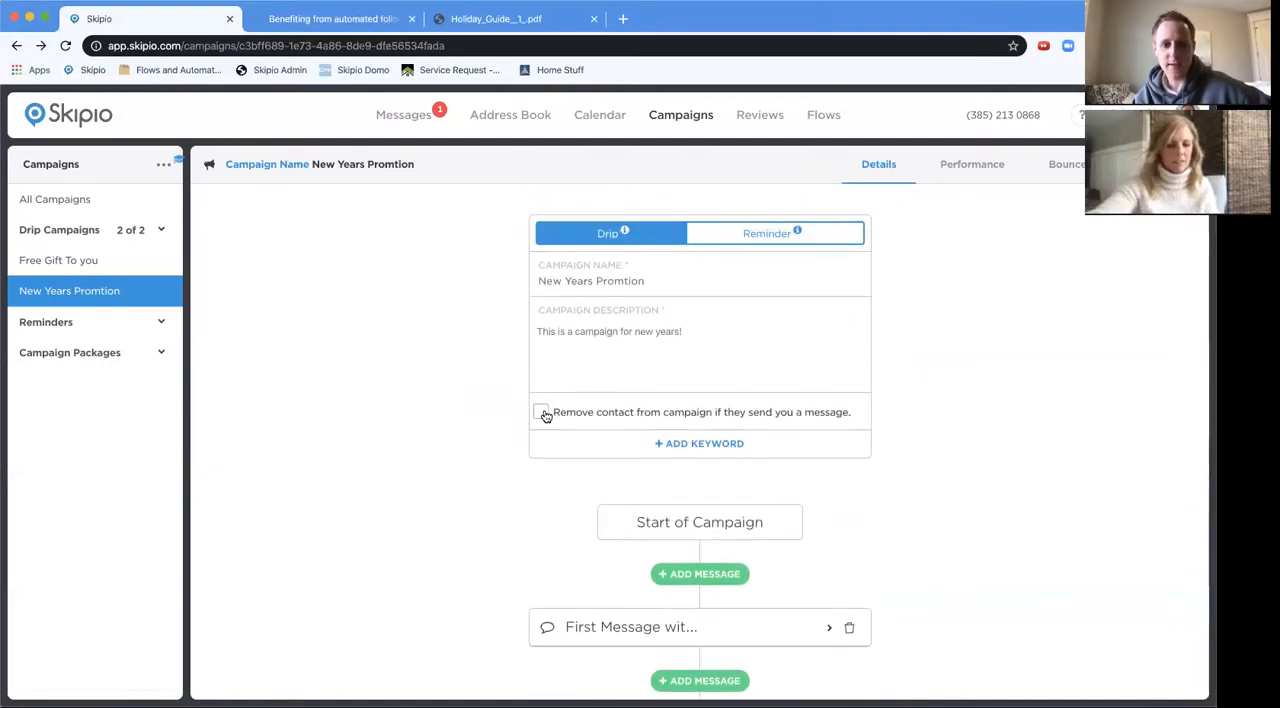
{"action": "left_click", "coordinate": [541, 412]}
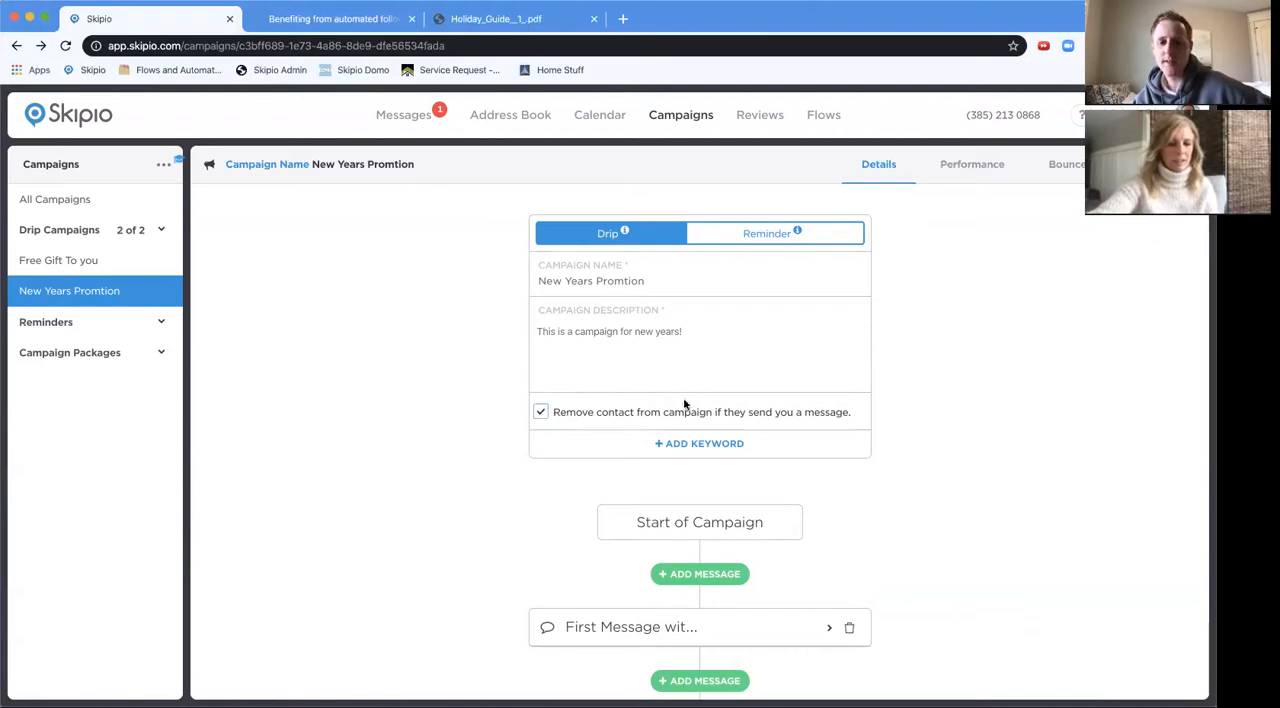
{"action": "scroll", "scroll_direction": "down", "scroll_amount": 3}
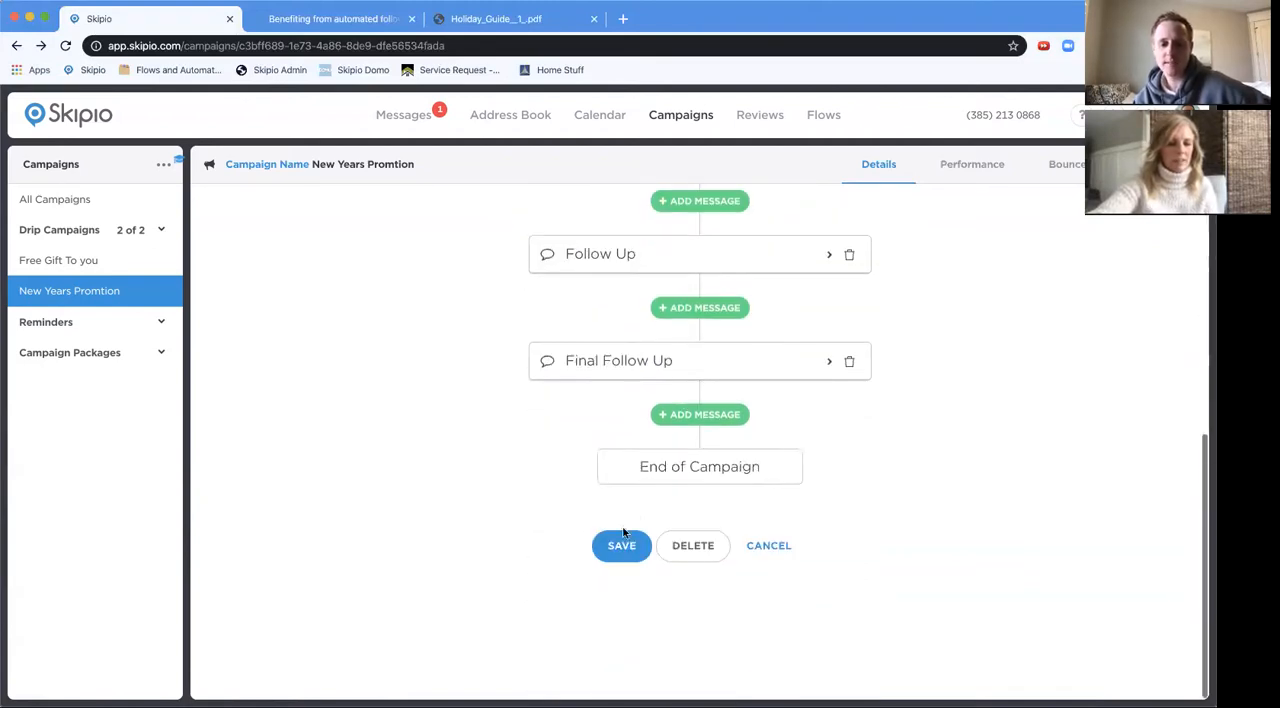
{"action": "left_click", "coordinate": [621, 545]}
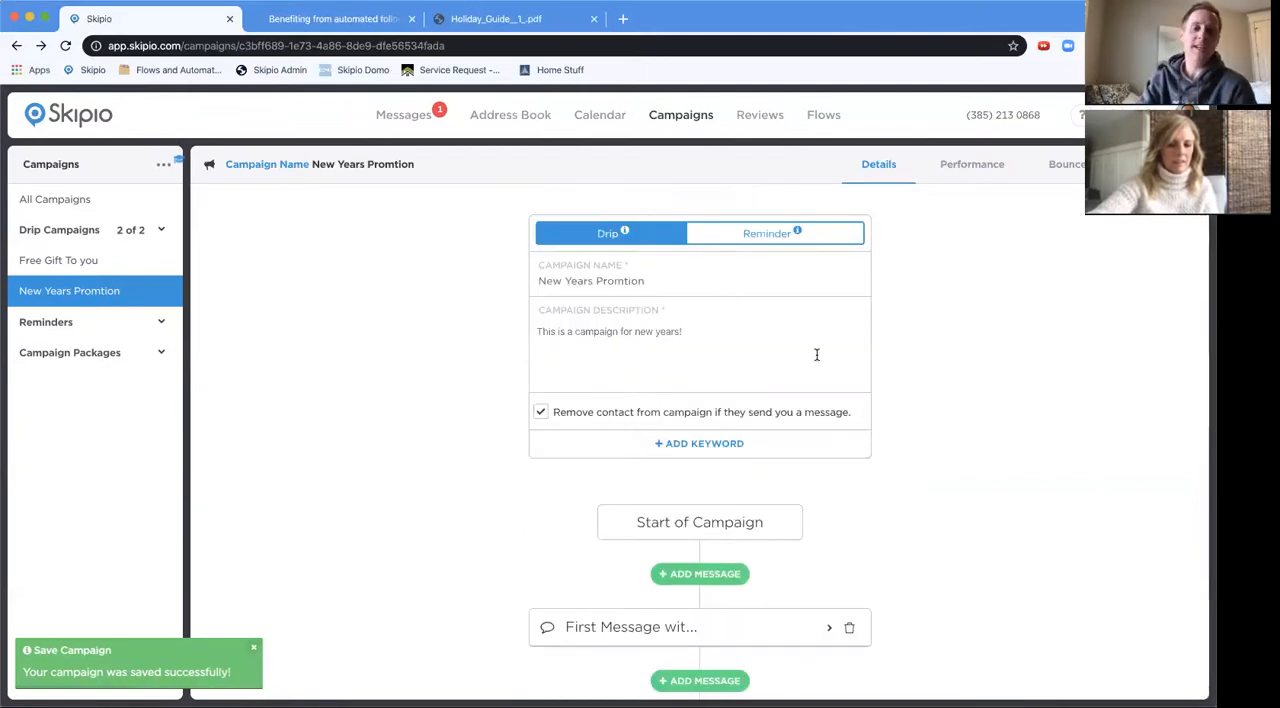
{"action": "left_click", "coordinate": [510, 114]}
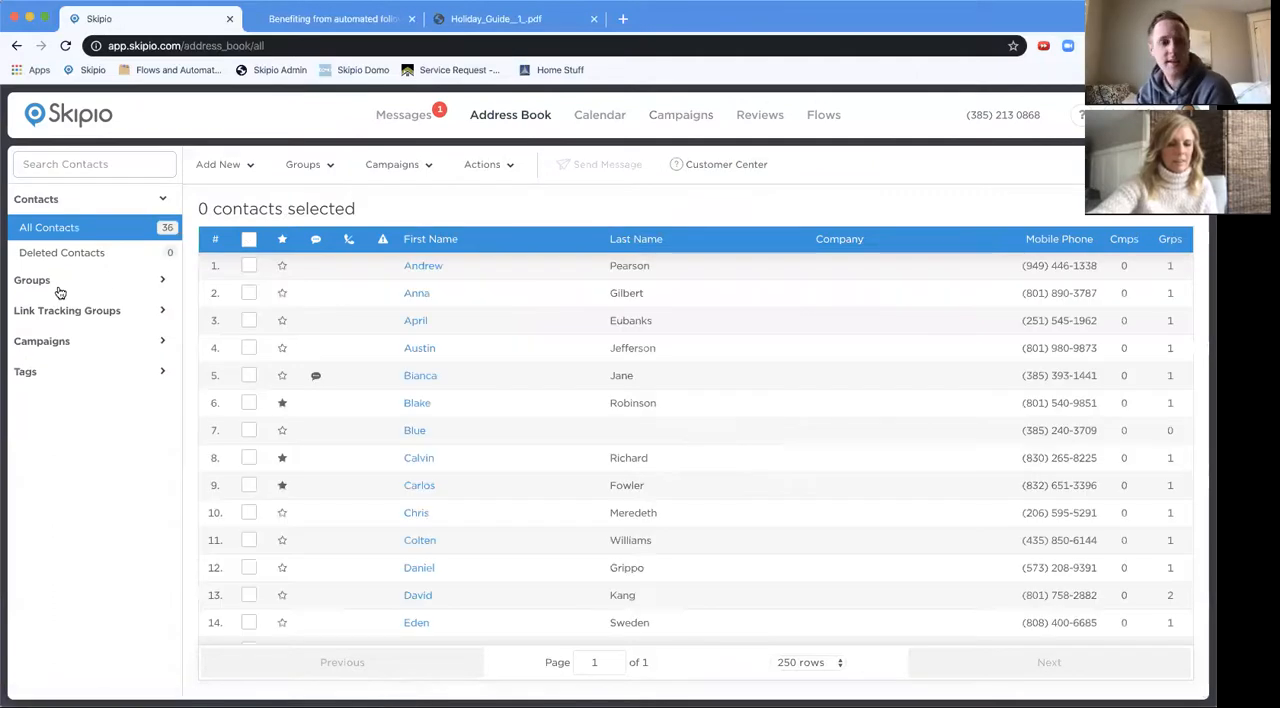
From the New Leads group page, add the group to New Years Promtion and confirm.
{"action": "left_click", "coordinate": [31, 280]}
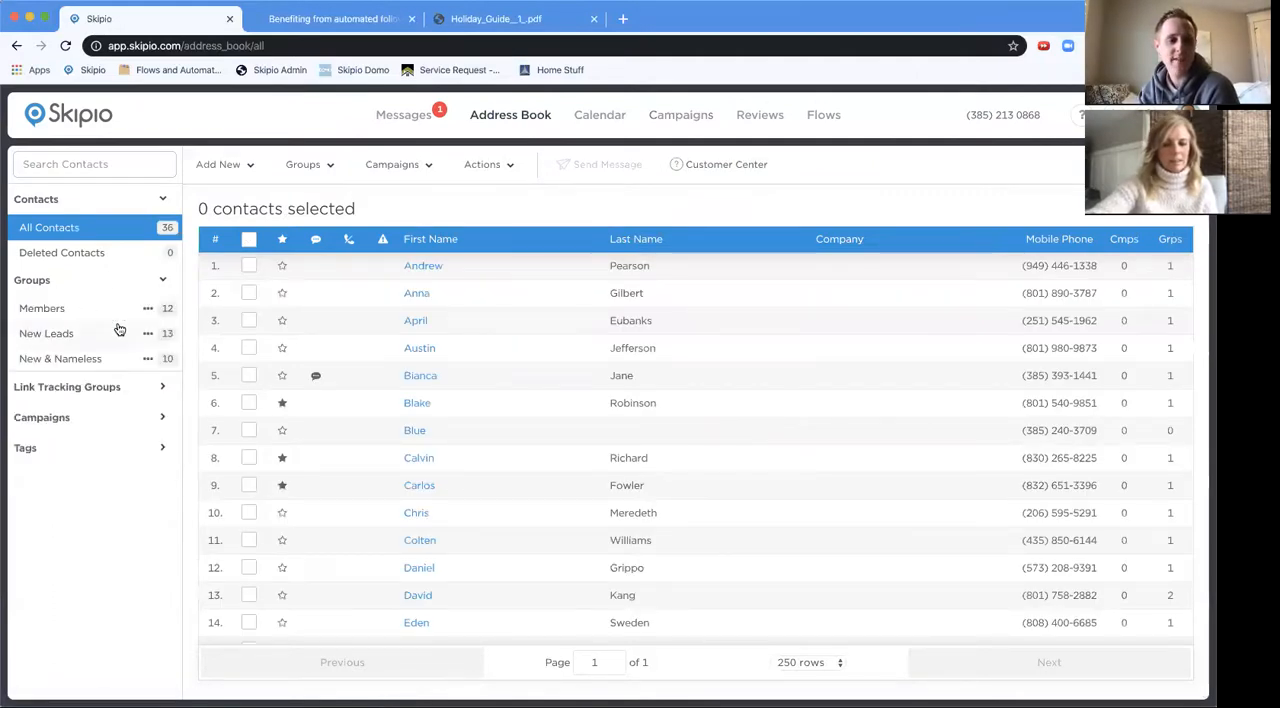
{"action": "left_click", "coordinate": [148, 333]}
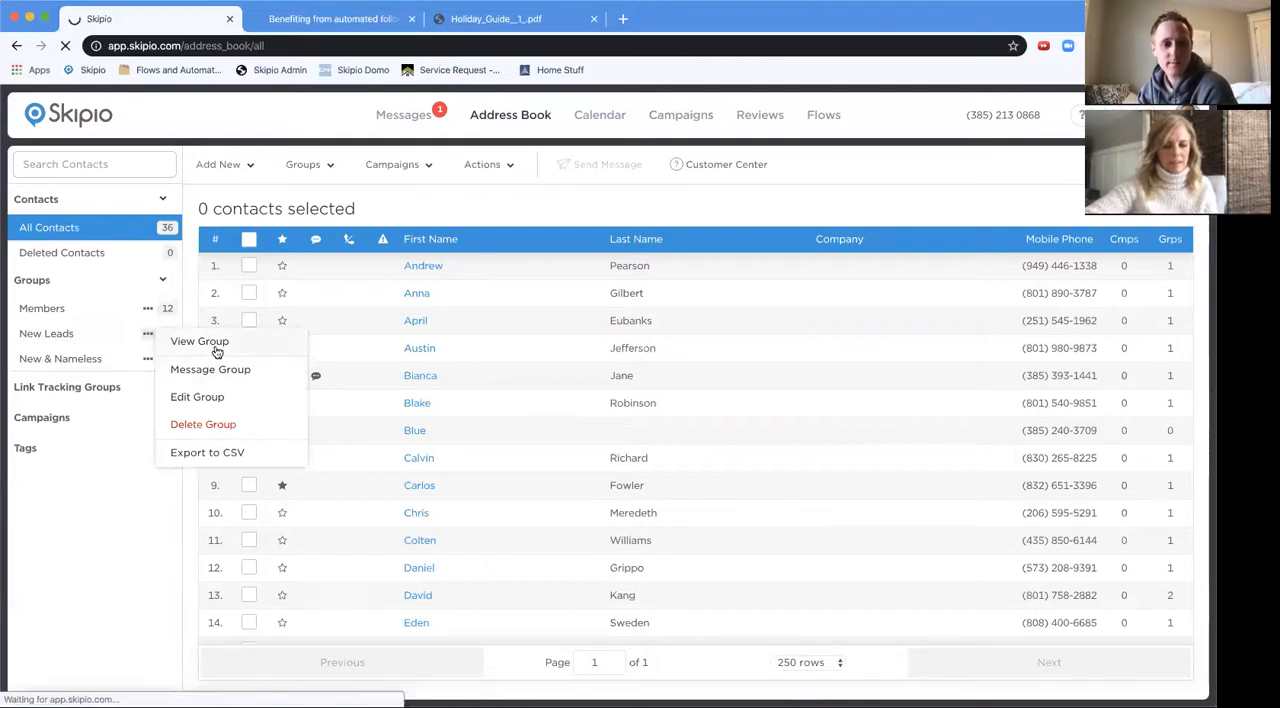
{"action": "left_click", "coordinate": [199, 341]}
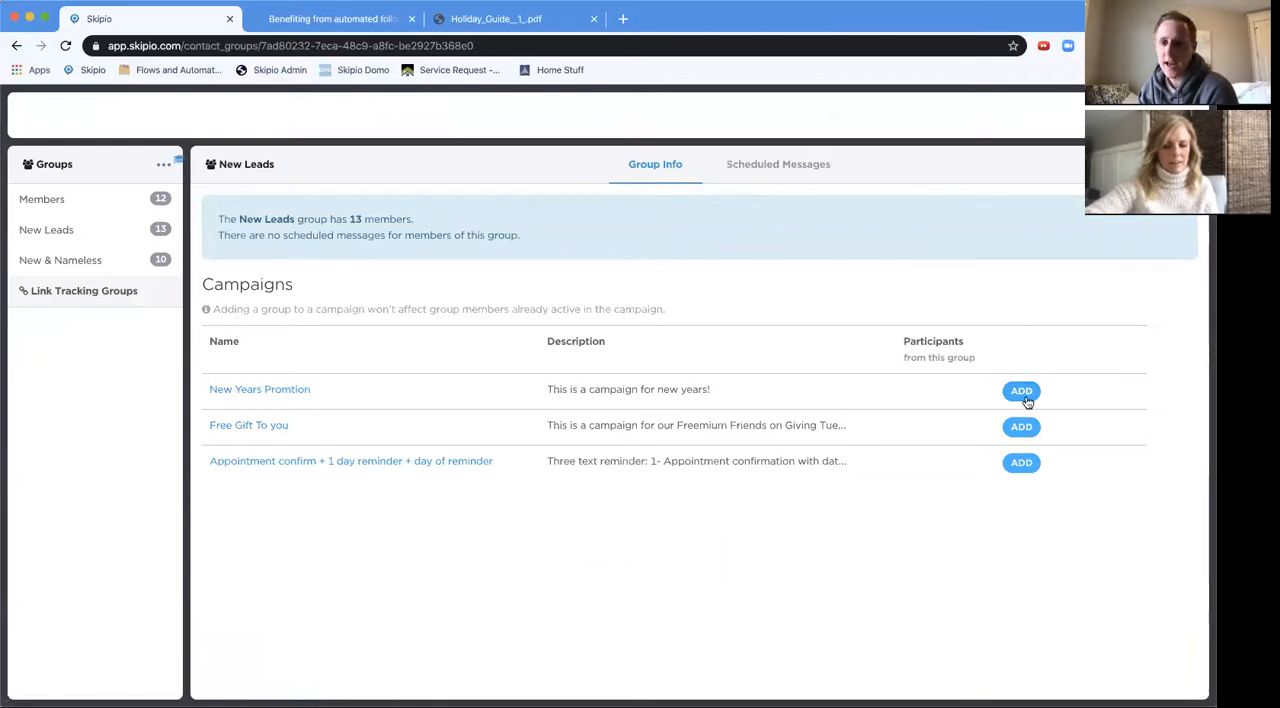
{"action": "left_click", "coordinate": [1021, 391]}
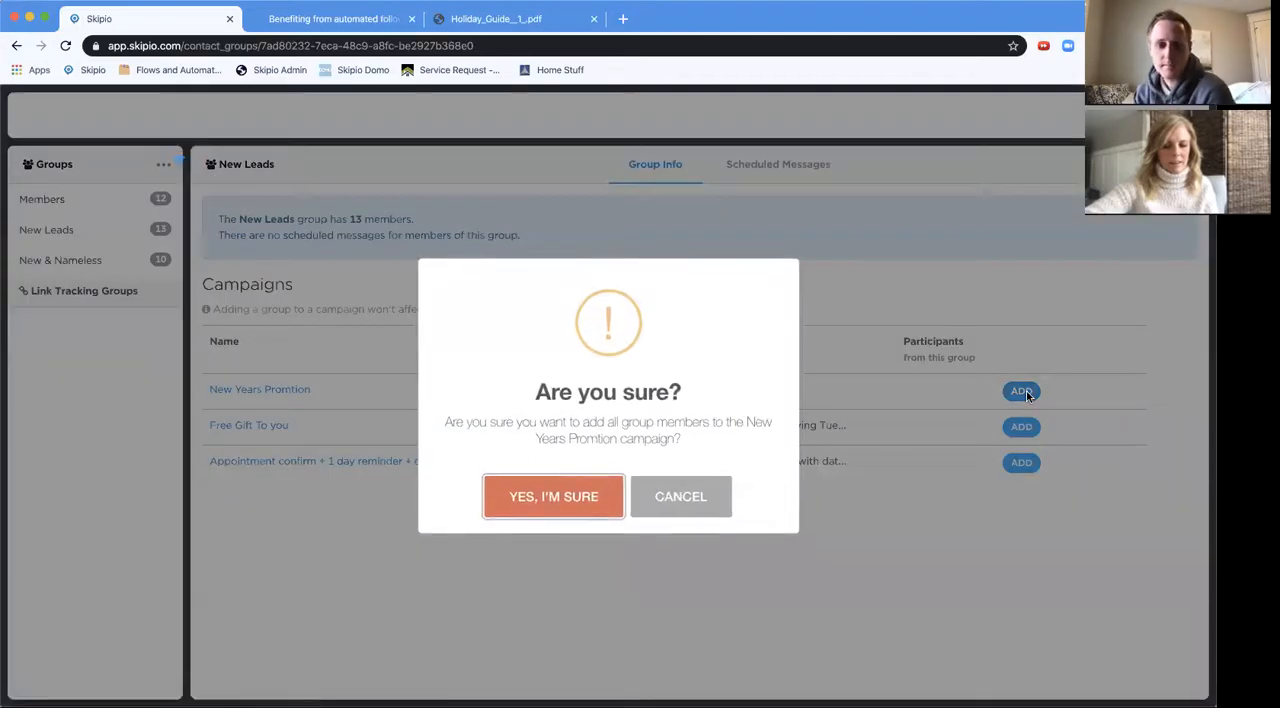
{"action": "left_click", "coordinate": [553, 496]}
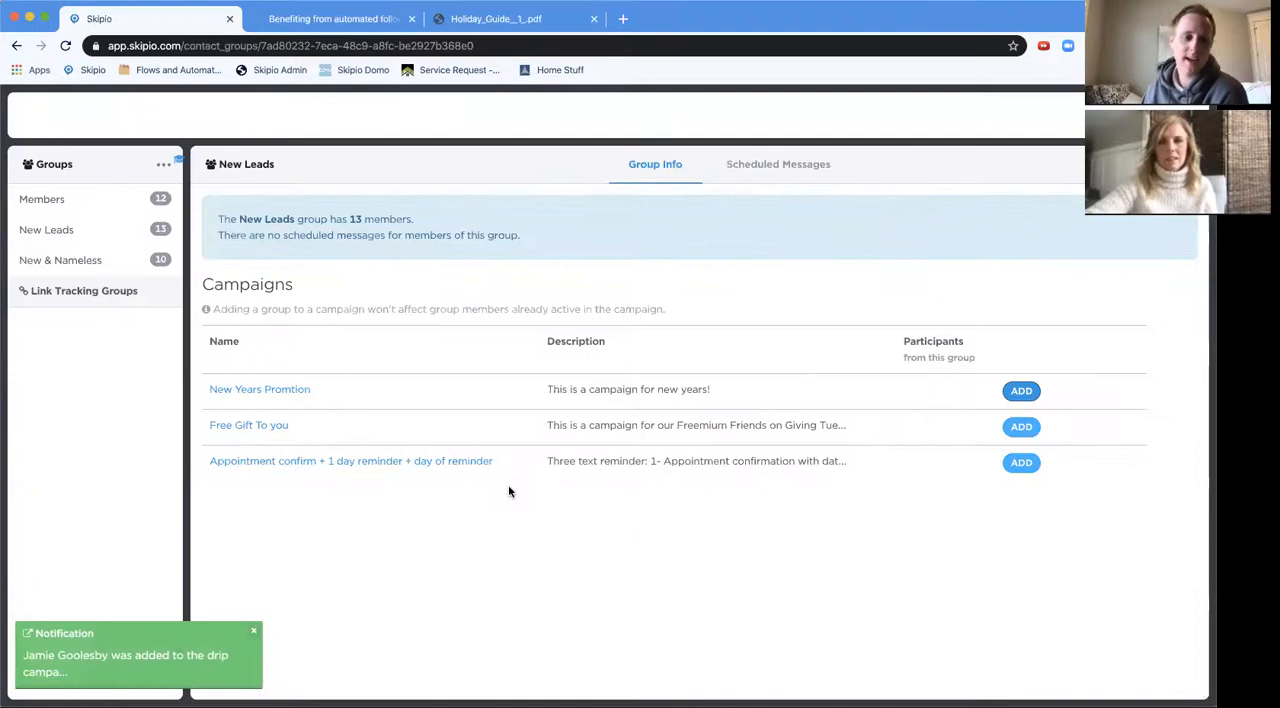
{"action": "left_click", "coordinate": [1021, 390]}
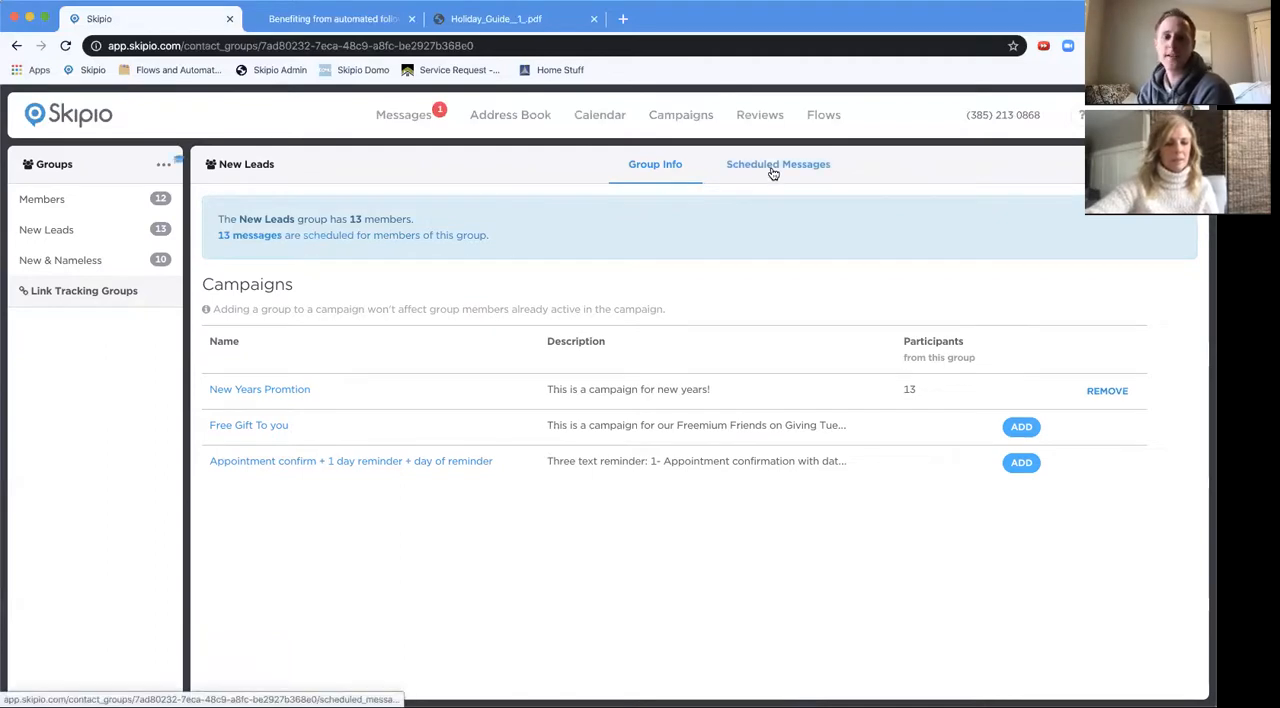
Open New Leads' Scheduled Messages tab showing the New Year greeting for 13 recipients.
{"action": "left_click", "coordinate": [778, 164]}
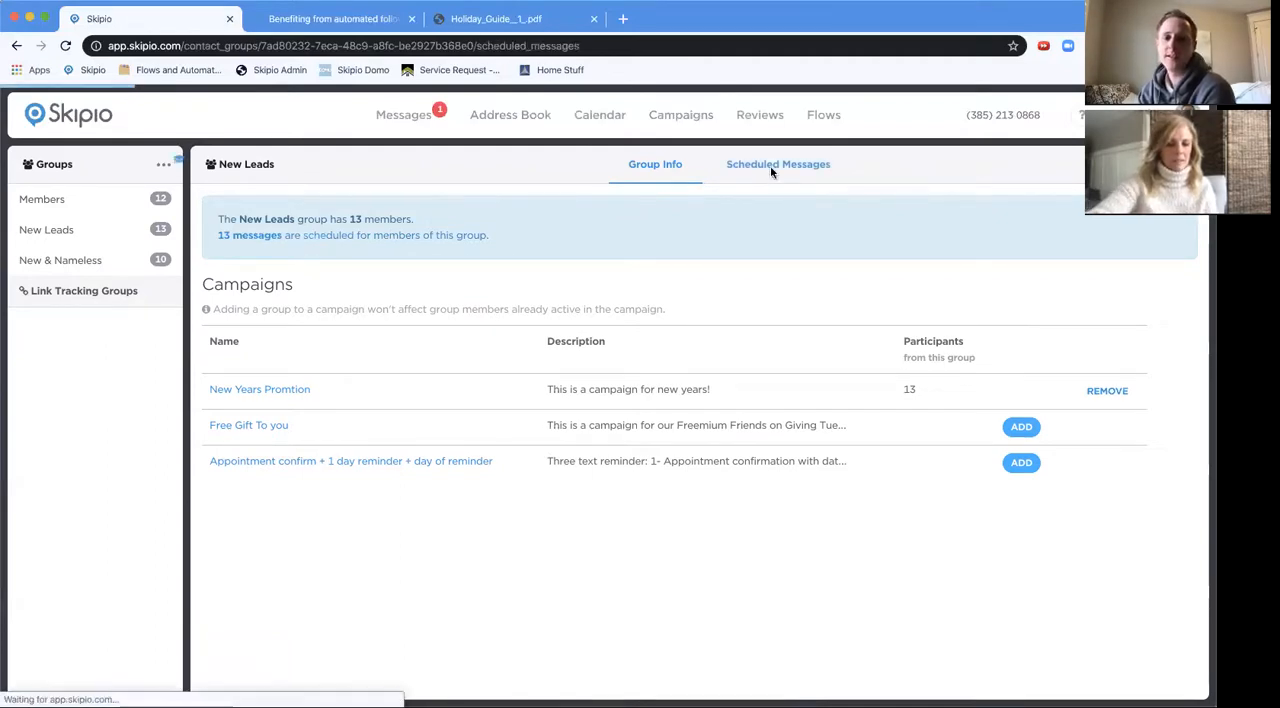
{"action": "left_click", "coordinate": [778, 164]}
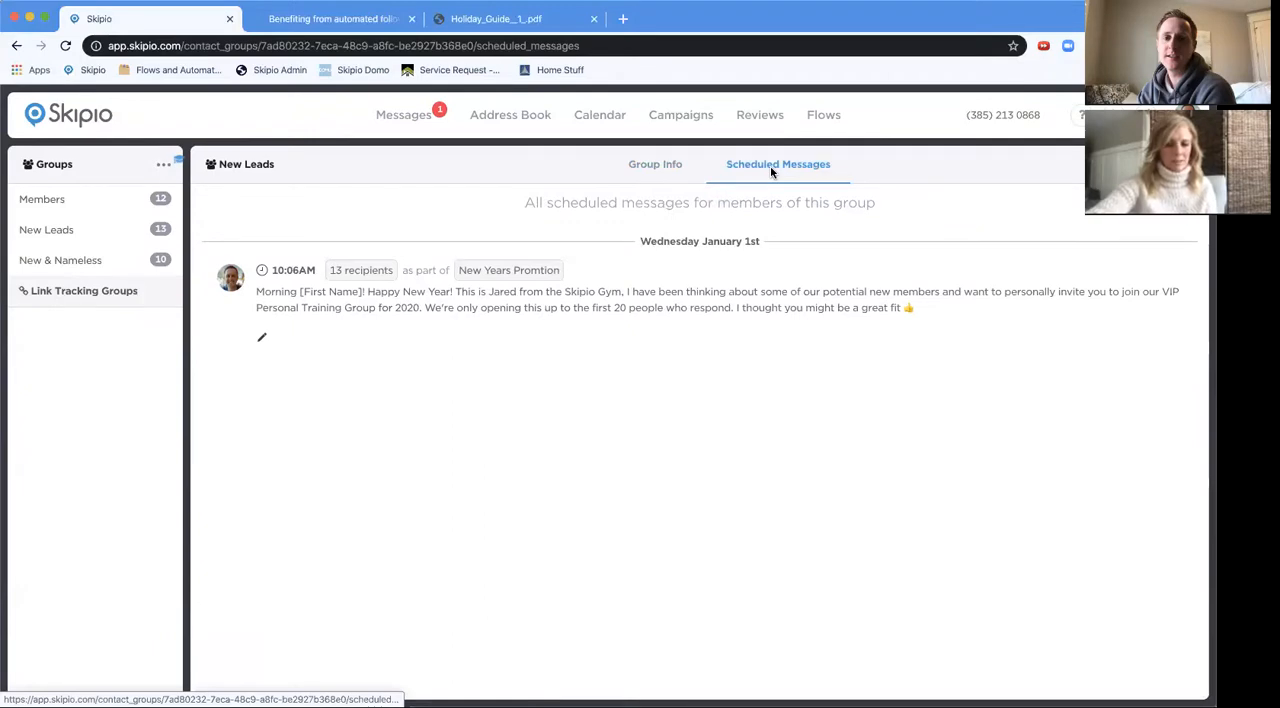
{"action": "mouse_move", "coordinate": [628, 358]}
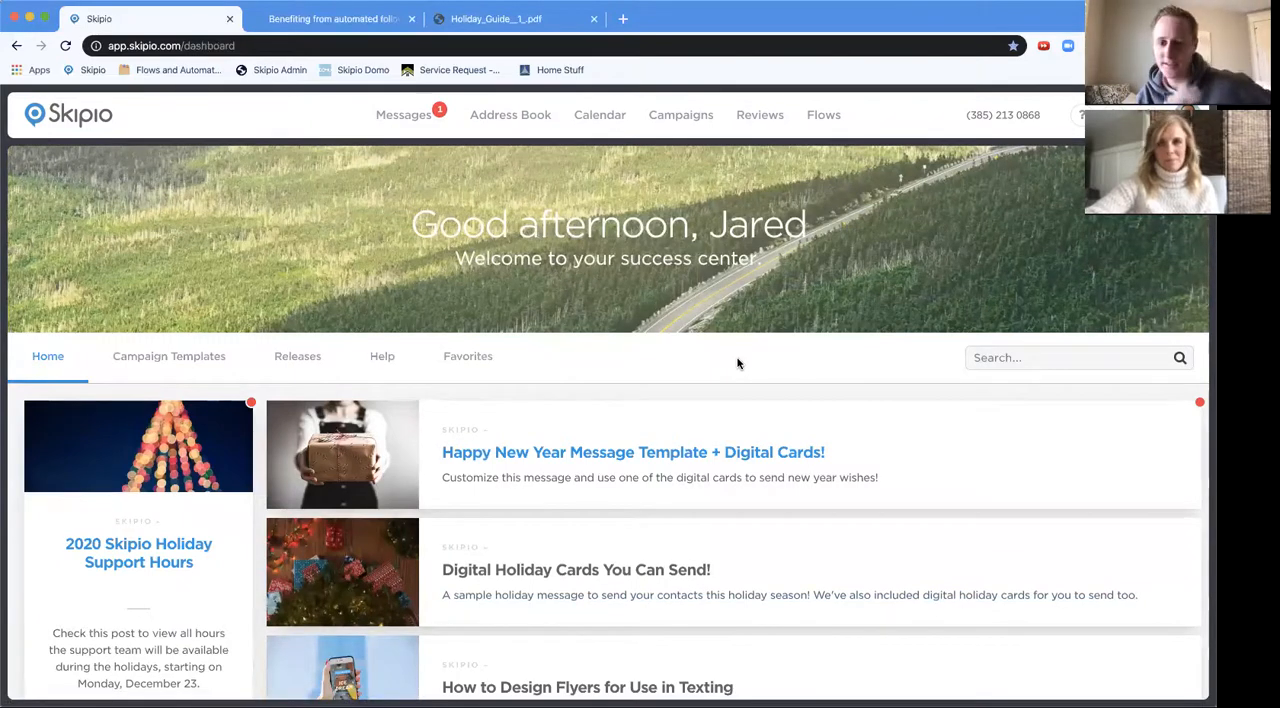
{"action": "mouse_move", "coordinate": [830, 248]}
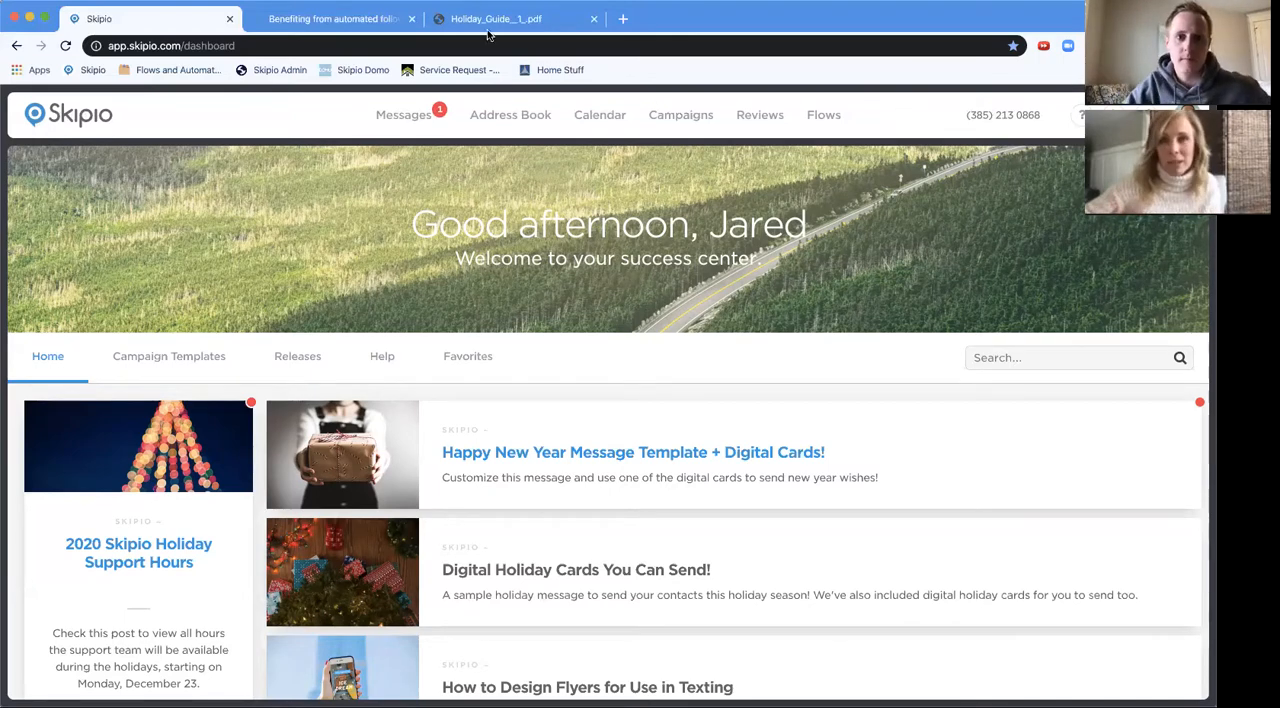
Scroll through the Holiday Guide PDF to its Step #2 promotion section, then return to Skipio.
{"action": "left_click", "coordinate": [490, 18]}
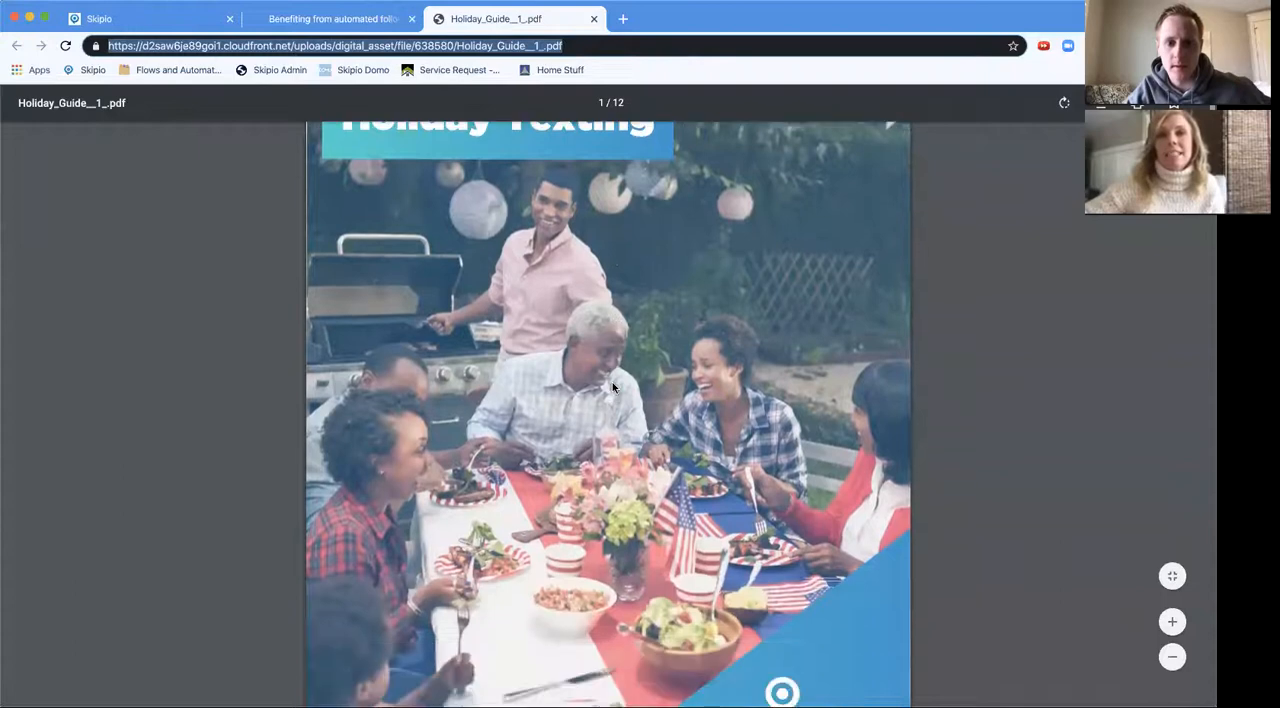
{"action": "scroll", "scroll_direction": "down", "scroll_amount": 3}
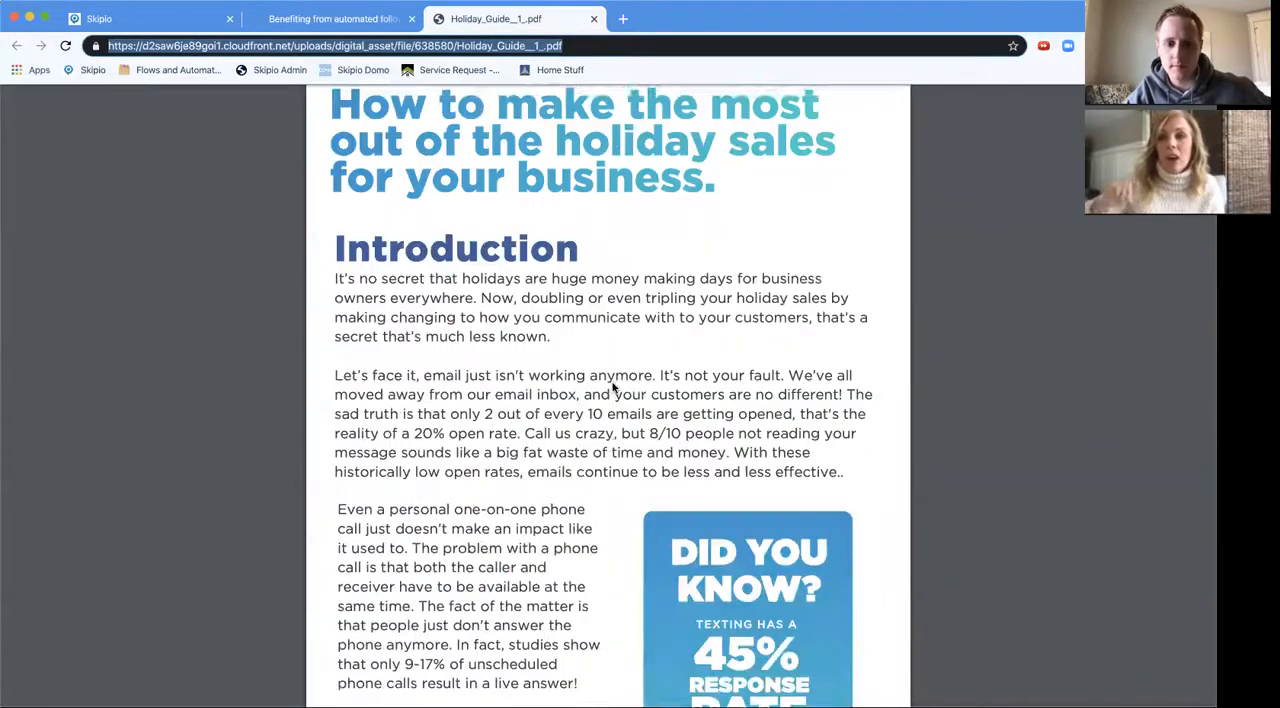
{"action": "scroll", "scroll_direction": "down", "scroll_amount": 3}
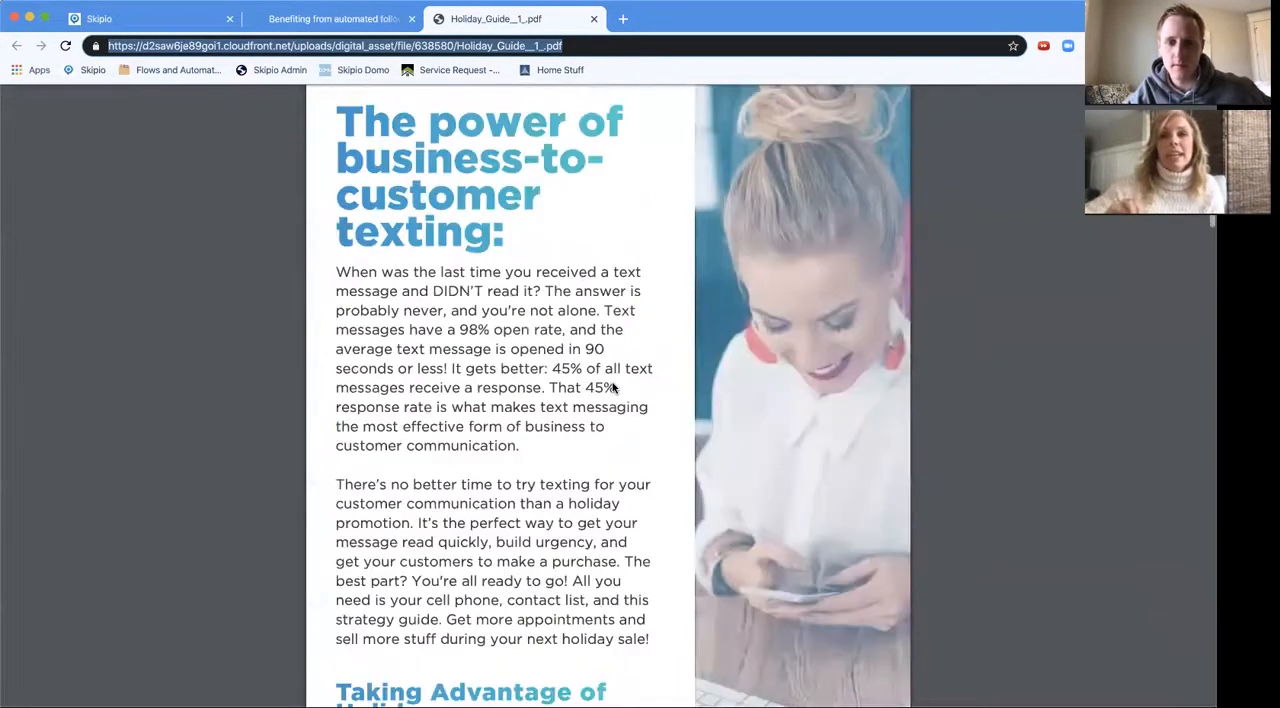
{"action": "scroll", "scroll_direction": "down", "scroll_amount": 3}
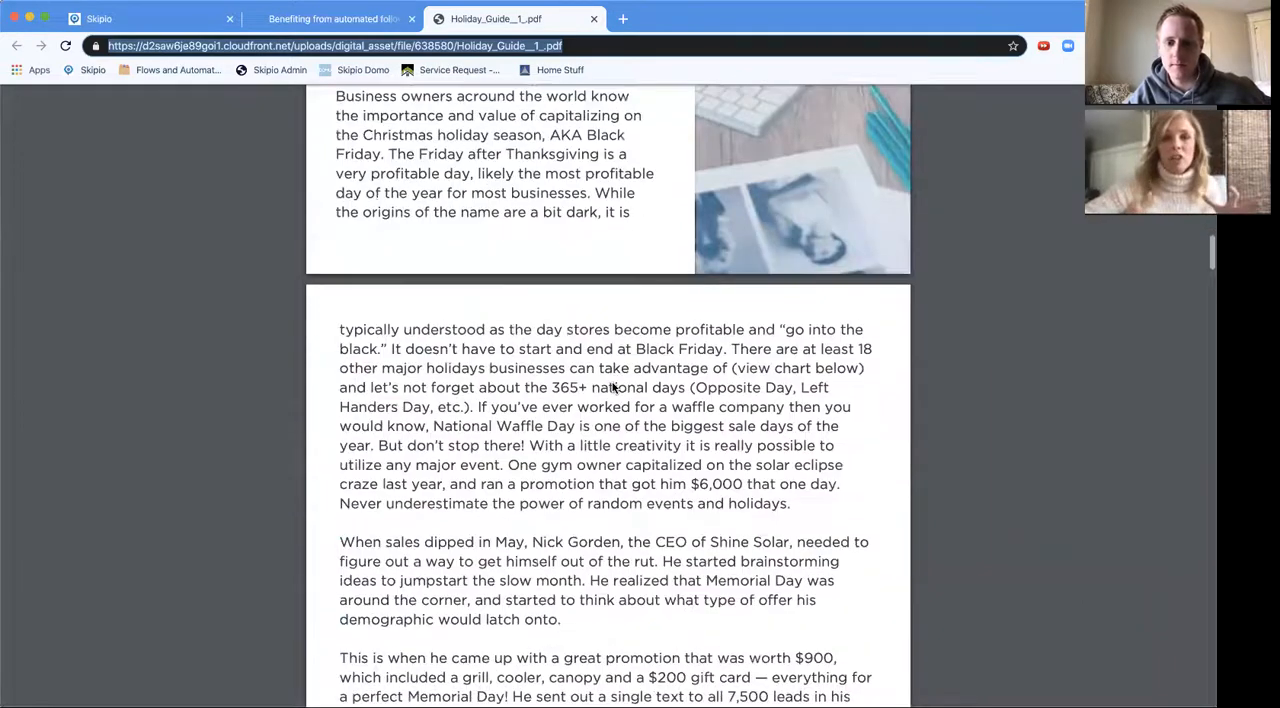
{"action": "scroll", "scroll_direction": "down", "scroll_amount": 3}
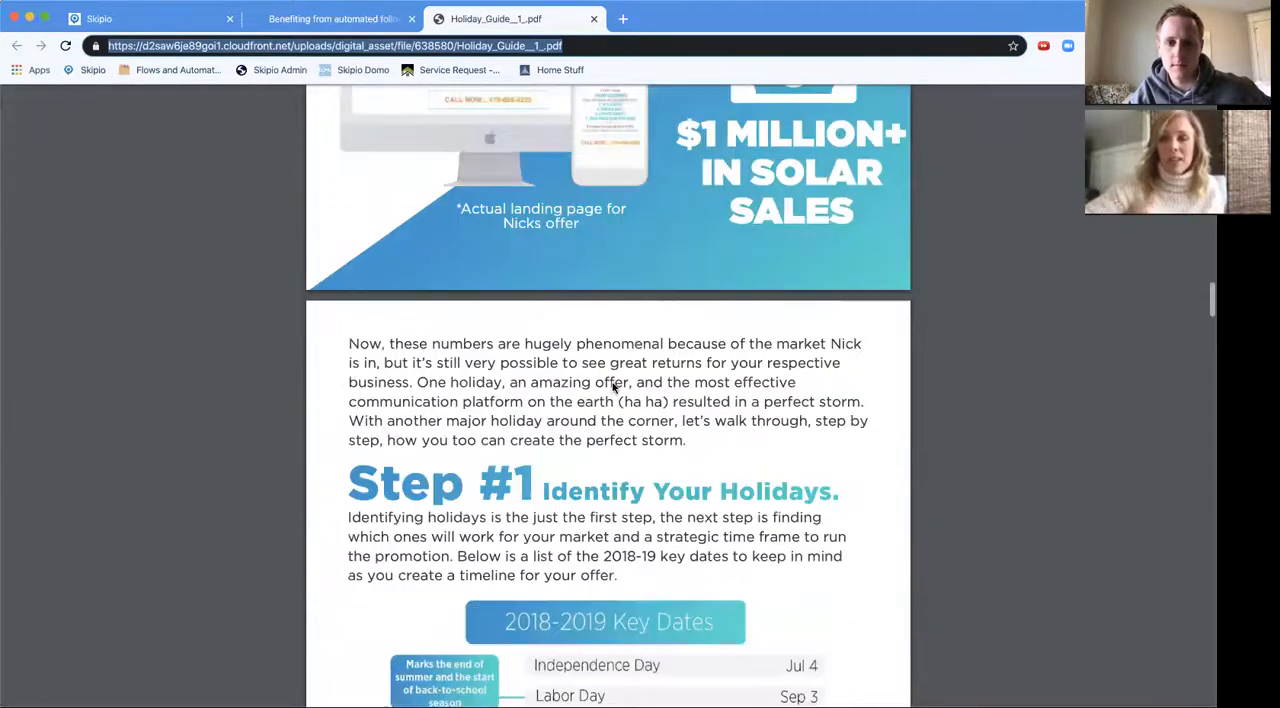
{"action": "scroll", "scroll_direction": "down", "scroll_amount": 3}
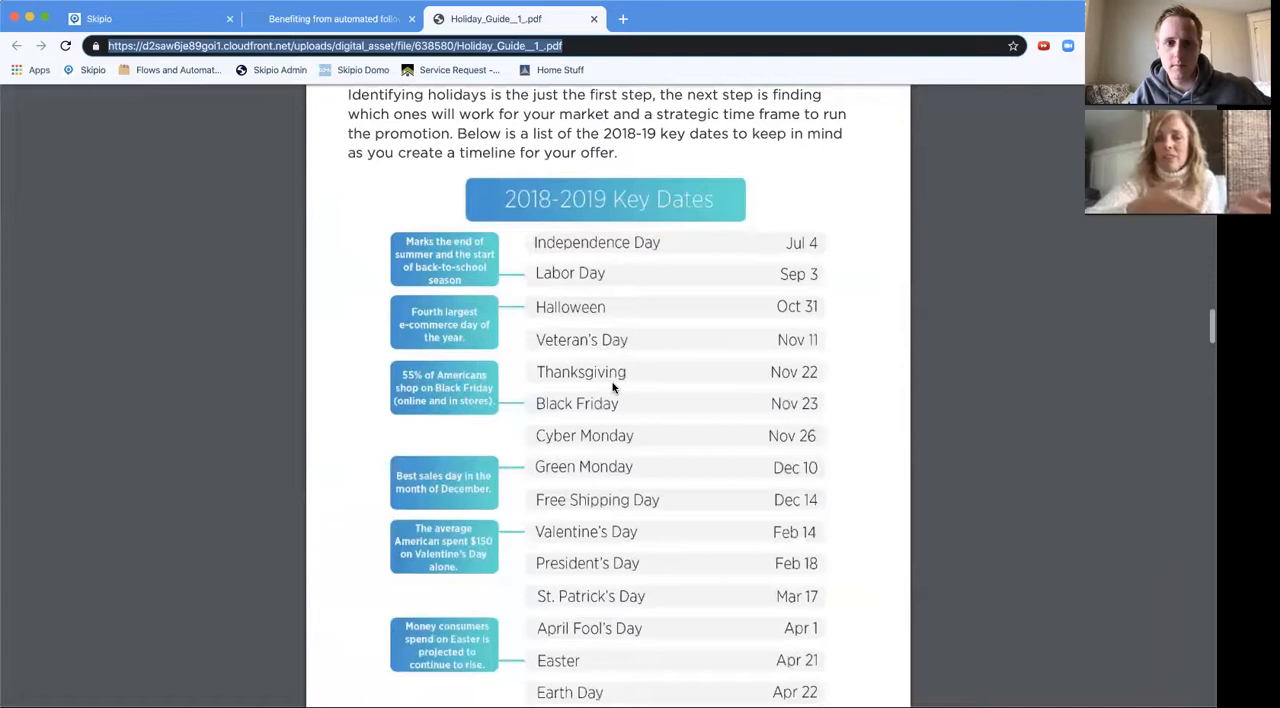
{"action": "scroll", "scroll_direction": "down", "scroll_amount": 3}
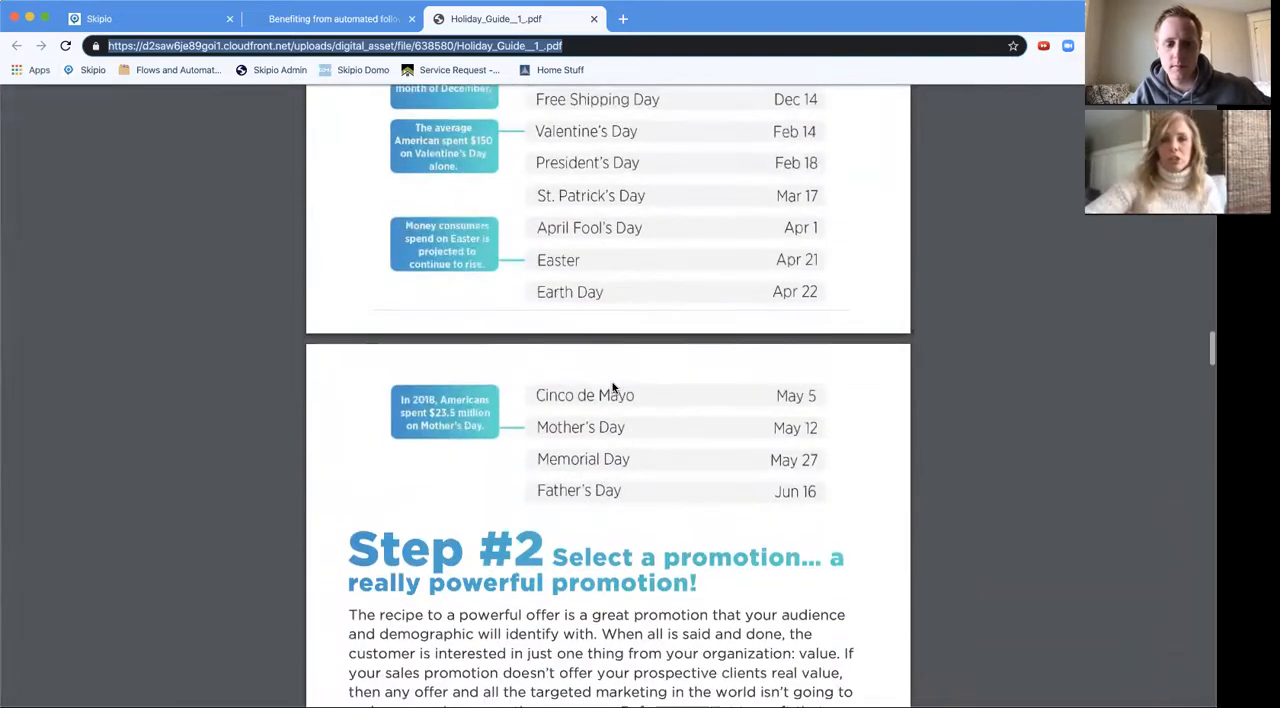
{"action": "left_click", "coordinate": [140, 18]}
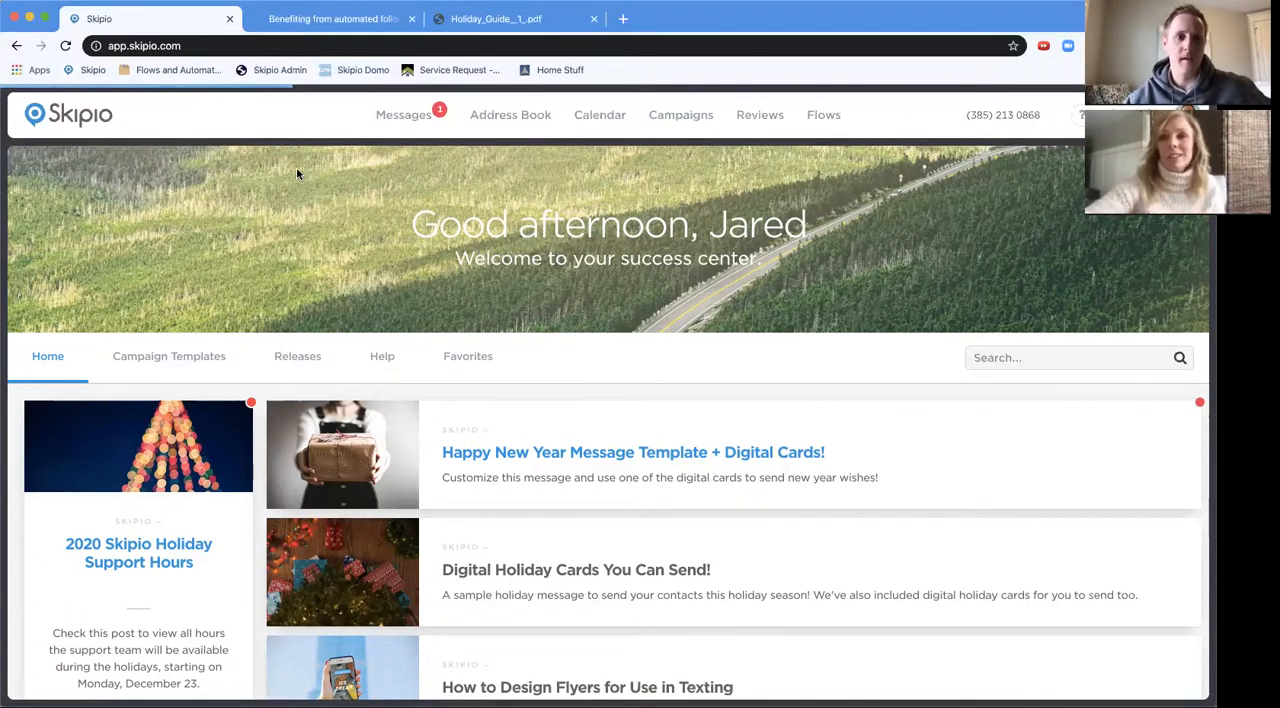
{"action": "mouse_move", "coordinate": [681, 125]}
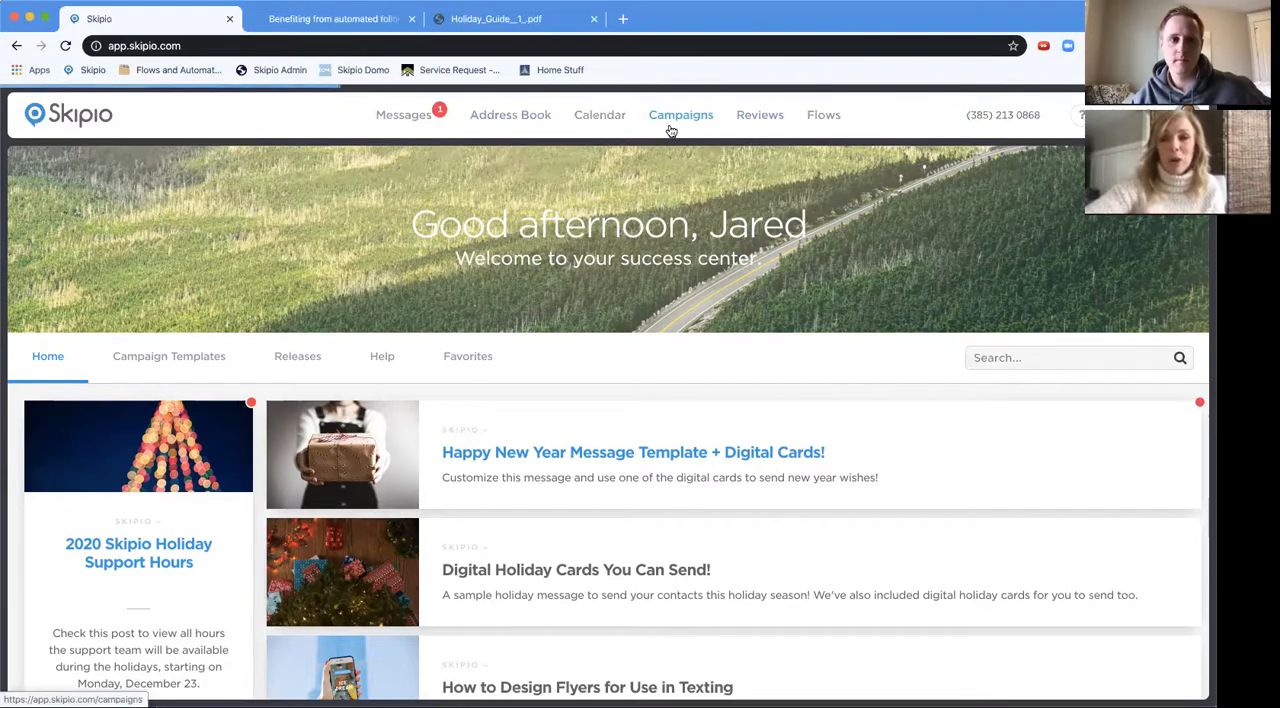
Reopen the New Years Promtion campaign and close its first message's file uploader unused.
{"action": "left_click", "coordinate": [680, 114]}
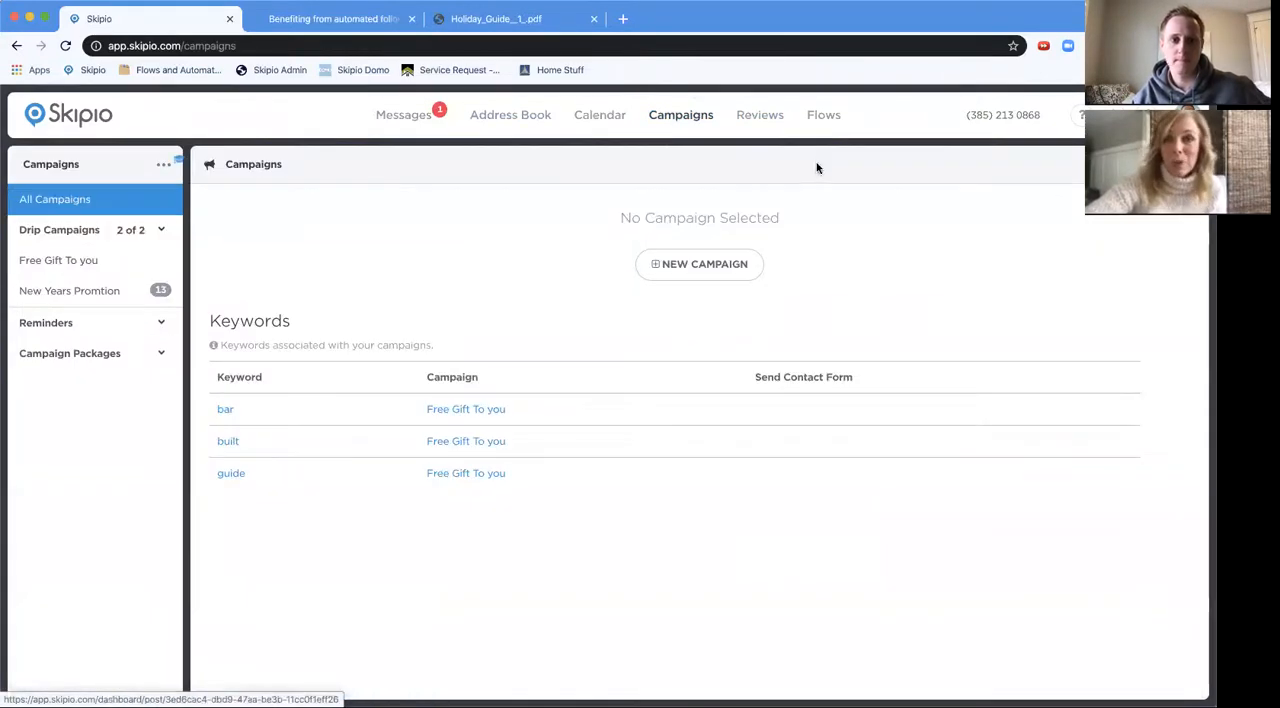
{"action": "left_click", "coordinate": [69, 290]}
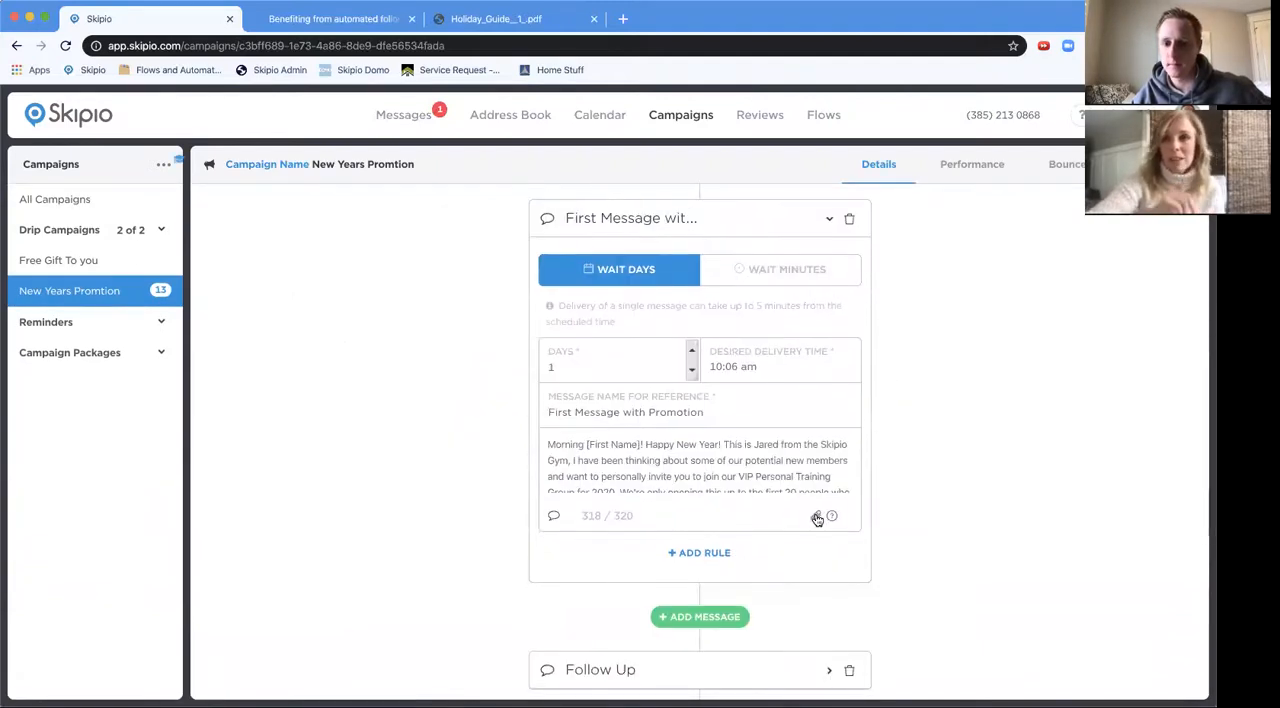
{"action": "left_click", "coordinate": [817, 516]}
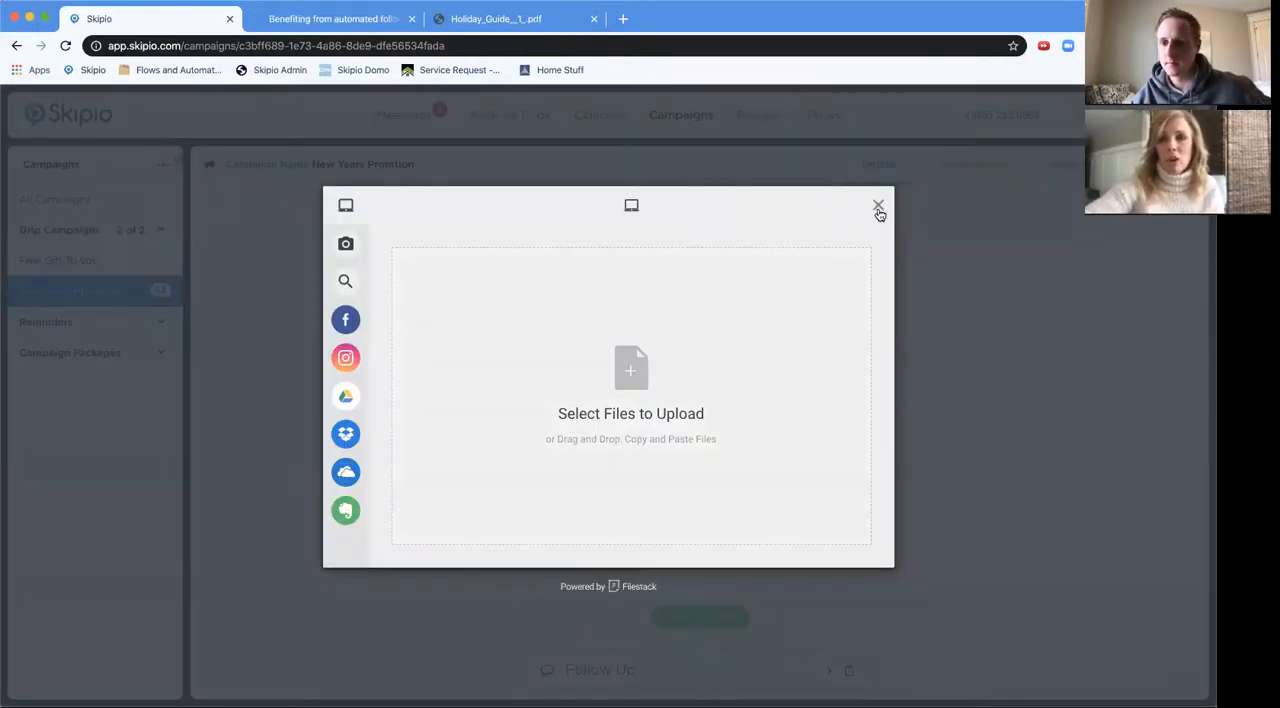
{"action": "left_click", "coordinate": [878, 206]}
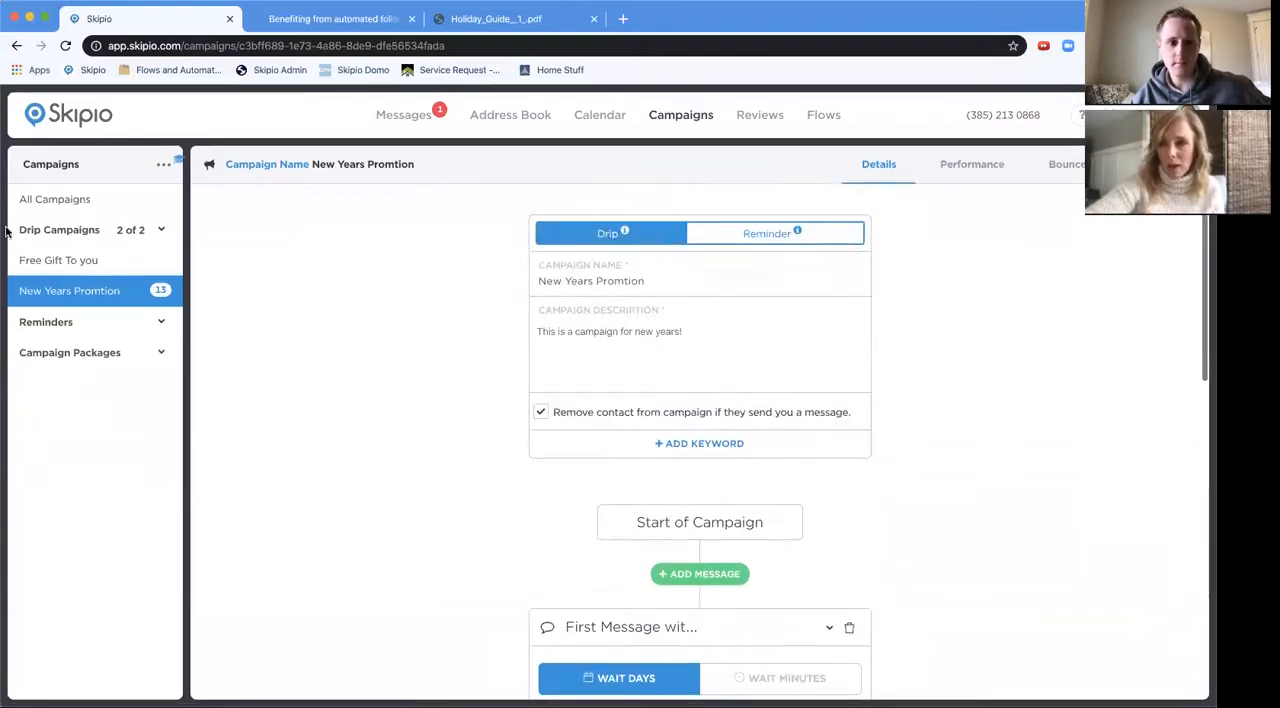
View the Free Gift To you campaign and its three keywords, then go home.
{"action": "left_click", "coordinate": [58, 260]}
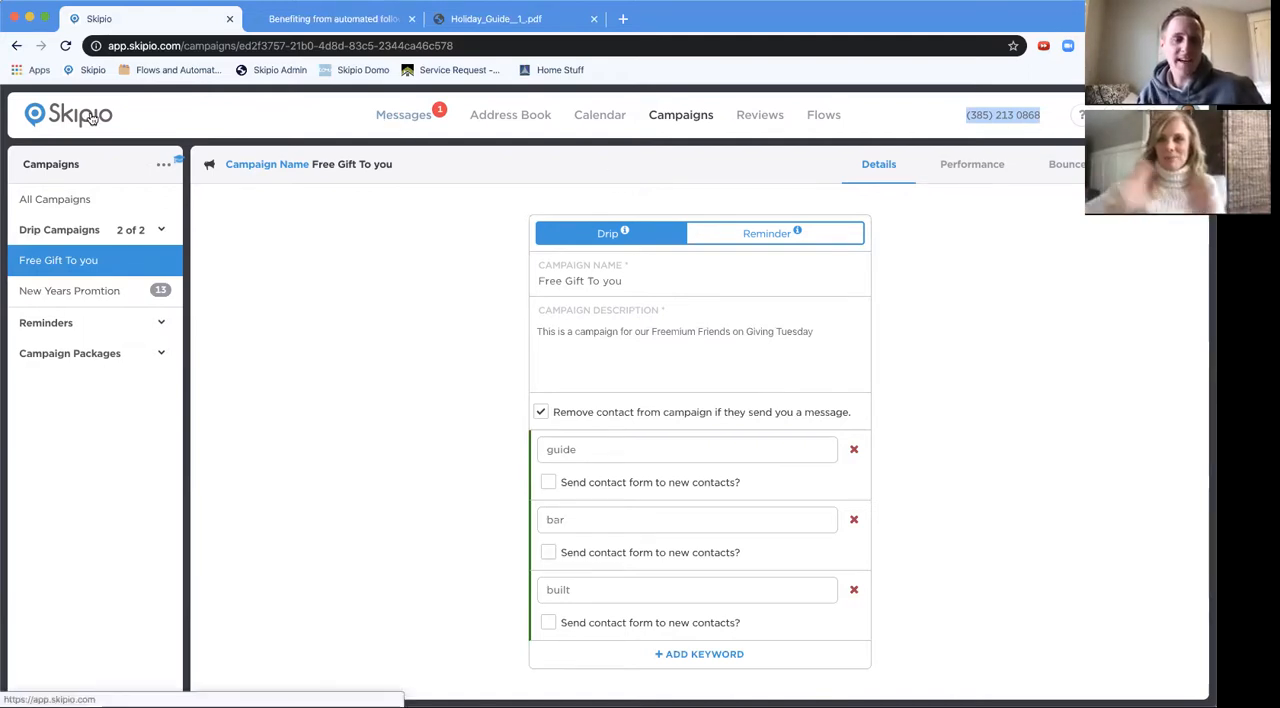
{"action": "left_click", "coordinate": [68, 114]}
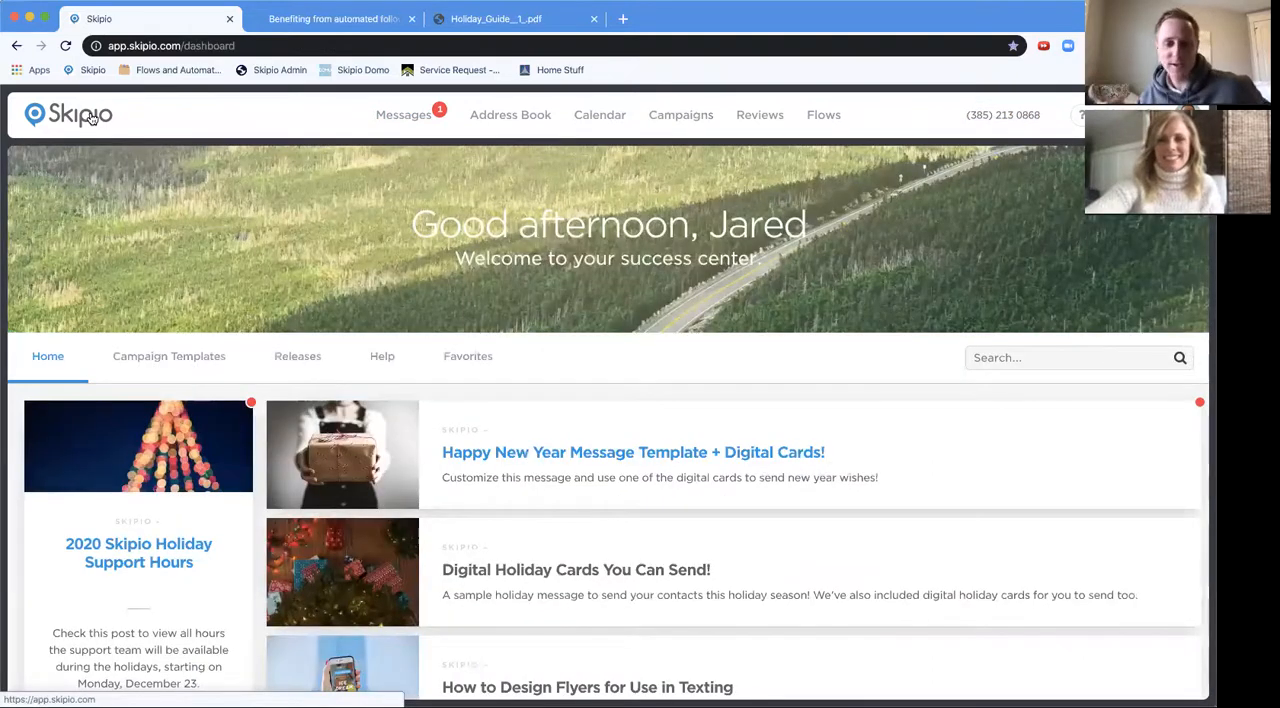